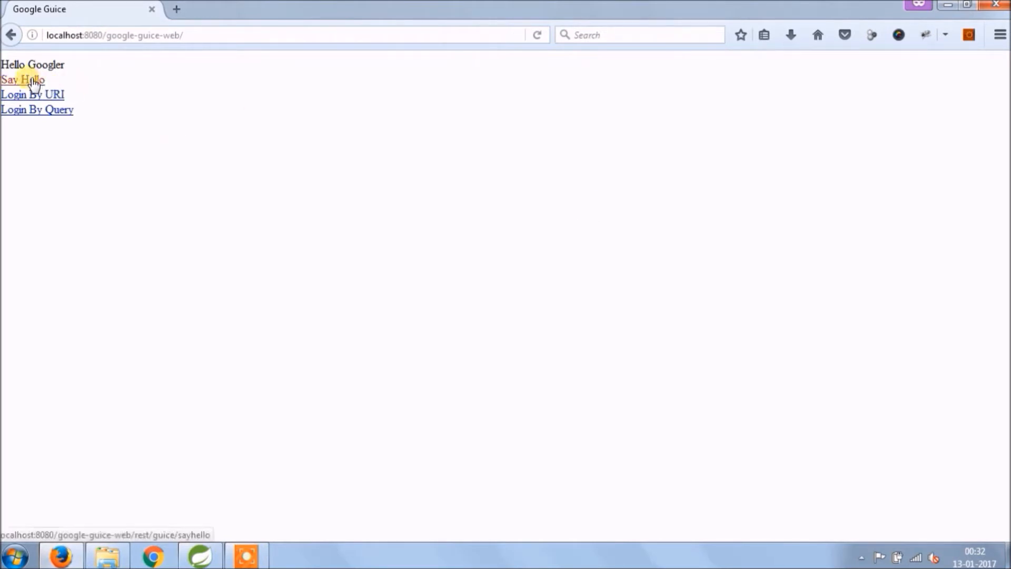
# Send a GET to /rest/guice/authbyquery?userName=test&password= from RESTClient and get 200 OK
pyautogui.click(371, 8)
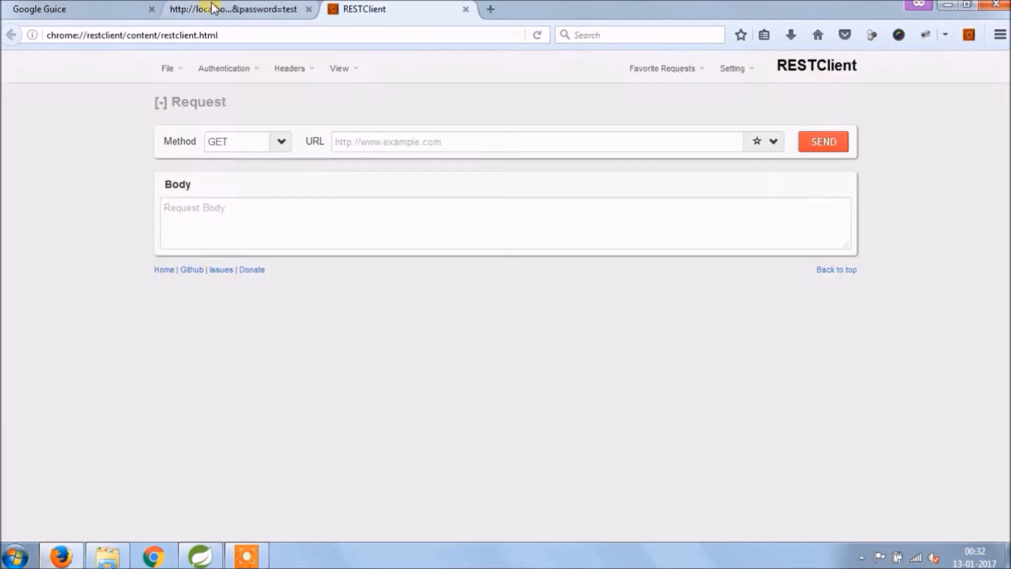
pyautogui.write('http://localhost:8080/google-guice-web/rest/guice/authbyquery?userName=test&password=test')
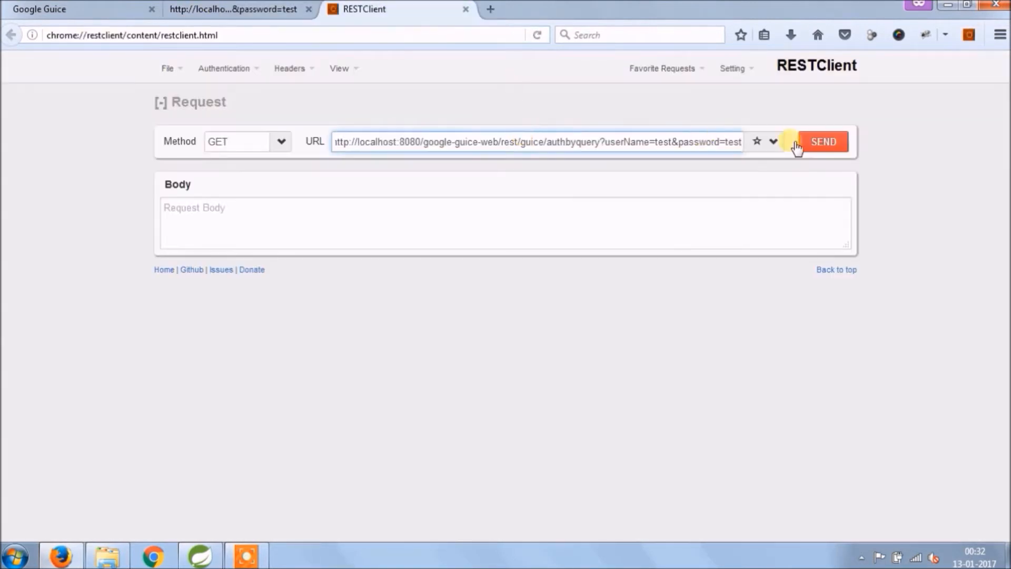
pyautogui.click(824, 142)
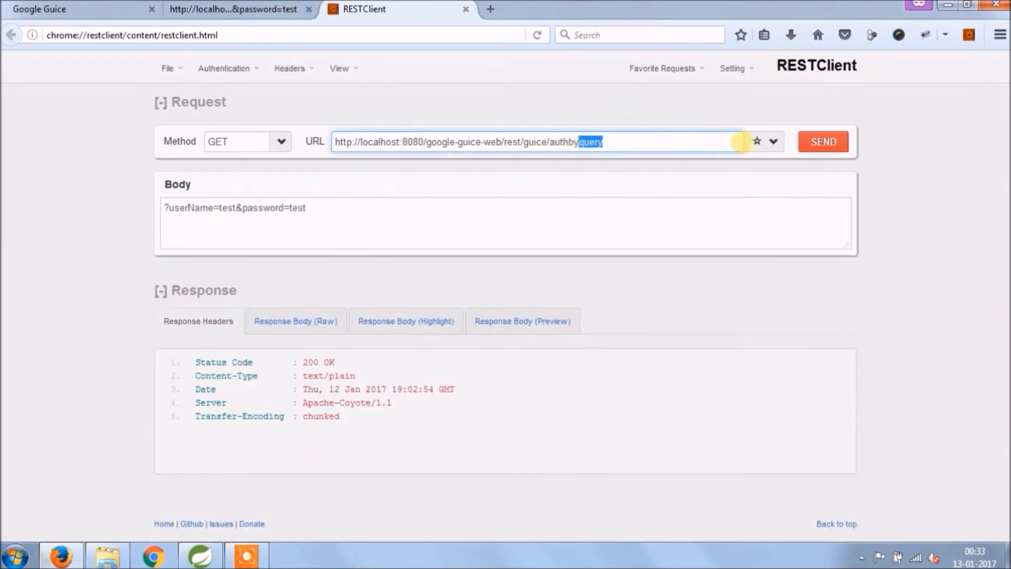
# Review the response, clear the STS server console, and start a new tab toward google.co.in
pyautogui.click(288, 68)
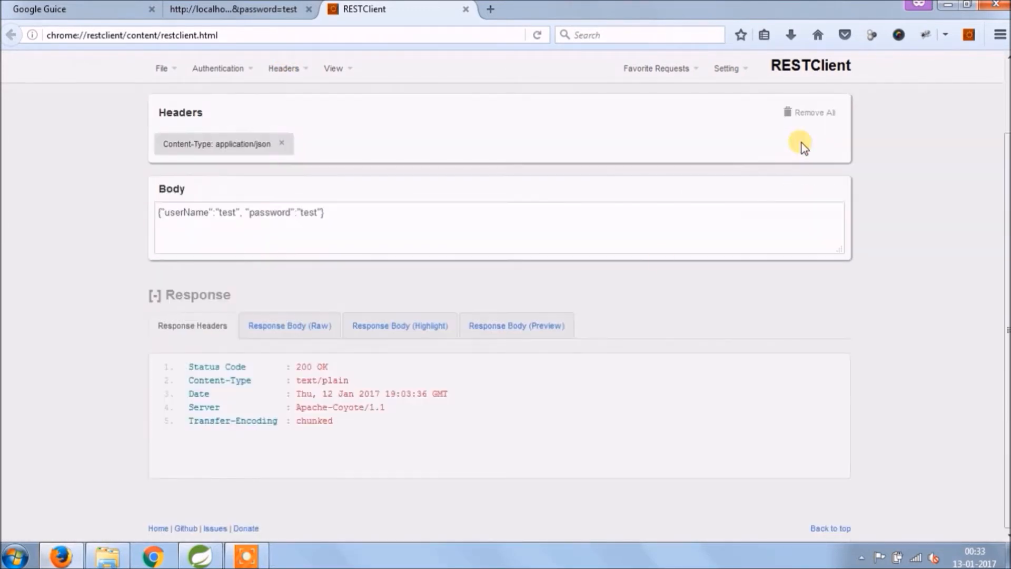
pyautogui.click(198, 554)
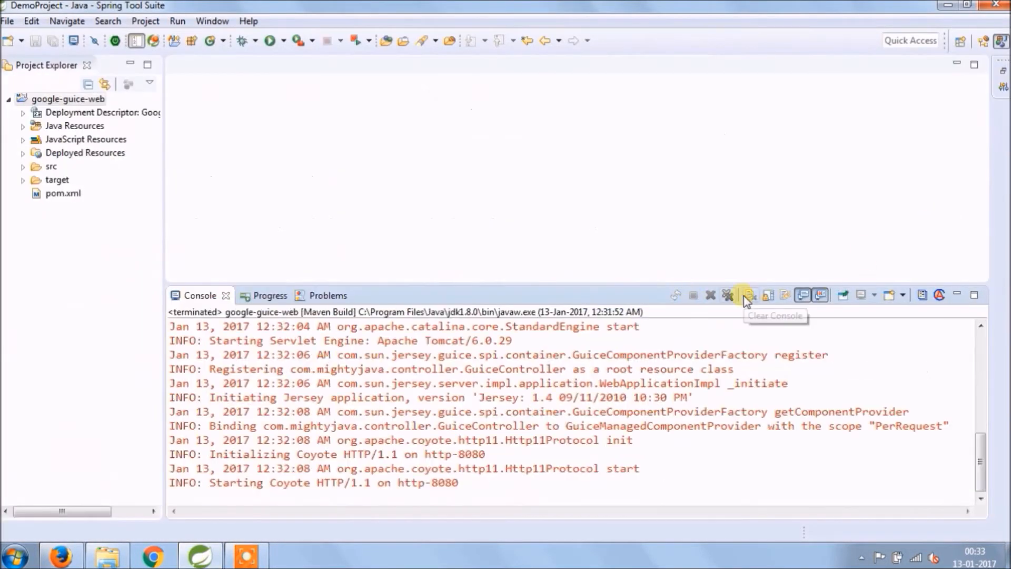
pyautogui.doubleClick(63, 193)
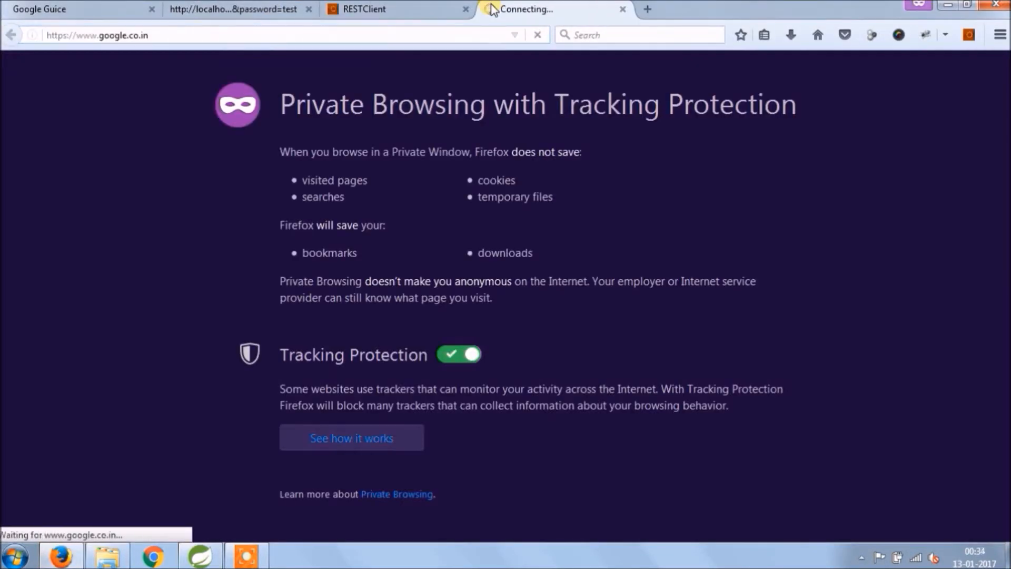
# Search 'hibernate entitymanager maven' and browse the mvnrepository versions page
pyautogui.write('hibernate entitymanager maven')
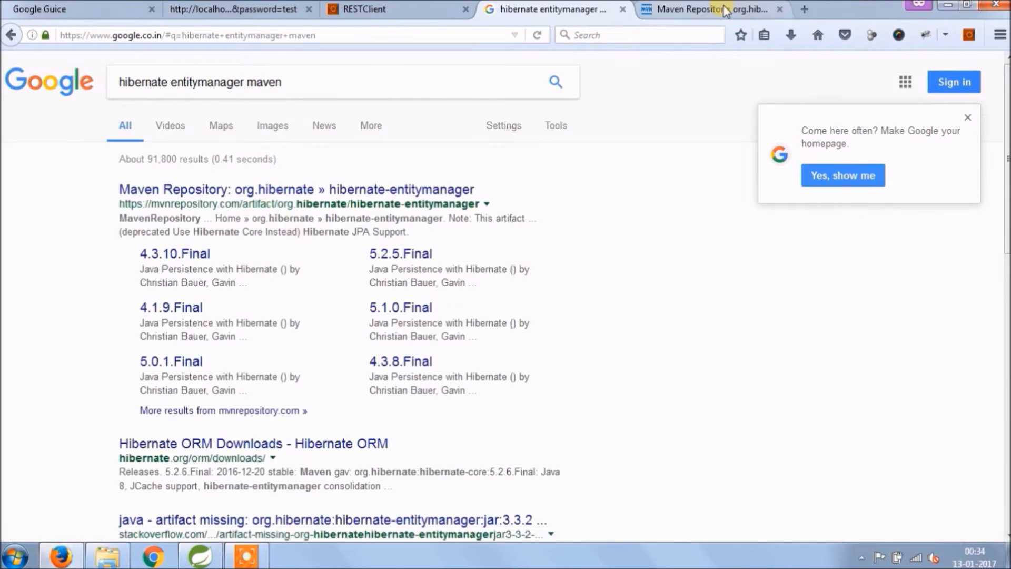
pyautogui.click(725, 10)
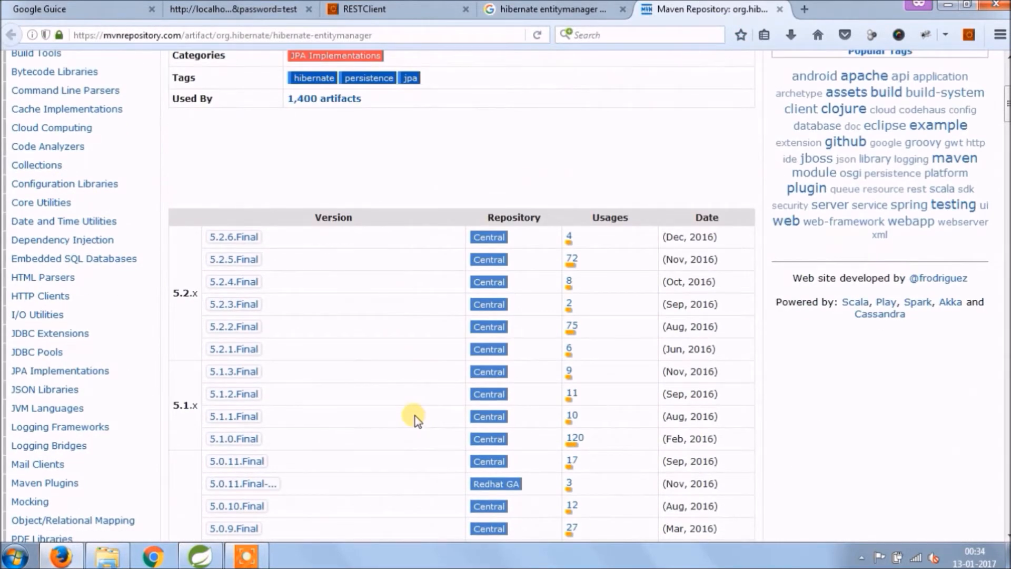
pyautogui.scroll(-3)
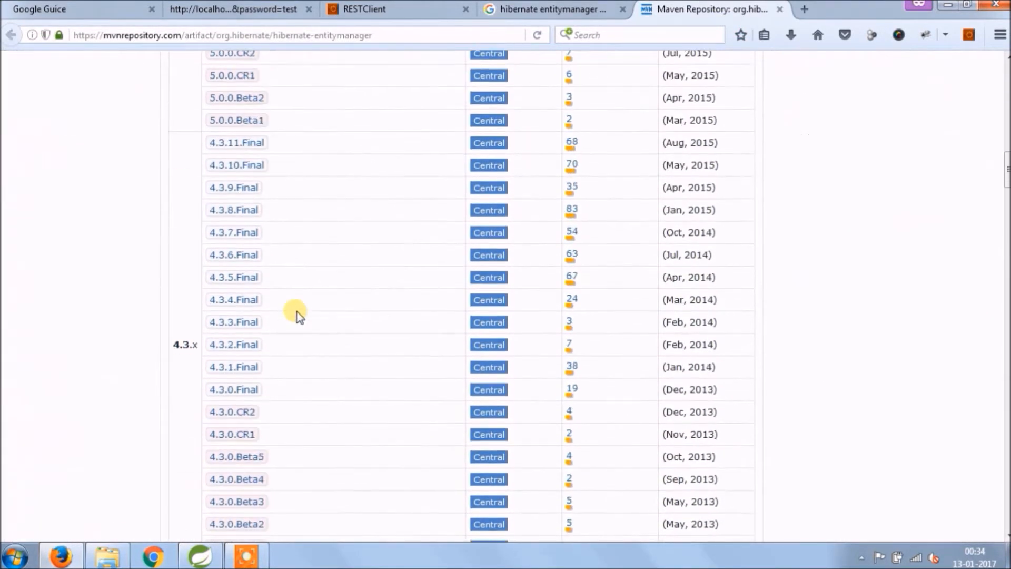
pyautogui.click(232, 255)
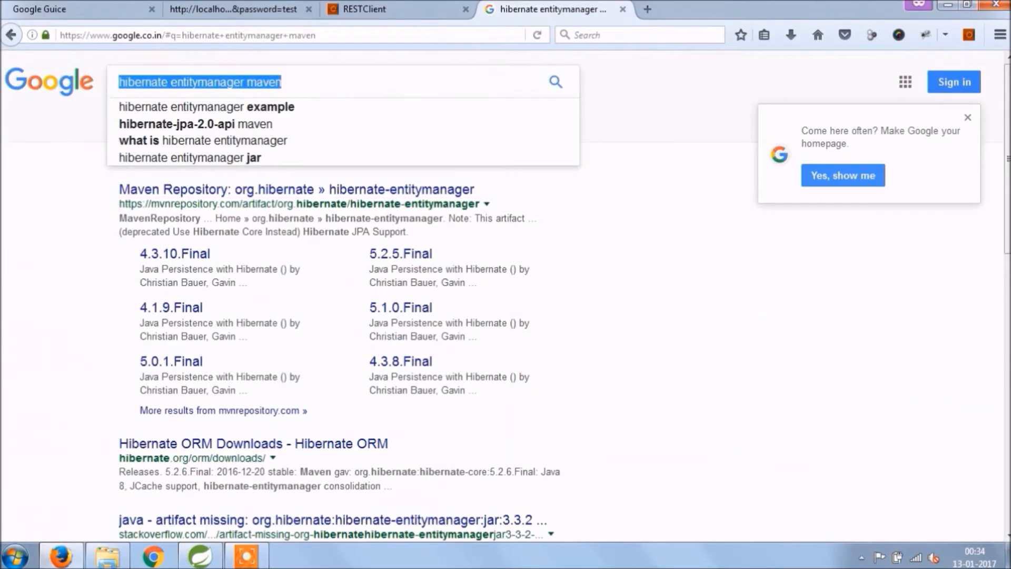
# Search 'guice-persist maven' and add the guice-persist 3.0 dependency to pom.xml
pyautogui.write('mysql')
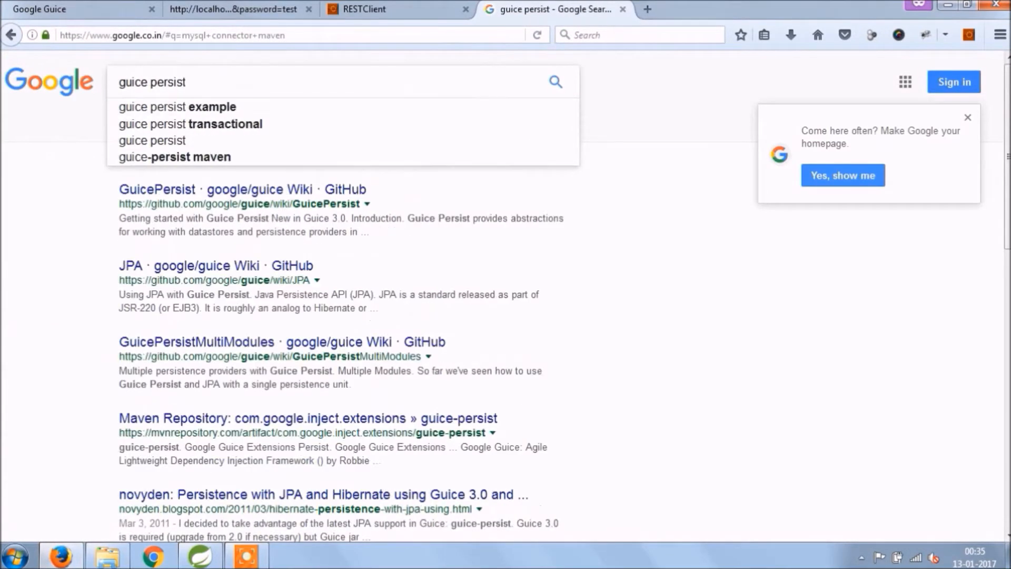
pyautogui.click(304, 420)
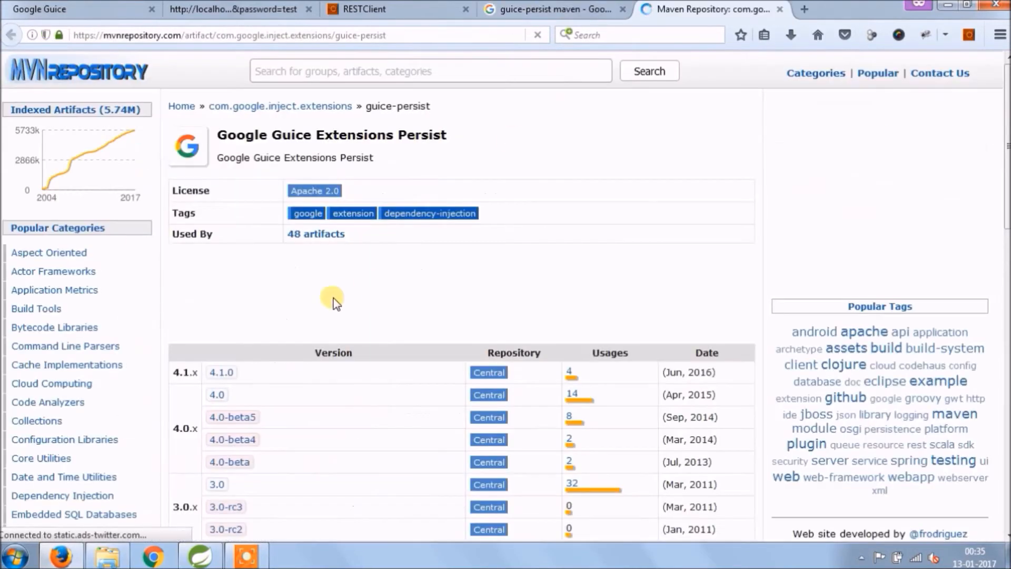
pyautogui.click(217, 484)
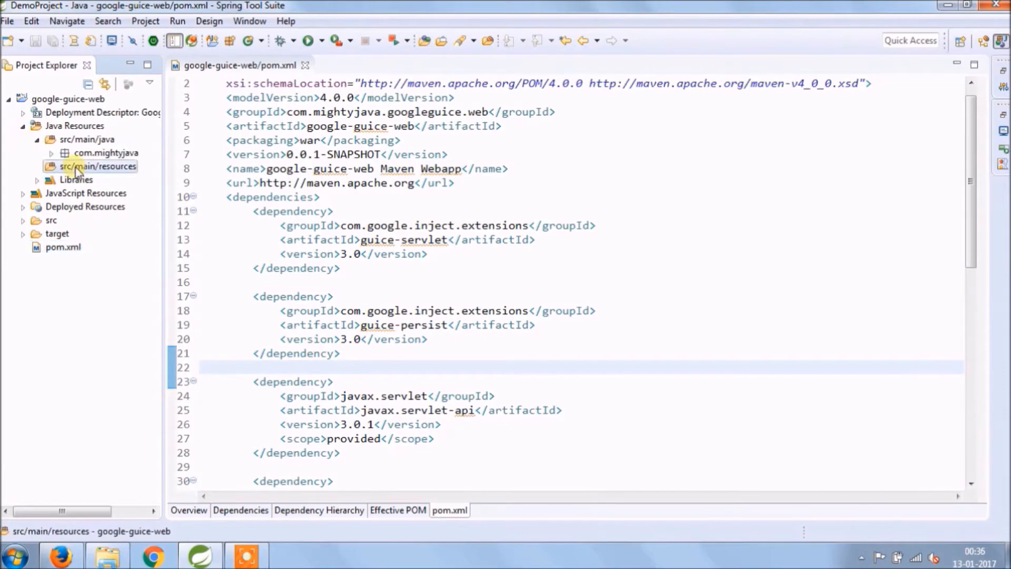
# Create a META-INF folder under src/main/resources and start an XML File wizard inside it
pyautogui.rightClick(89, 166)
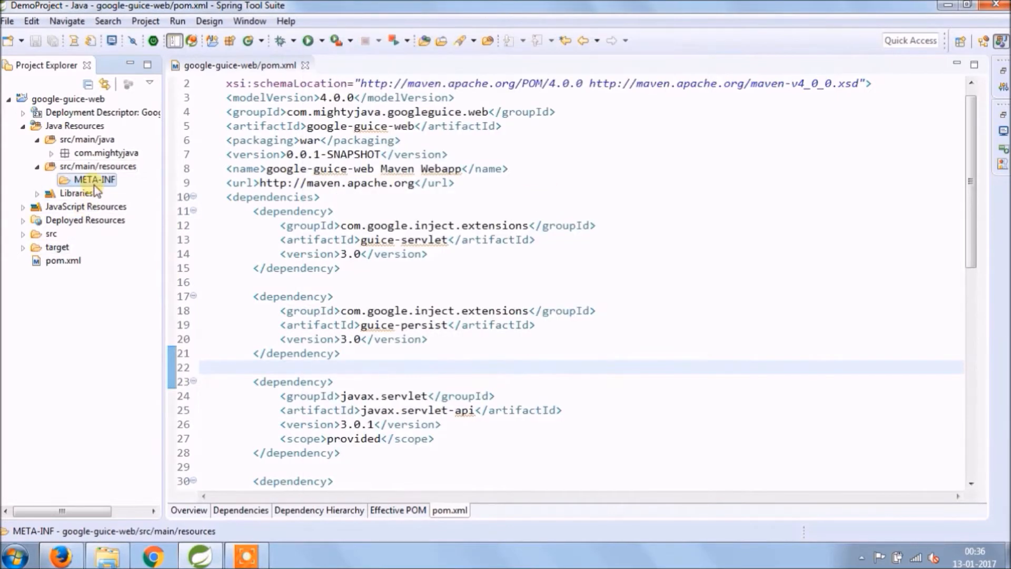
pyautogui.rightClick(93, 179)
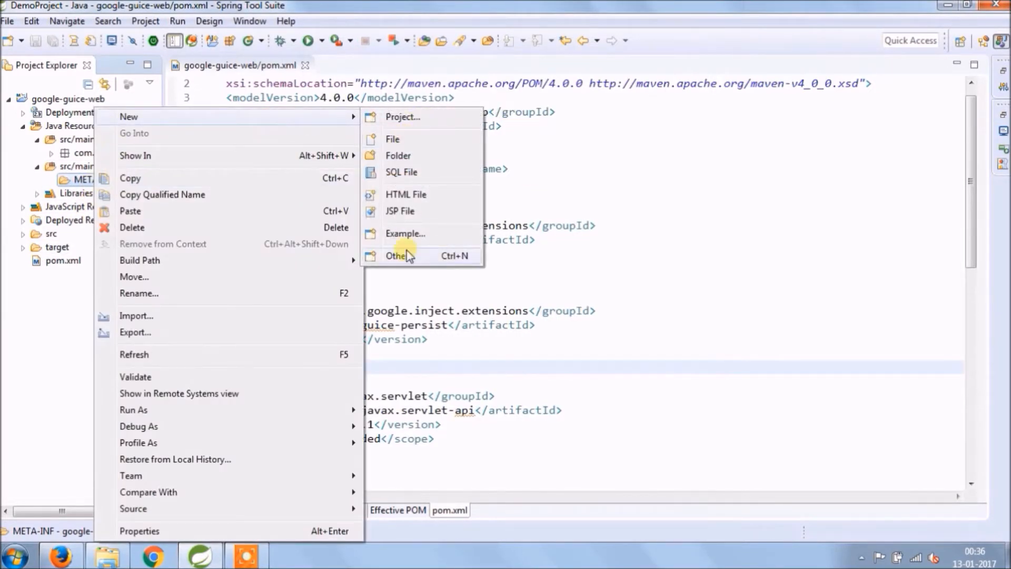
pyautogui.click(396, 256)
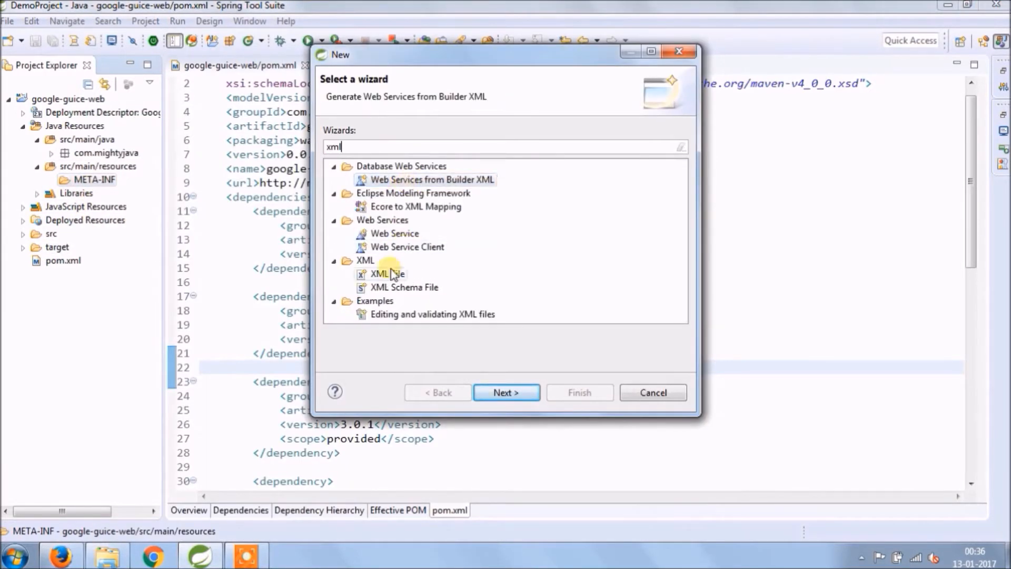
pyautogui.click(507, 391)
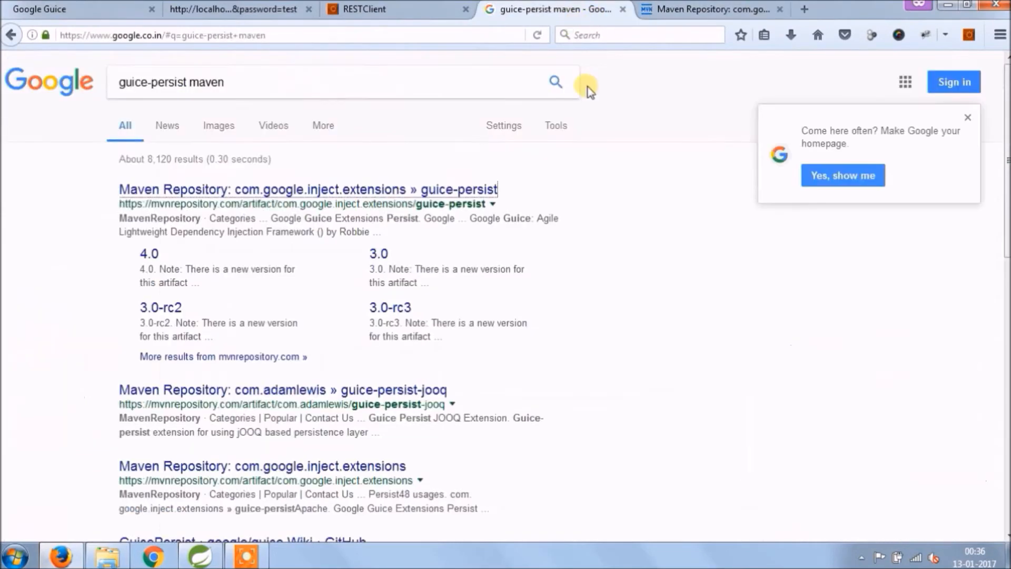
# Search 'persistence.xml hibernate' and select the minimal sample persistence.xml from the JBoss docs
pyautogui.write('persisten')
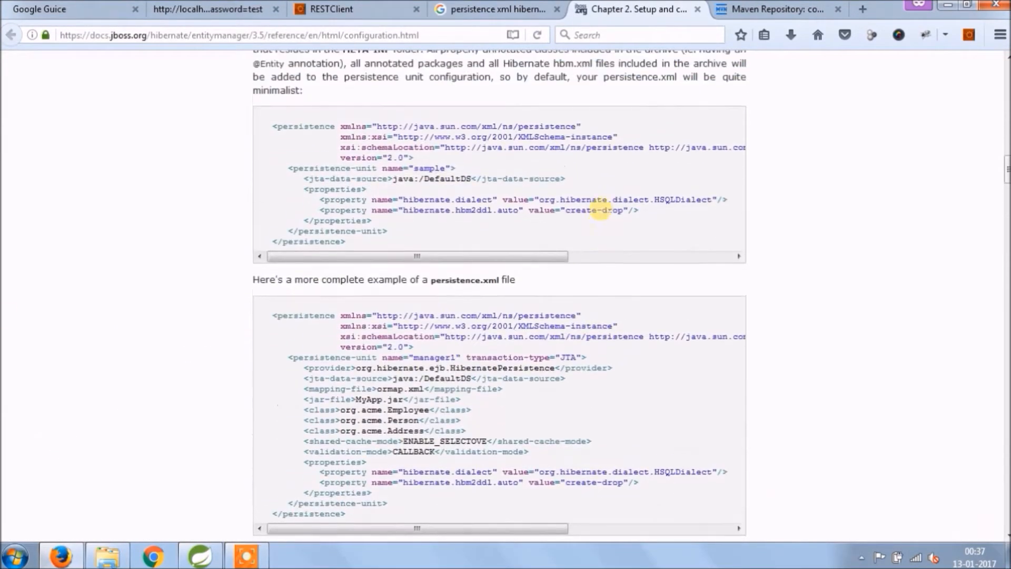
pyautogui.moveTo(273, 126); pyautogui.dragTo(416, 157)
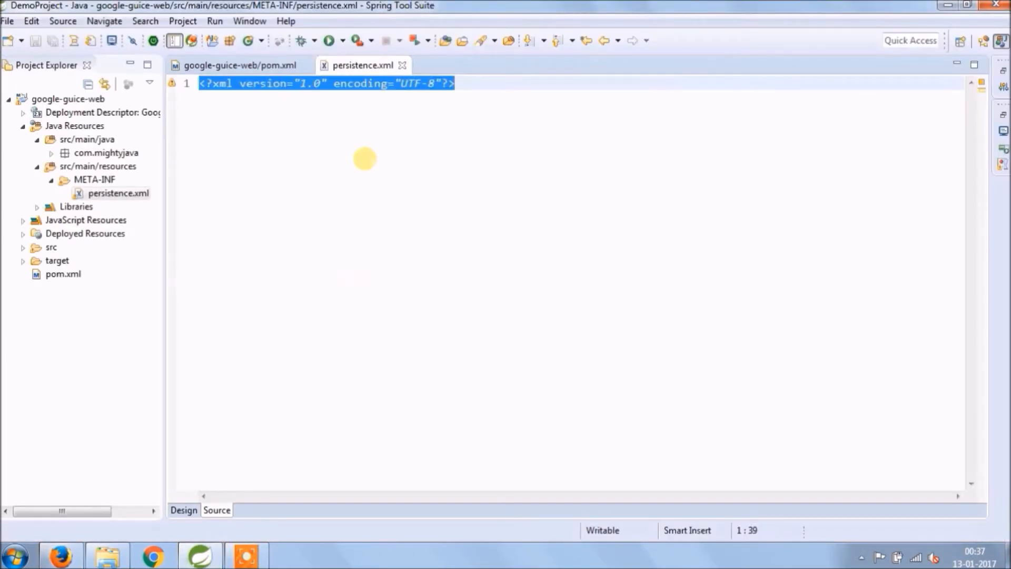
# Write persistence.xml with unit db_manager, RESOURCE_LOCAL transactions and the Hibernate provider
pyautogui.write('<persistence xmlns="http://java.sun.com/xml/ns/persistence"')
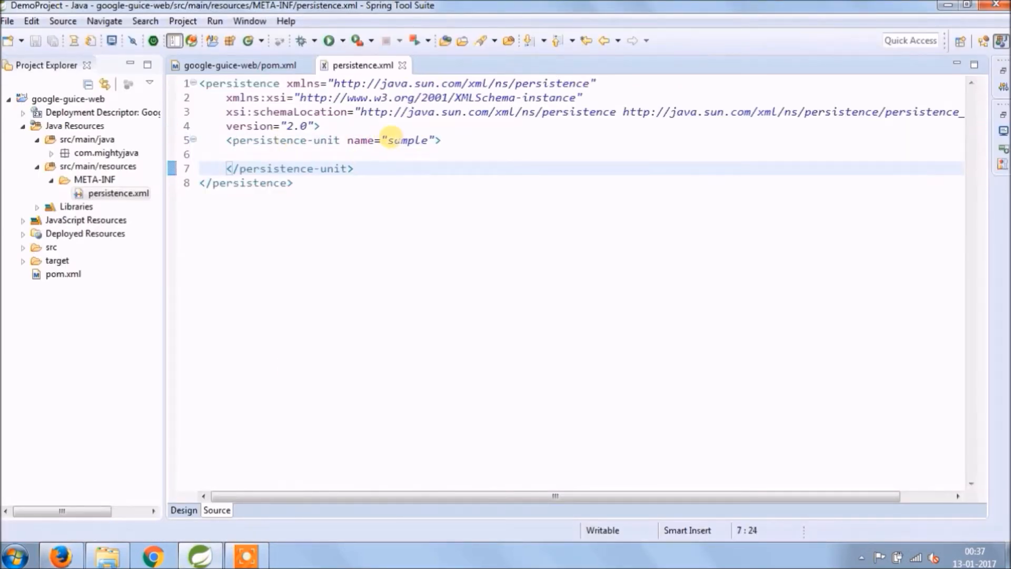
pyautogui.write('db_manager" t')
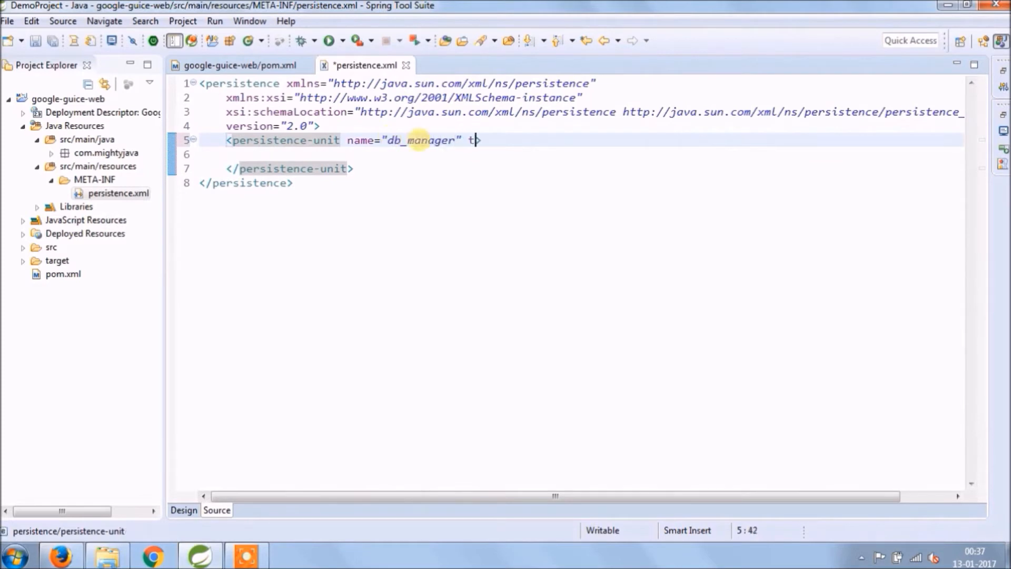
pyautogui.write('ransaction-type="RESOURCE_LOCAL"')
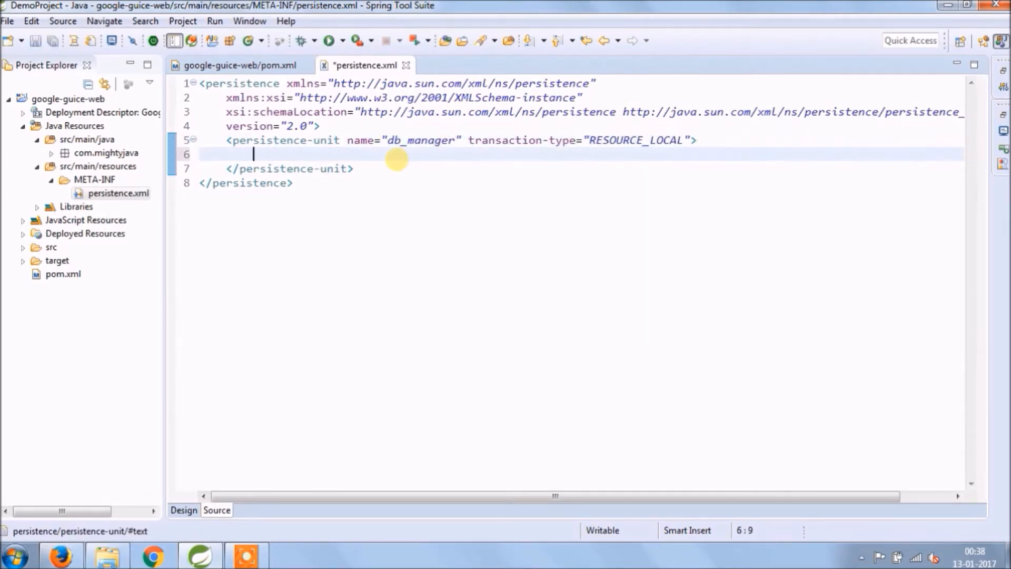
pyautogui.write('<pr')
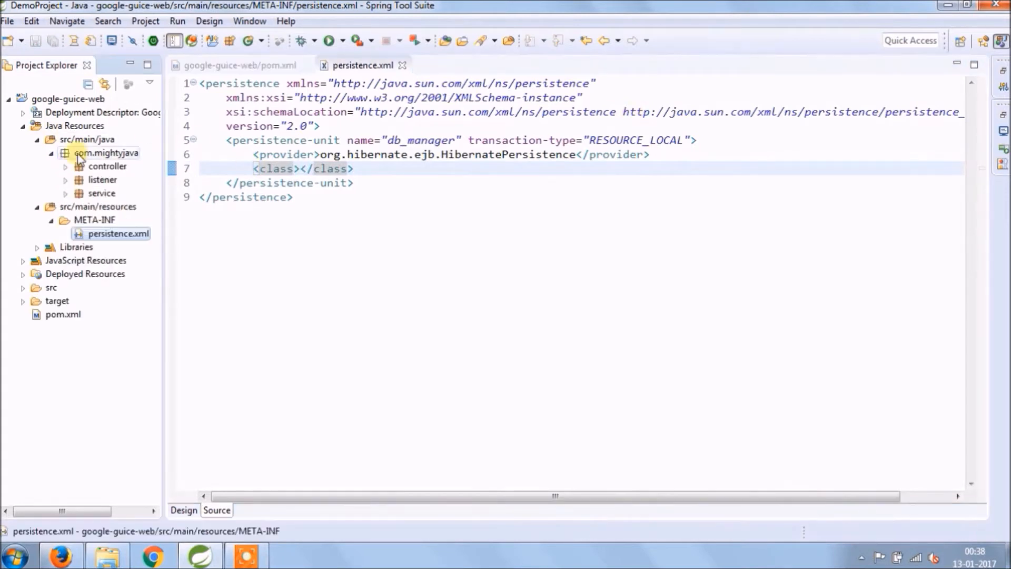
# Create a model package under com.mightyjava and start a new User class in it
pyautogui.rightClick(105, 153)
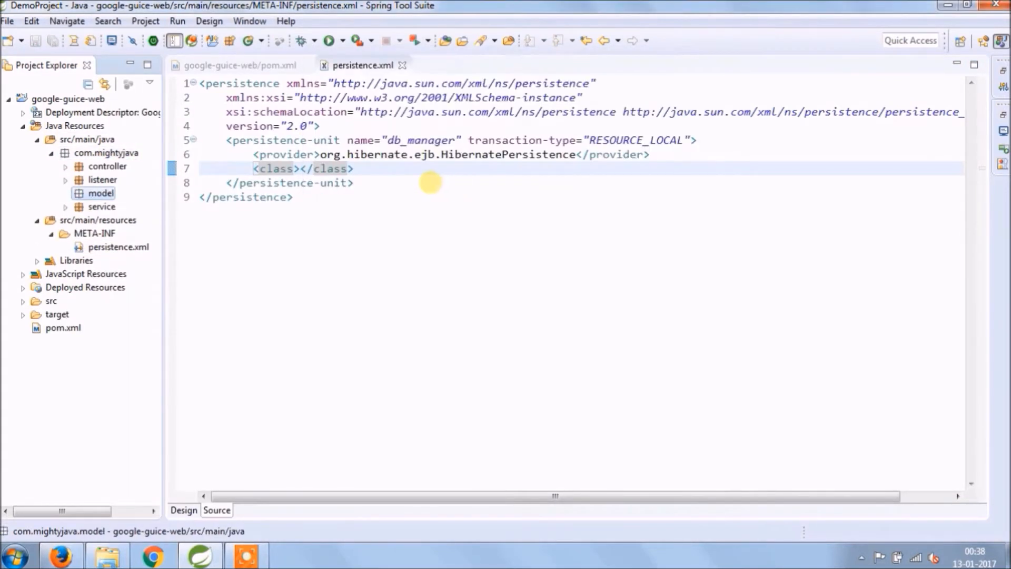
pyautogui.rightClick(99, 193)
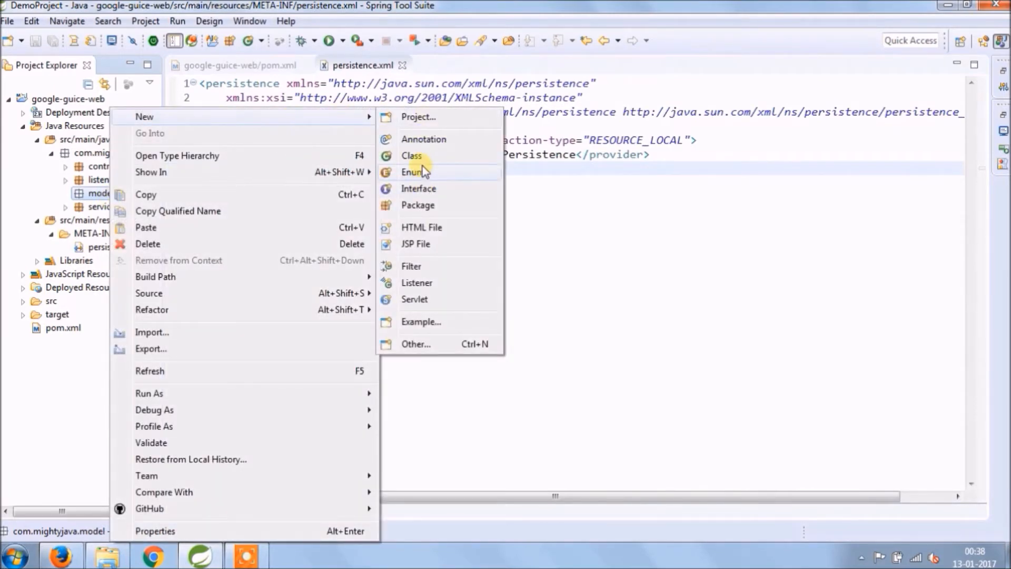
pyautogui.click(412, 156)
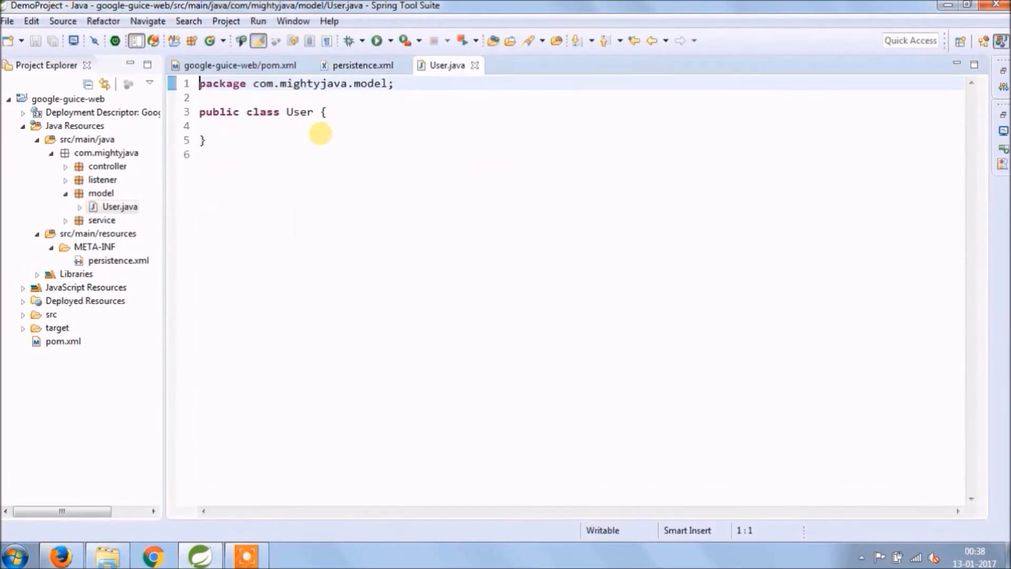
pyautogui.write('private L')
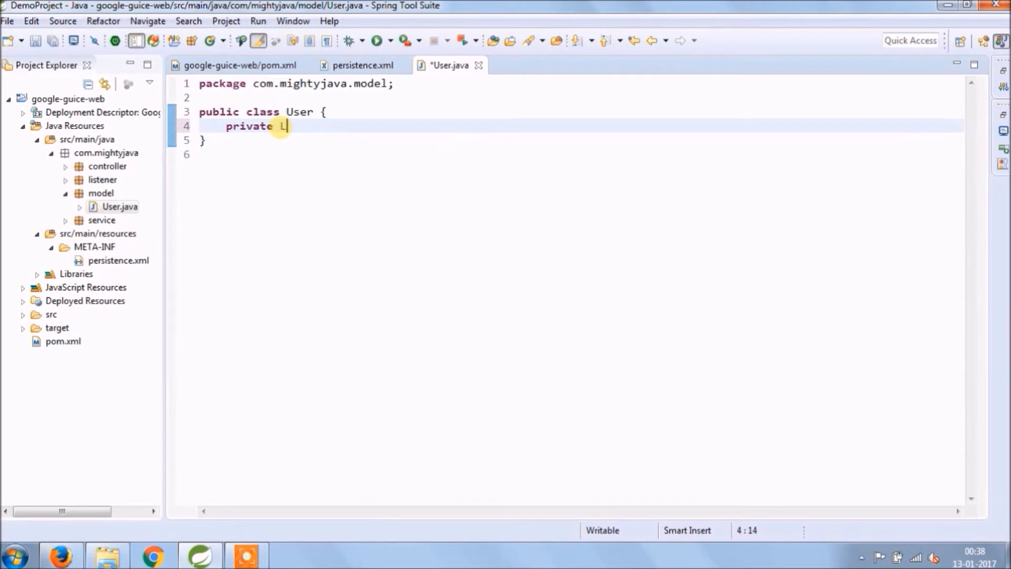
pyautogui.write('Long id;')
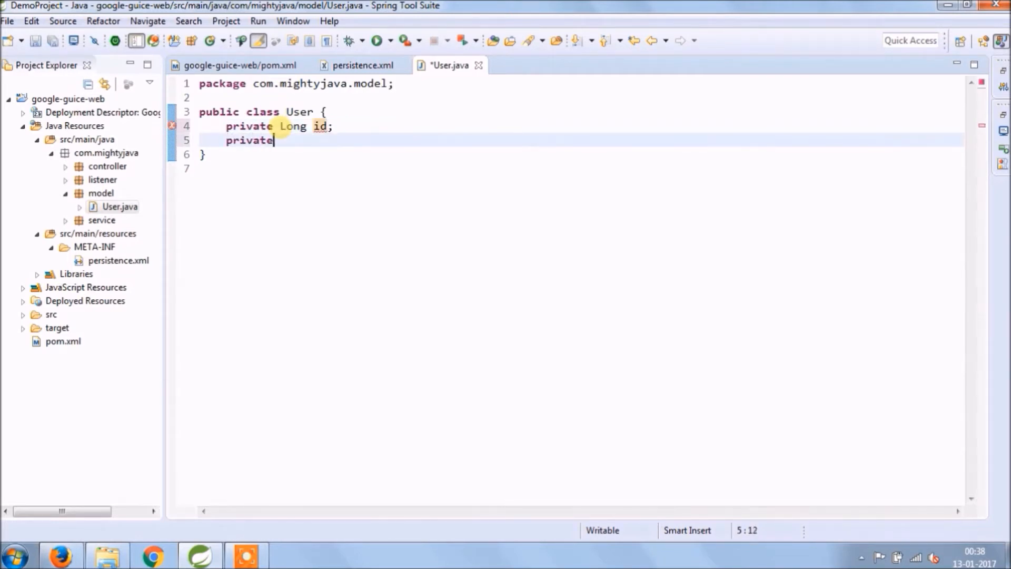
pyautogui.write('String userName;')
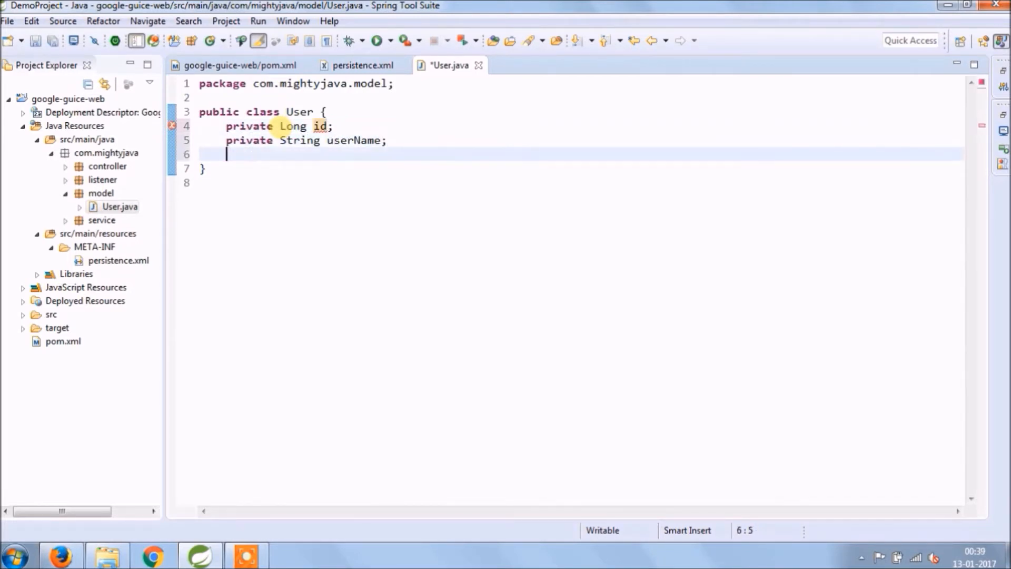
pyautogui.write('private String password;')
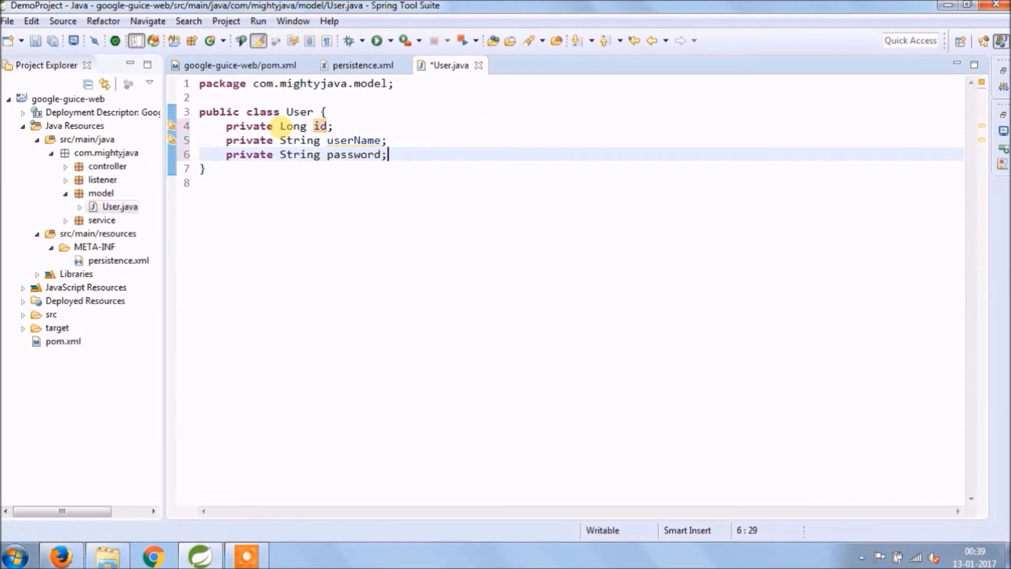
pyautogui.press('Ctrl+s')
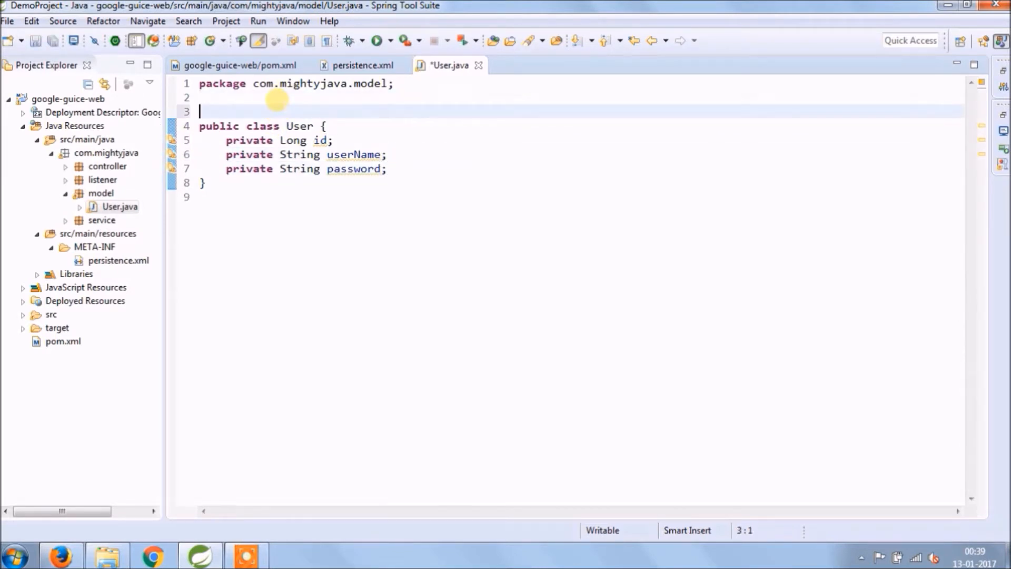
pyautogui.write('@Entity')
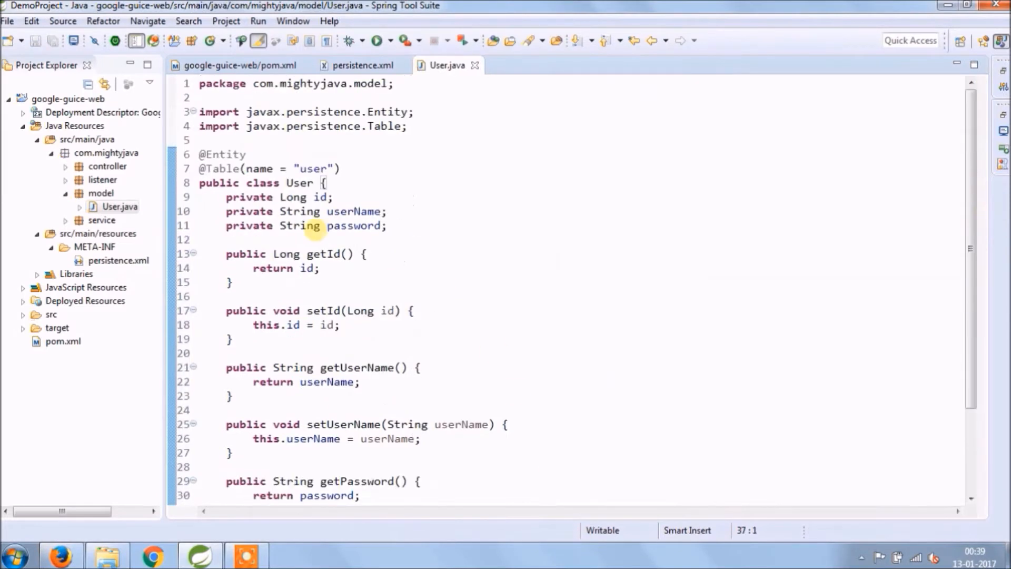
pyautogui.write('@Id')
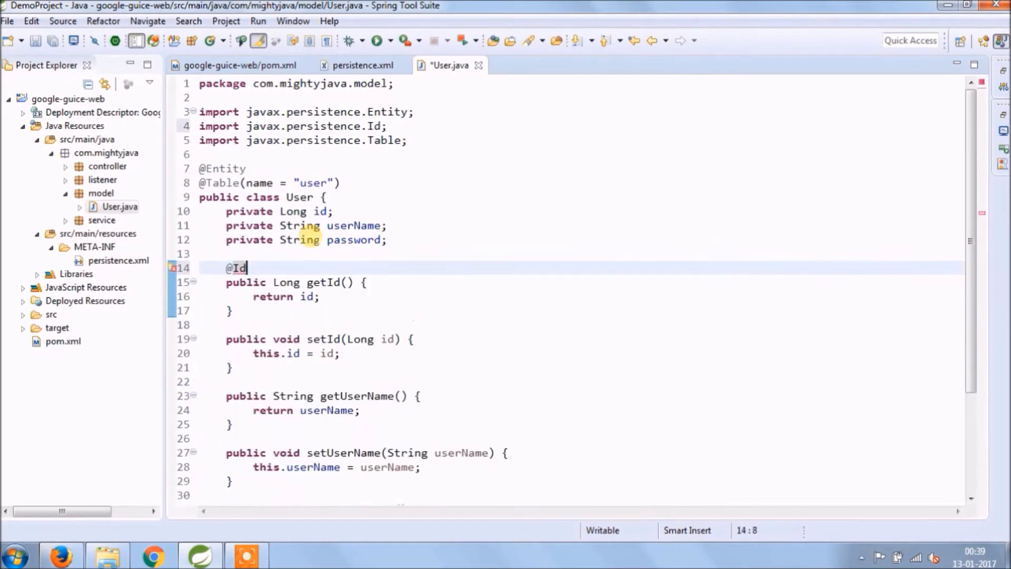
pyautogui.write('@GeneratedValue()')
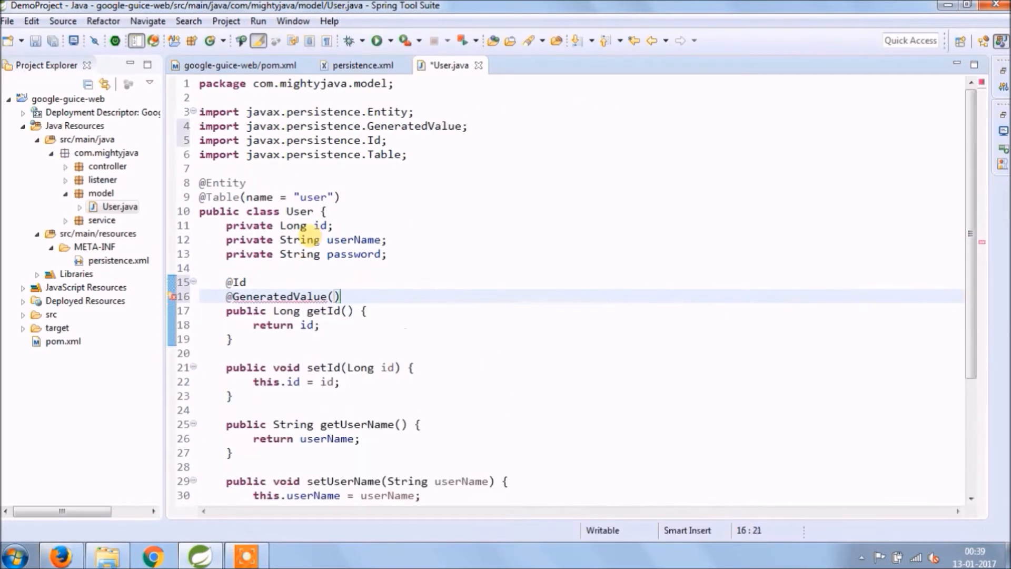
pyautogui.write('strategy=GenerationType.AUTO')
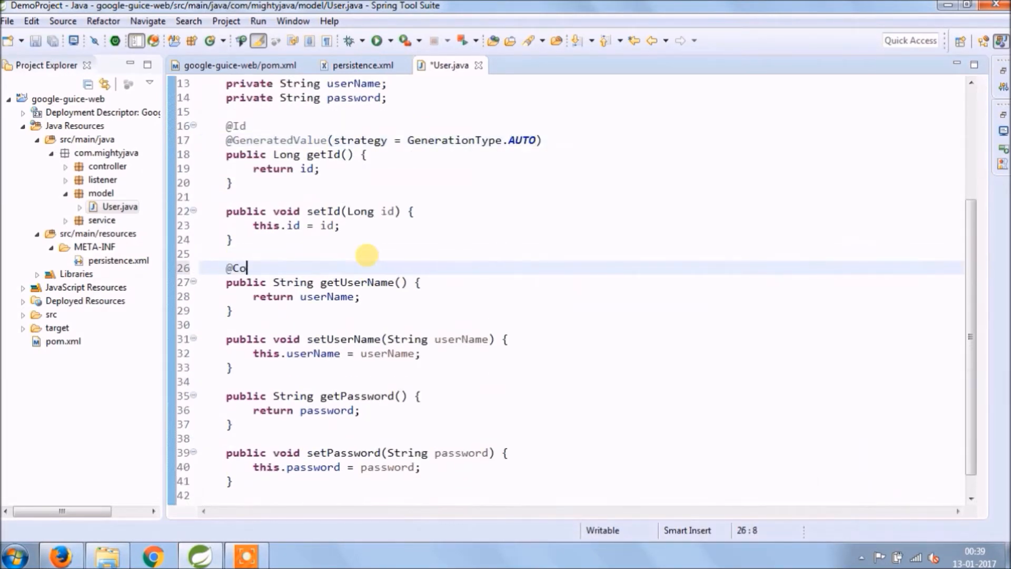
pyautogui.write('lumn(name=')
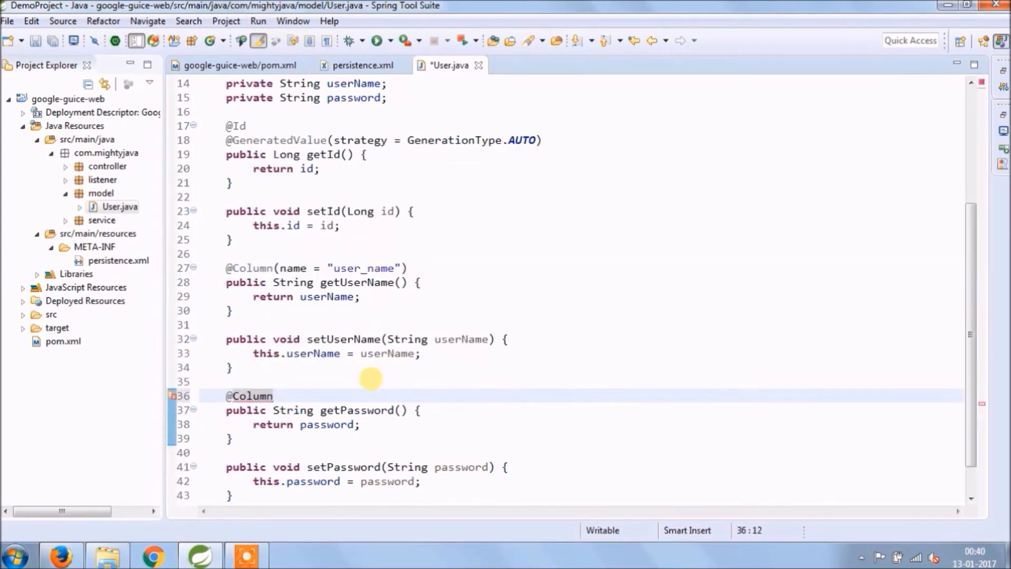
pyautogui.write('(name="password")')
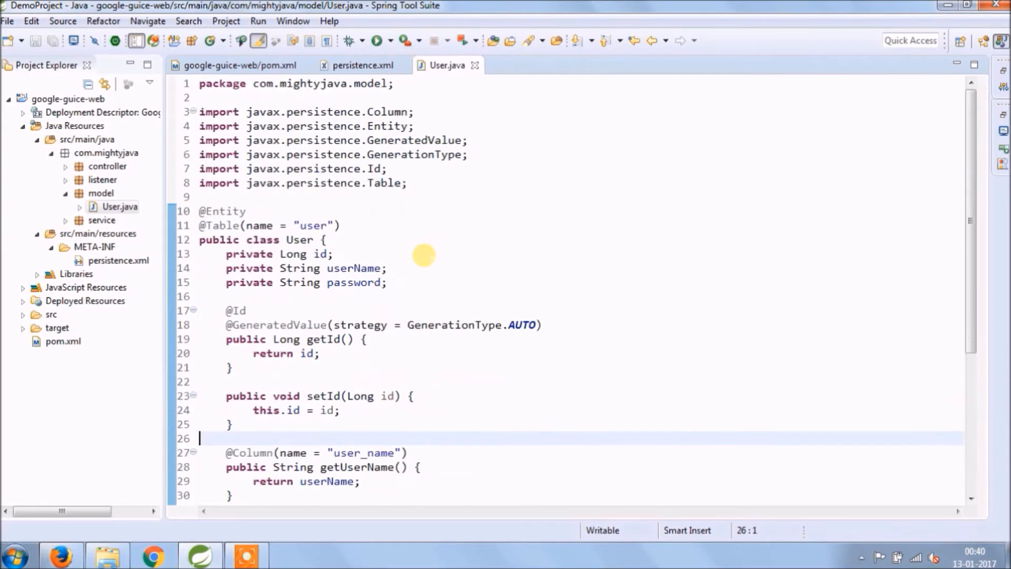
# Register com.mightyjava.model.User and set hibernate.connection driver com.mysql.jdbc.Driver
pyautogui.doubleClick(319, 83)
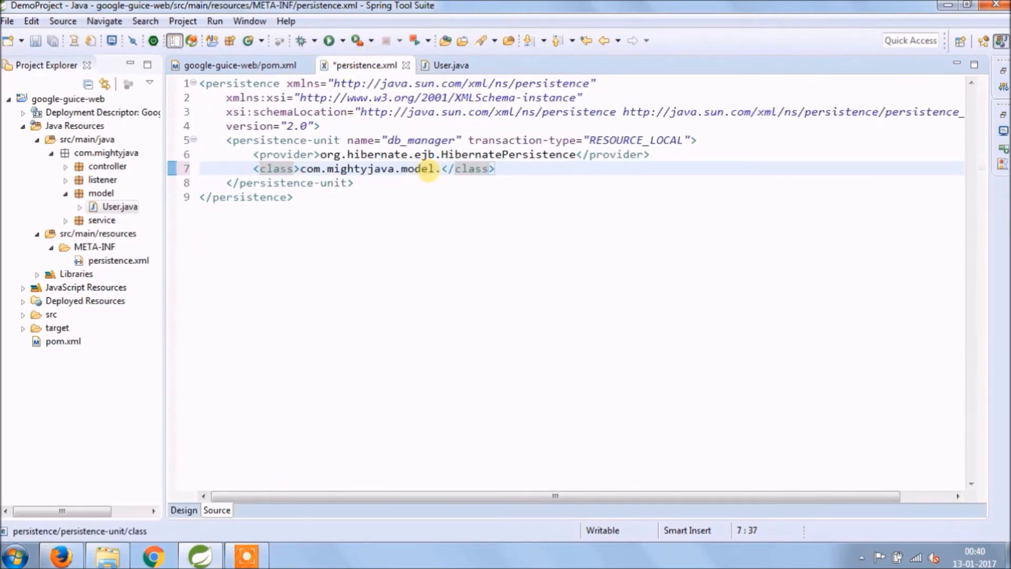
pyautogui.write('User')
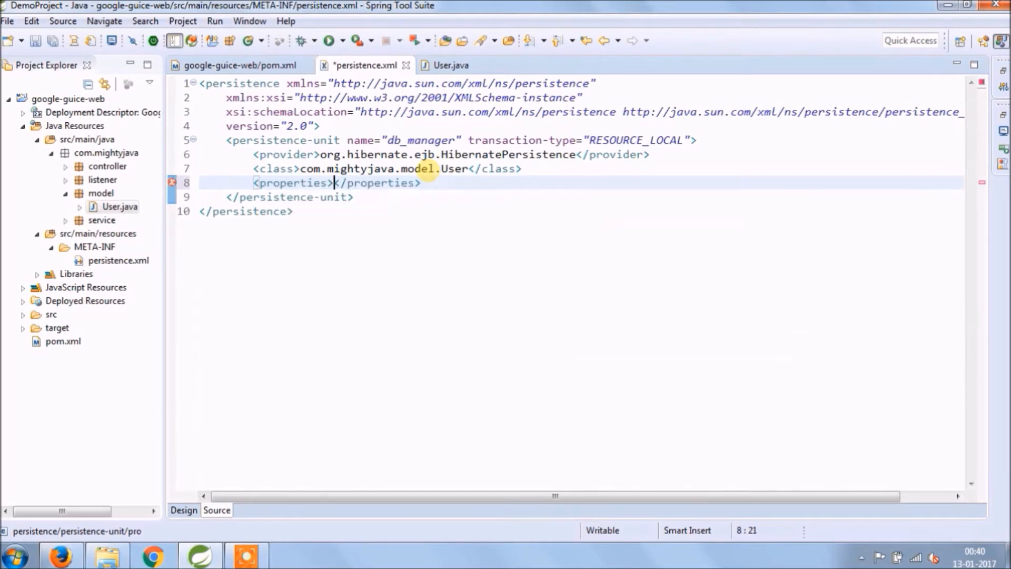
pyautogui.write('<property name="" value=""/>')
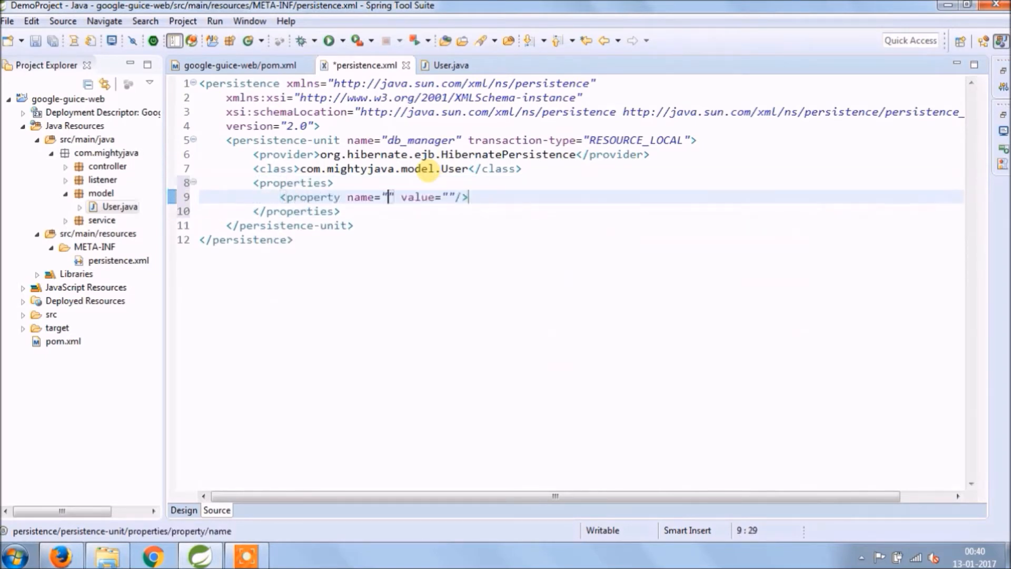
pyautogui.write('hibernate.')
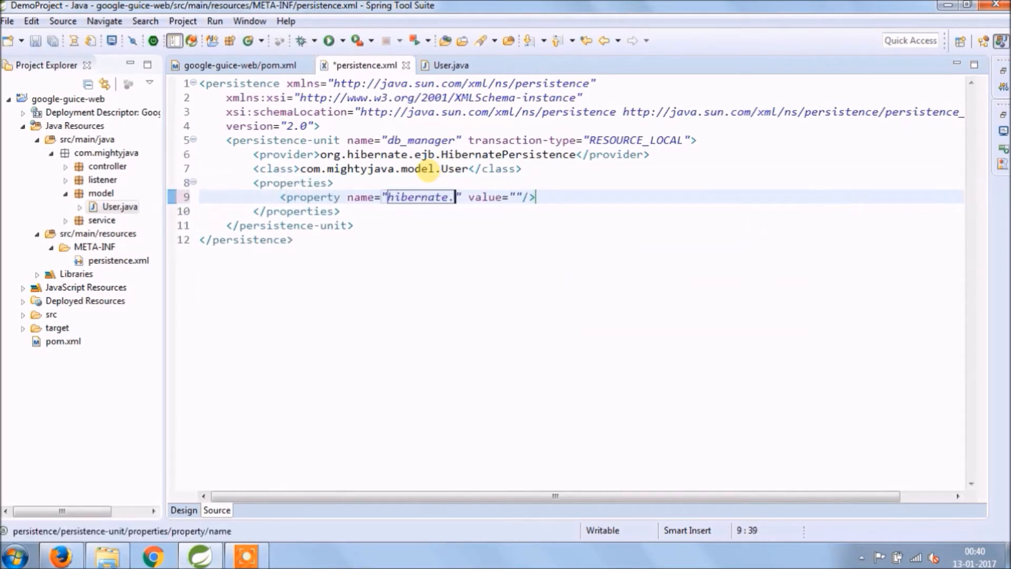
pyautogui.write('connection.driver_class')
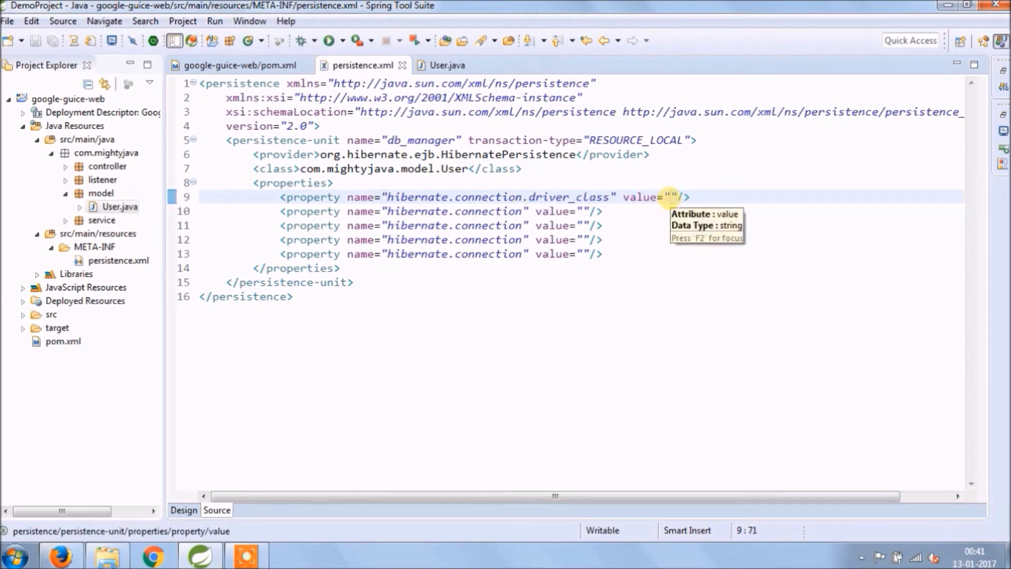
pyautogui.write('com.mysql')
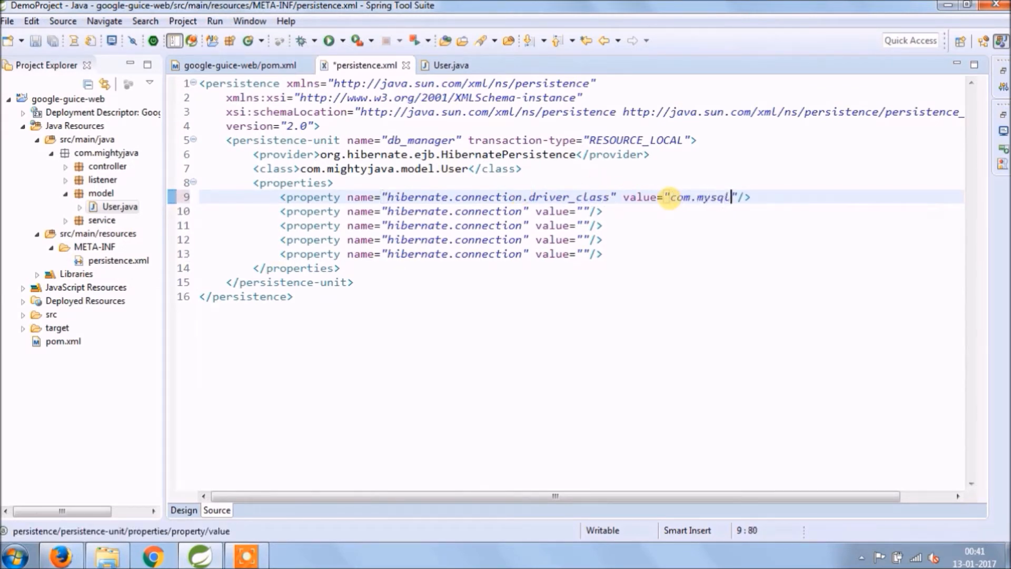
pyautogui.write('.jdbc.Driver')
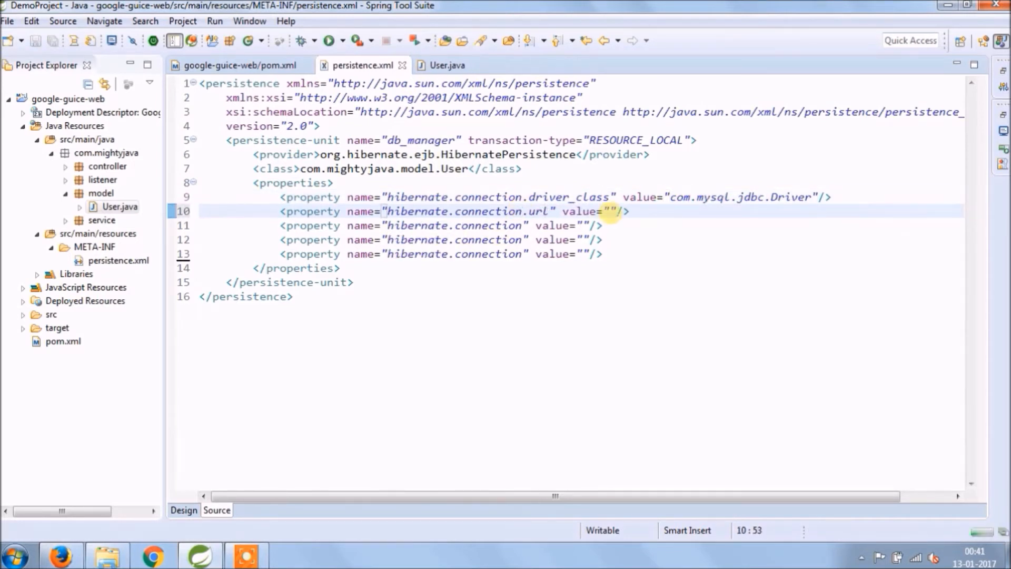
pyautogui.write('jdbc:')
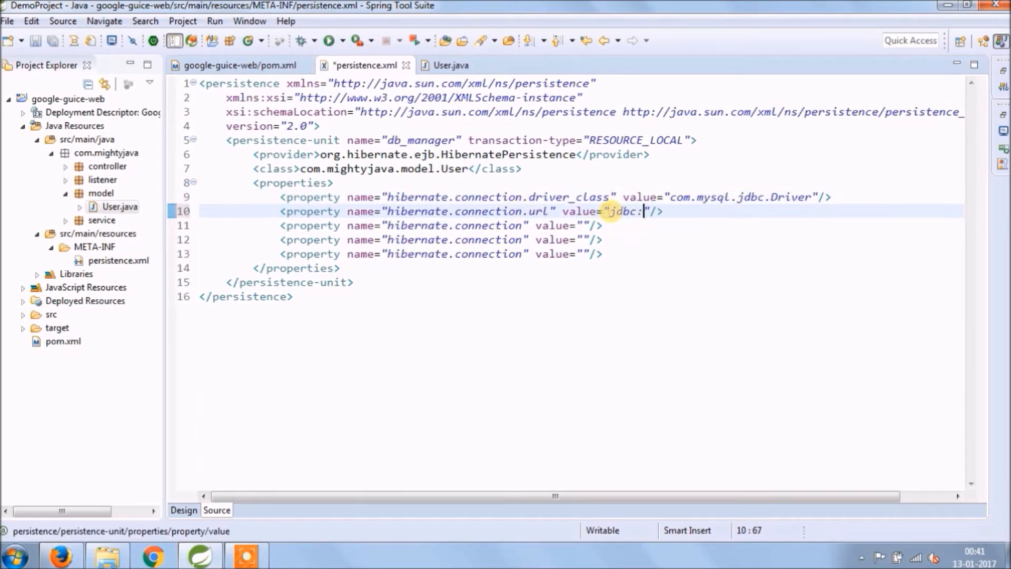
pyautogui.write('mysql://Lo')
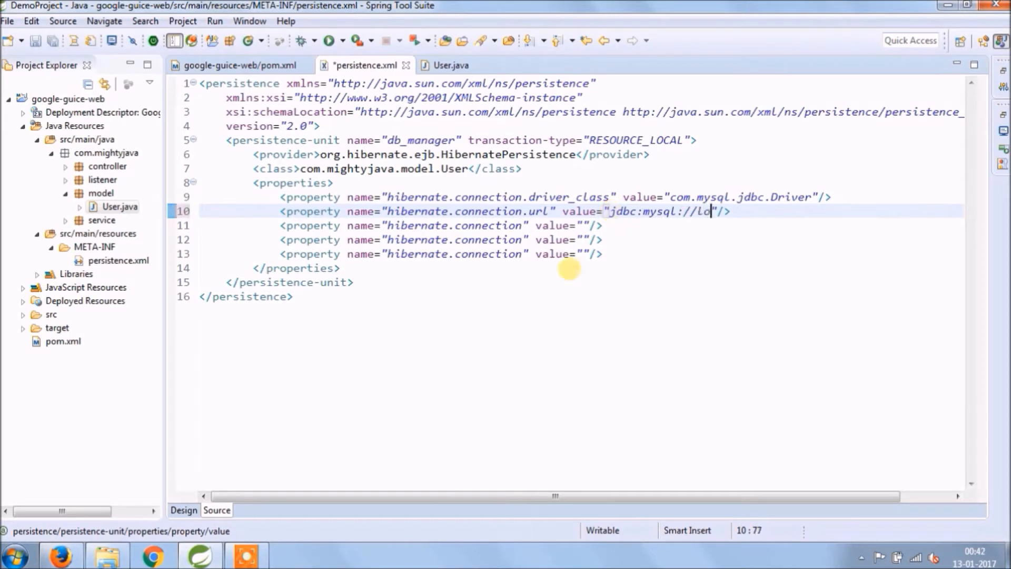
pyautogui.write('calhost:3306/')
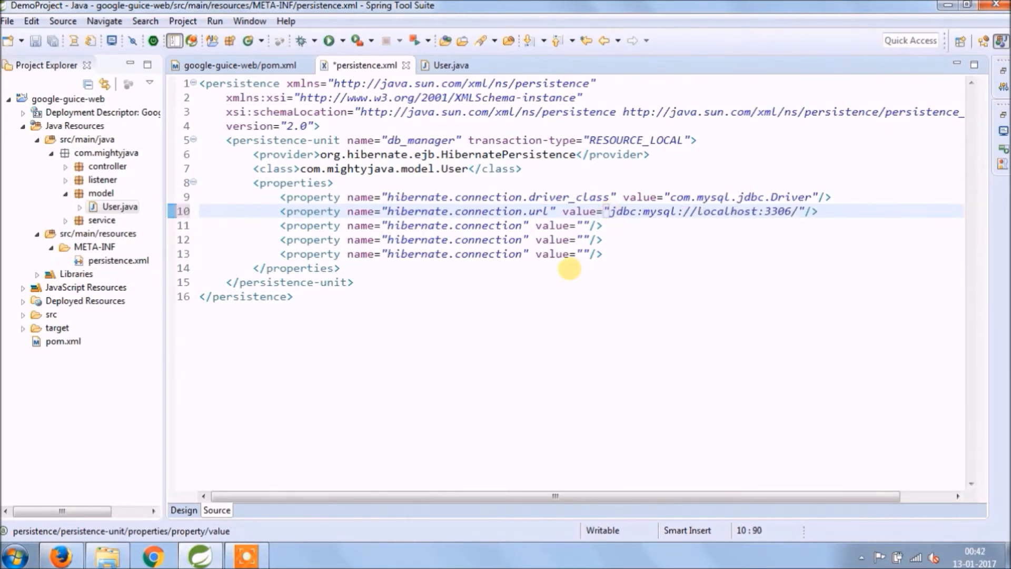
pyautogui.write('guice_db')
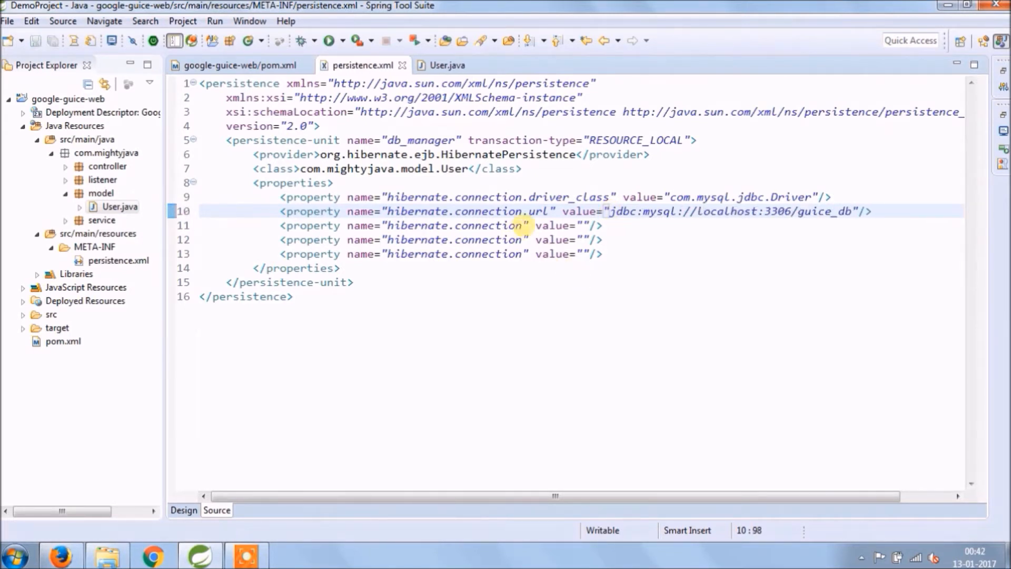
pyautogui.write('username')
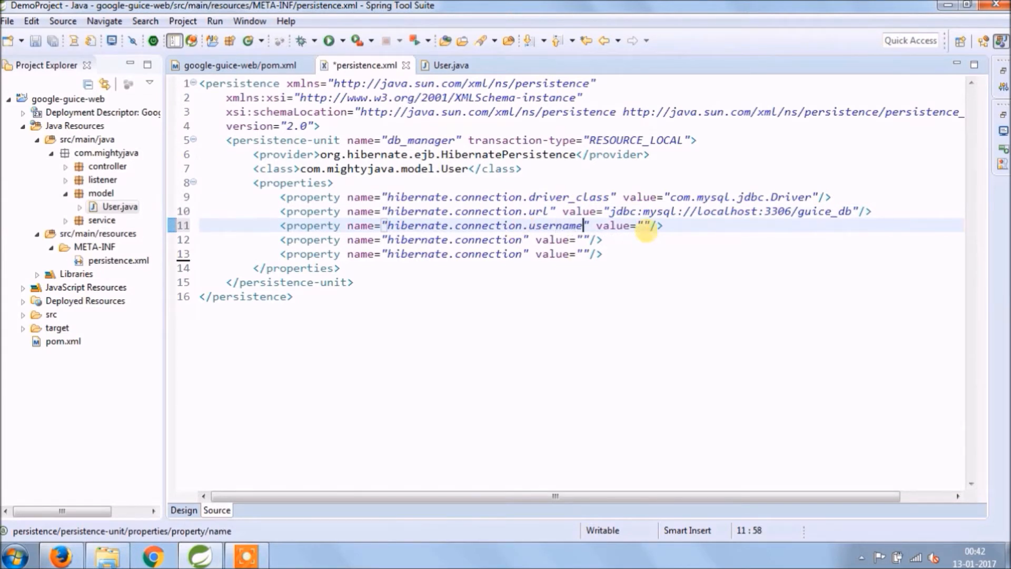
pyautogui.write('root')
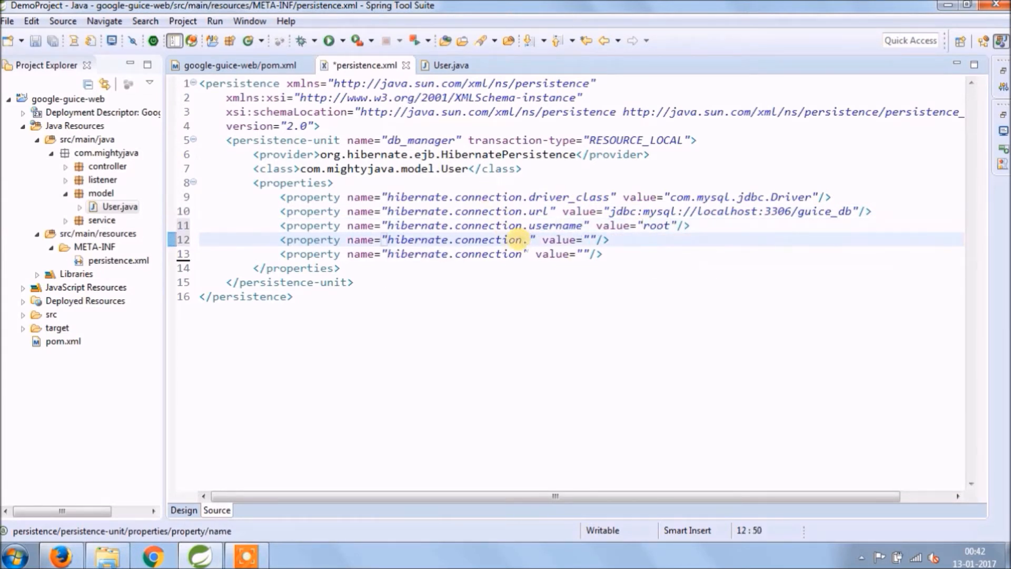
pyautogui.write('password" value="root')
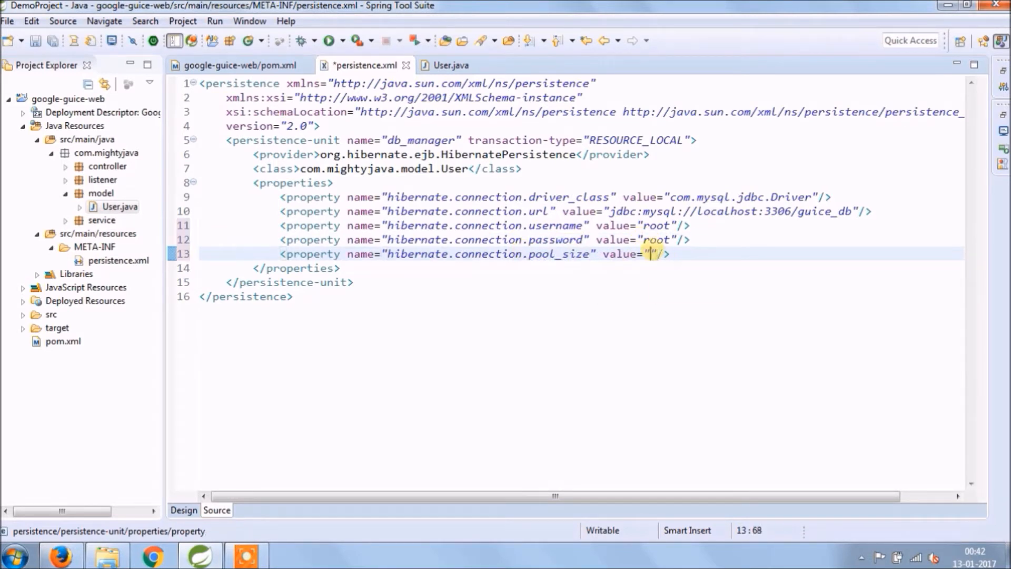
# Set pool_size 10 and dialect org.hibernate.dialect.MySQLDialect
pyautogui.write('10')
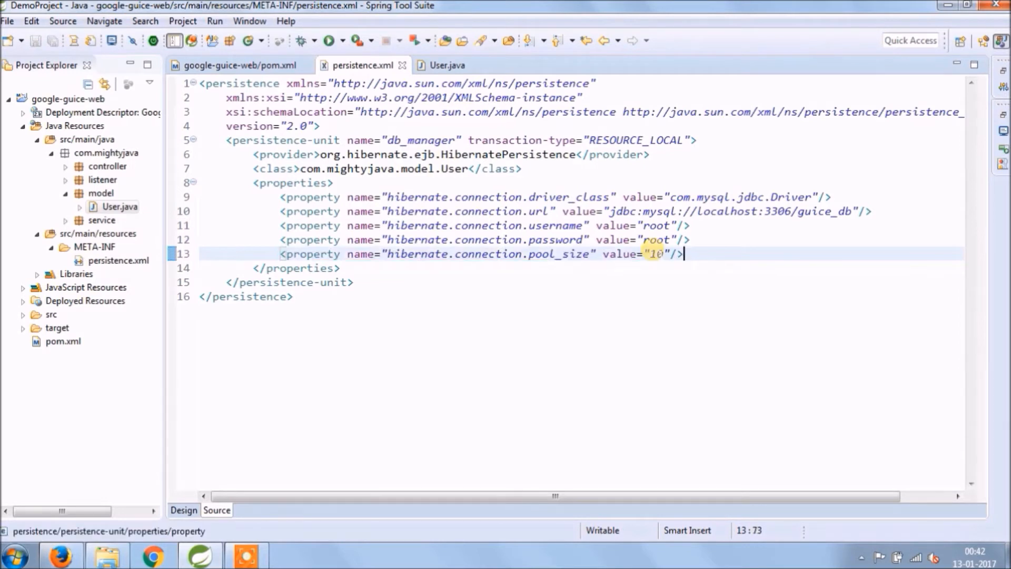
pyautogui.write('hibernate.dialect" value="10"/>')
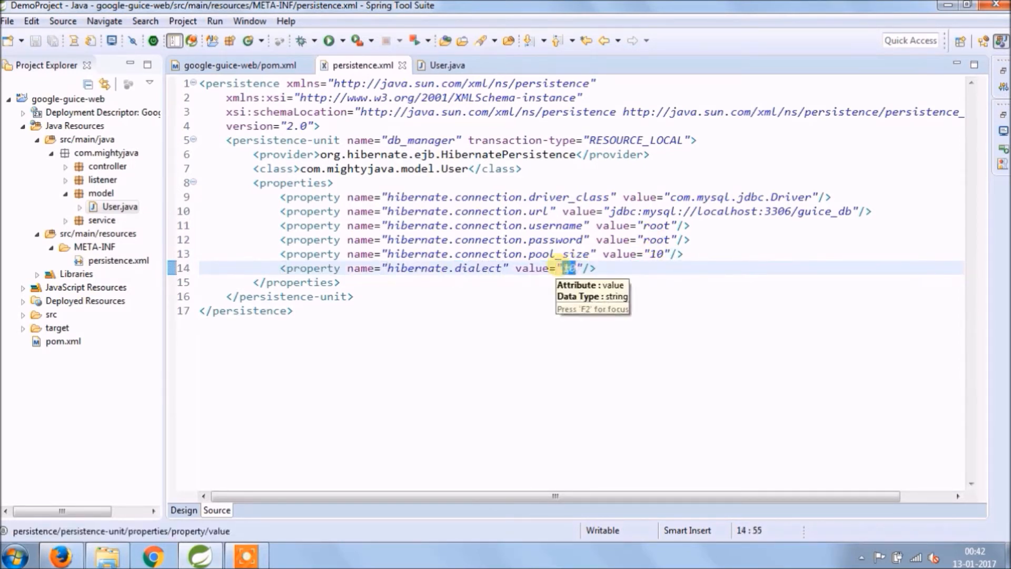
pyautogui.write('org.hibernate')
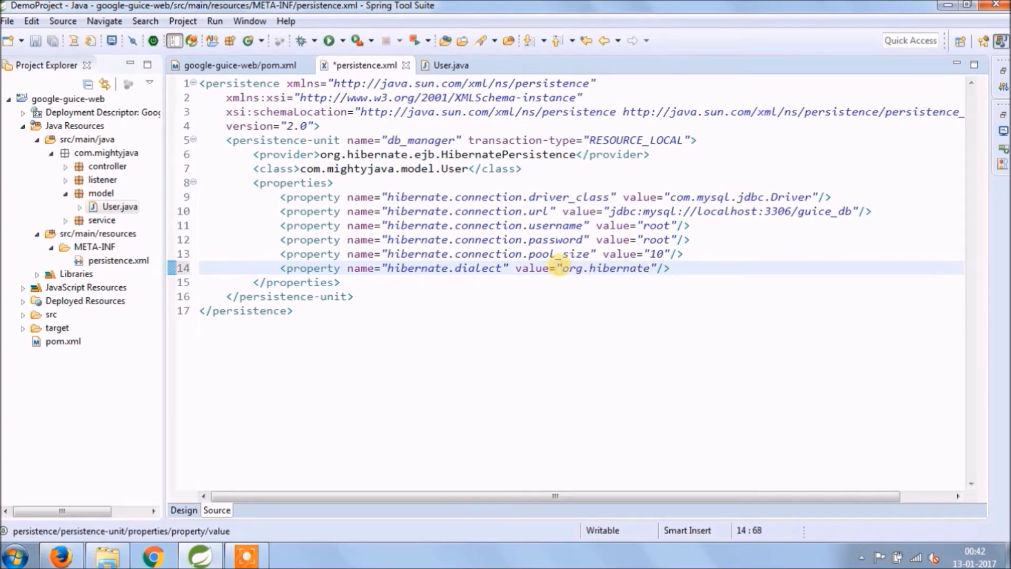
pyautogui.write('.dialect.MySQL')
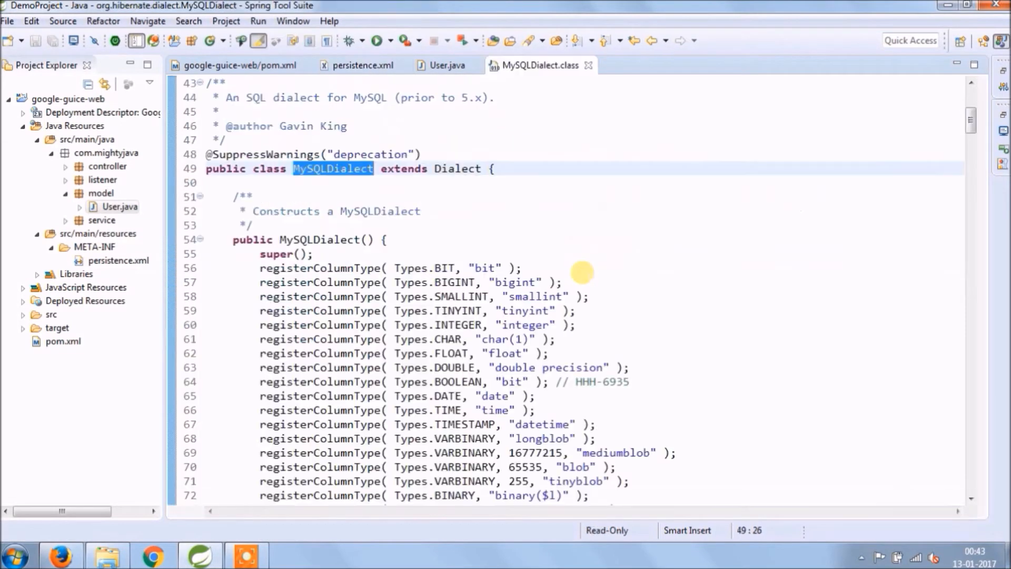
pyautogui.click(358, 66)
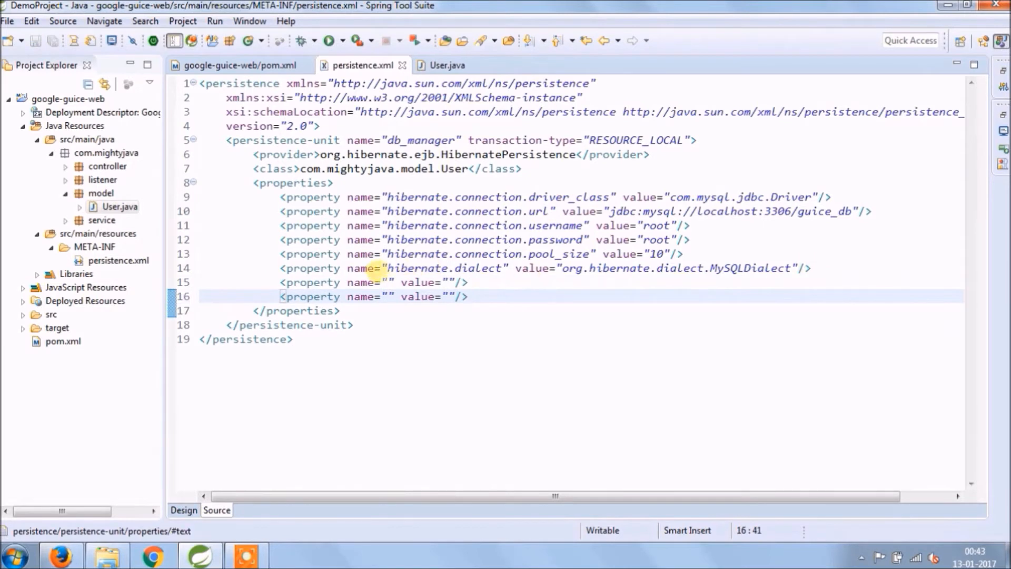
# Add hibernate.hbm2ddl.auto=update and hibernate.id.new_generator_mappings=true, save, and head to the service package
pyautogui.write('hibernate.')
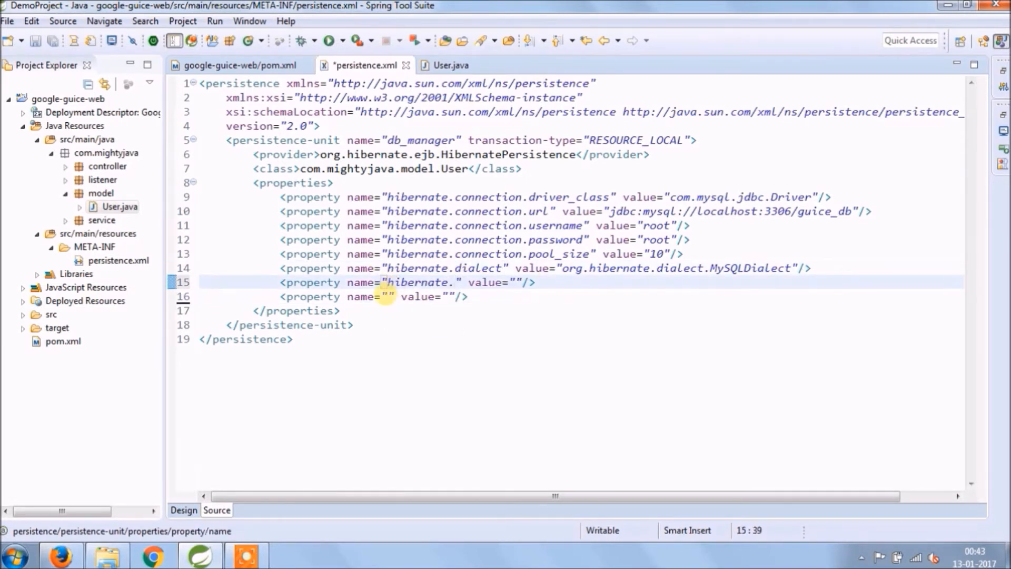
pyautogui.write('hbm2')
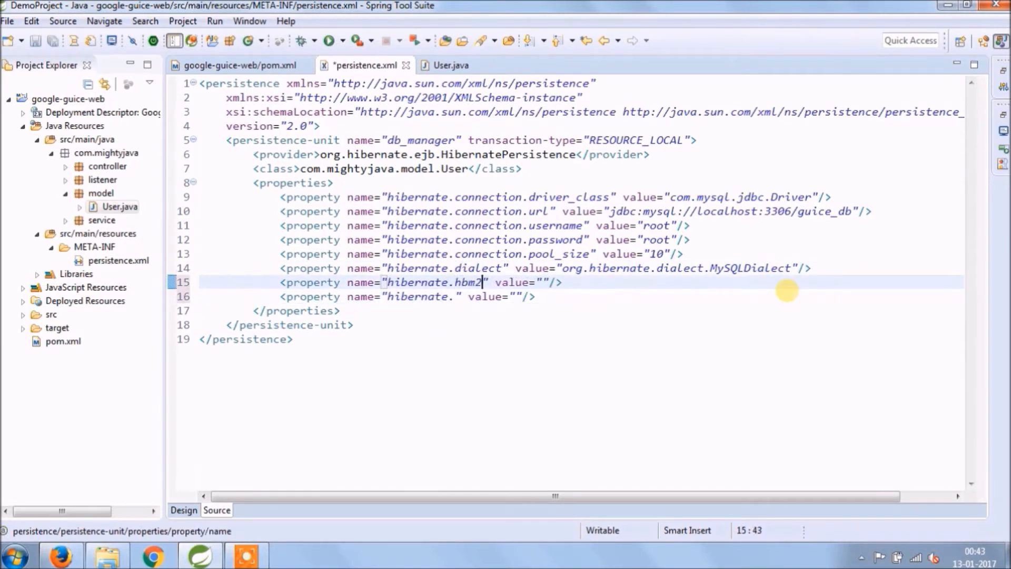
pyautogui.write('ddl.auto')
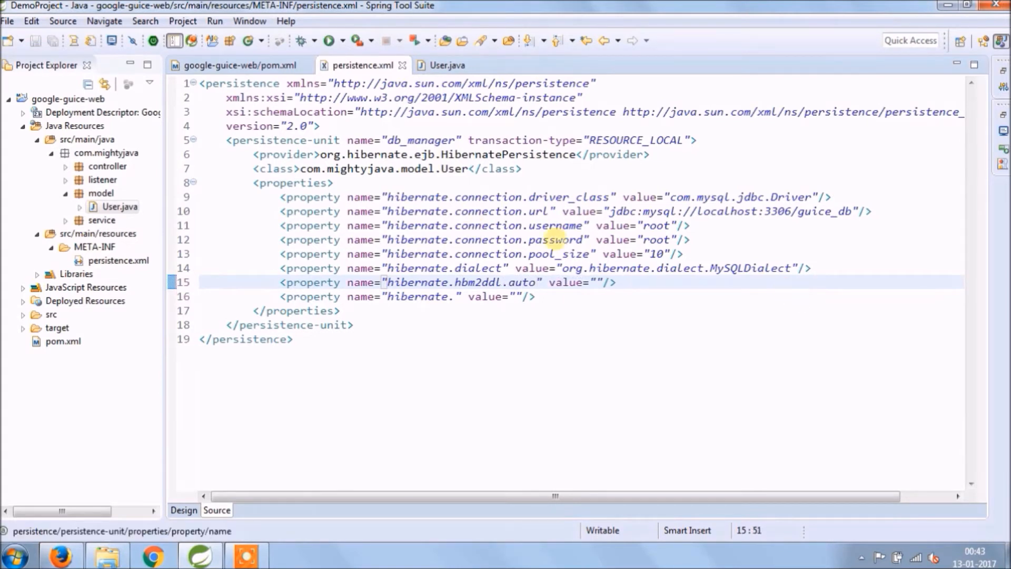
pyautogui.write('update')
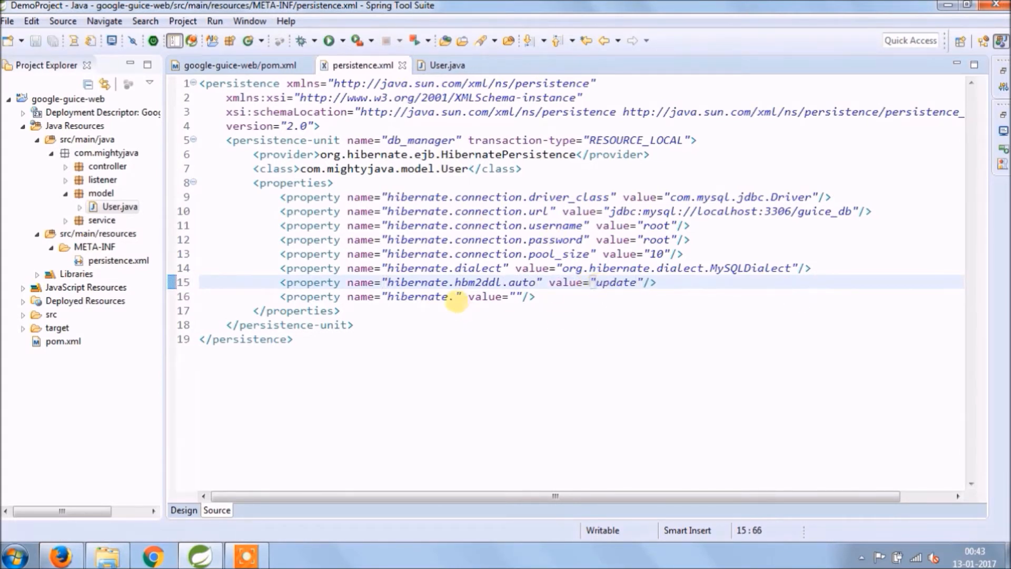
pyautogui.write('id.new_')
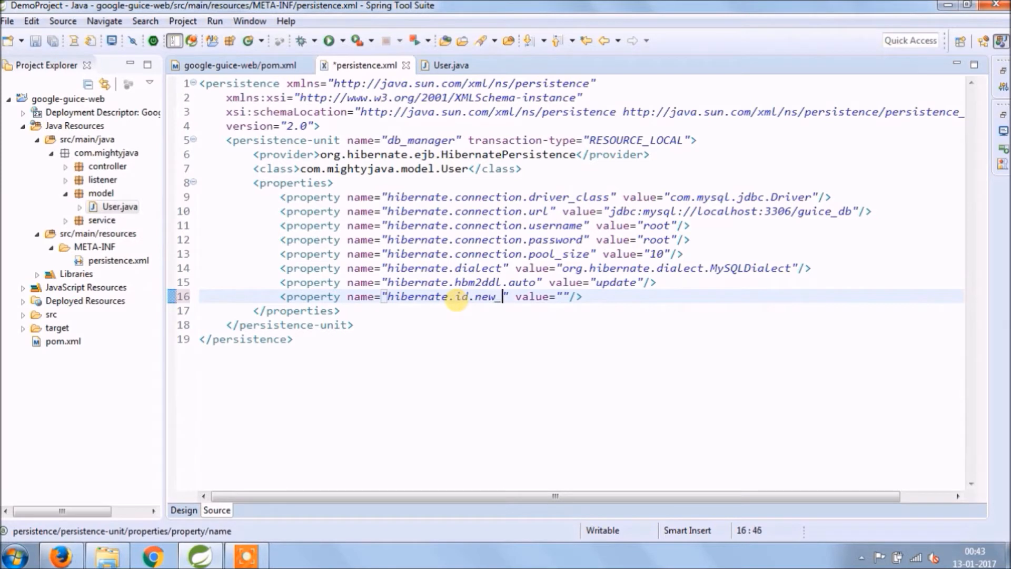
pyautogui.write('generator_')
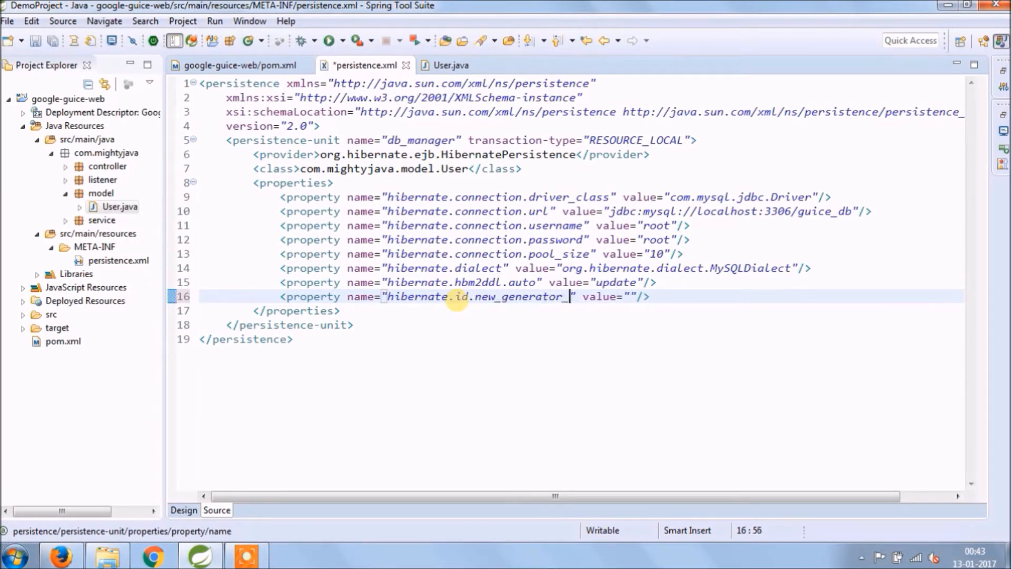
pyautogui.write('mappings')
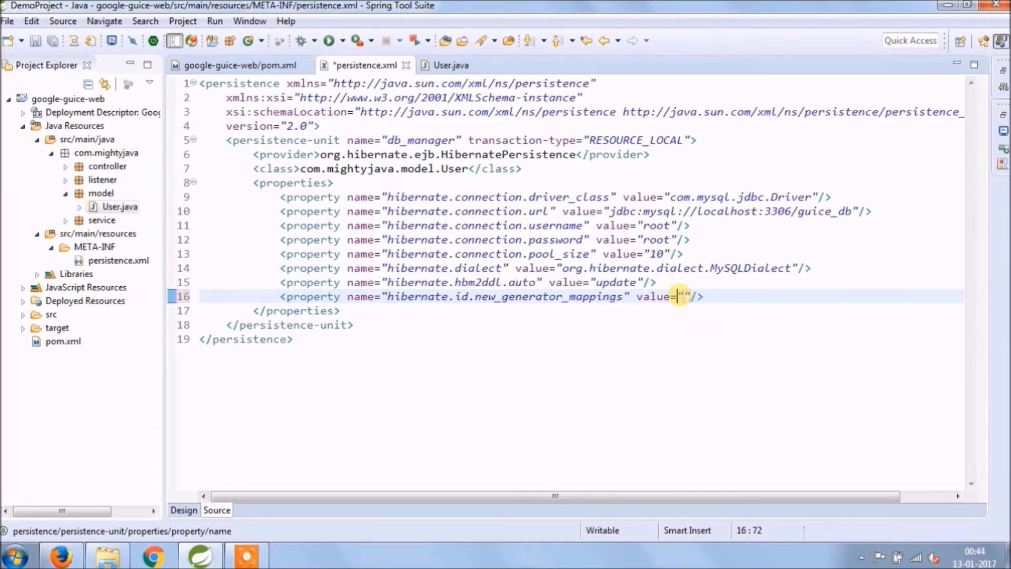
pyautogui.write('true')
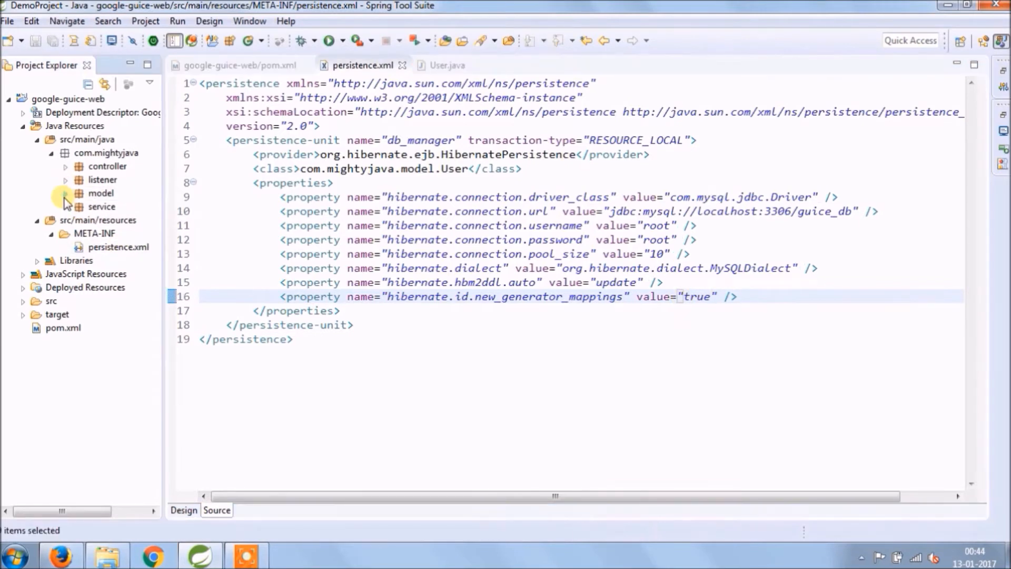
pyautogui.click(64, 179)
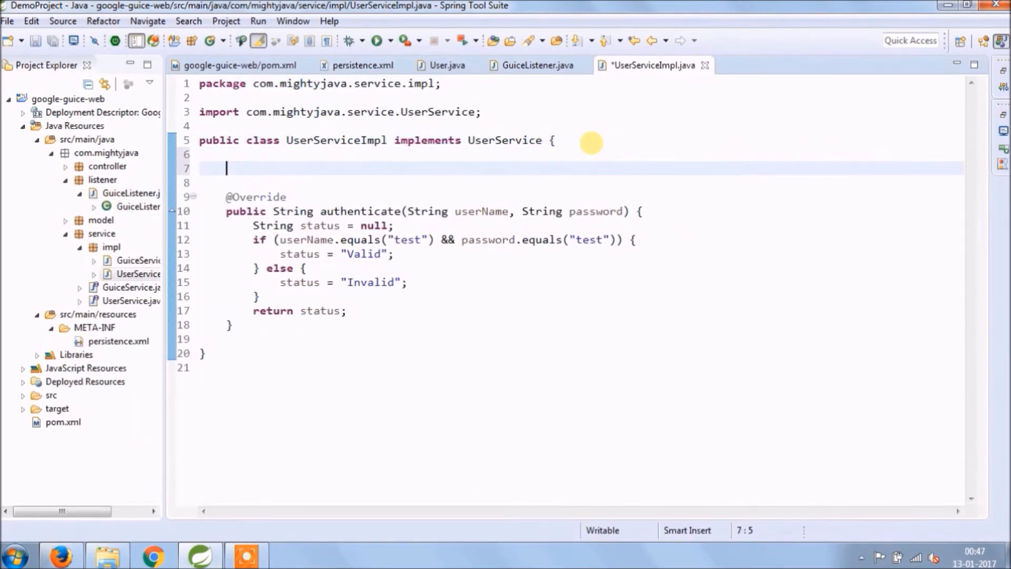
# Inject an EntityManager and write the query "FROM User WHERE userName=:userName and password=:password"
pyautogui.write('private Enti')
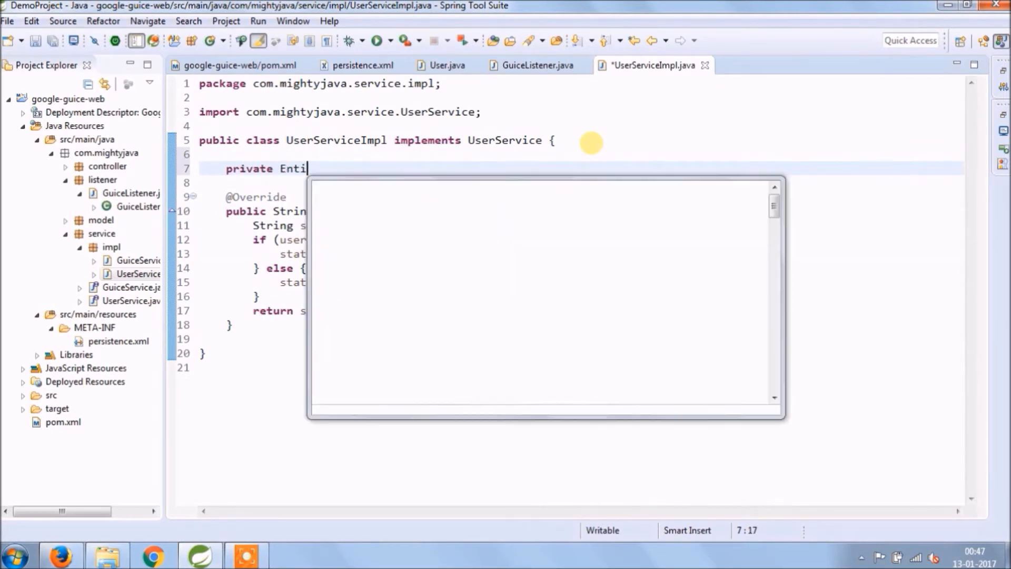
pyautogui.write('EntityManager entityManager;')
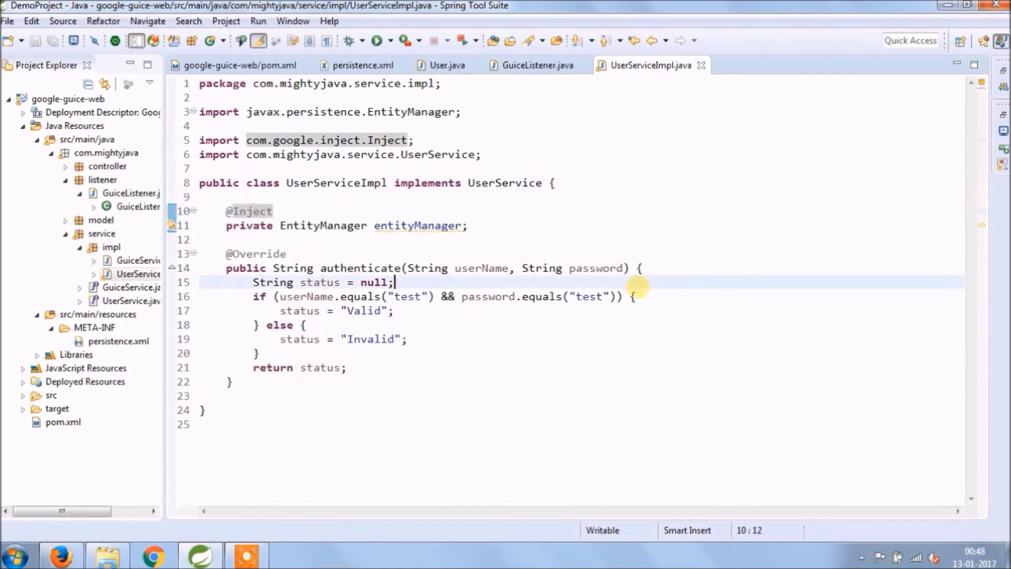
pyautogui.write('String que')
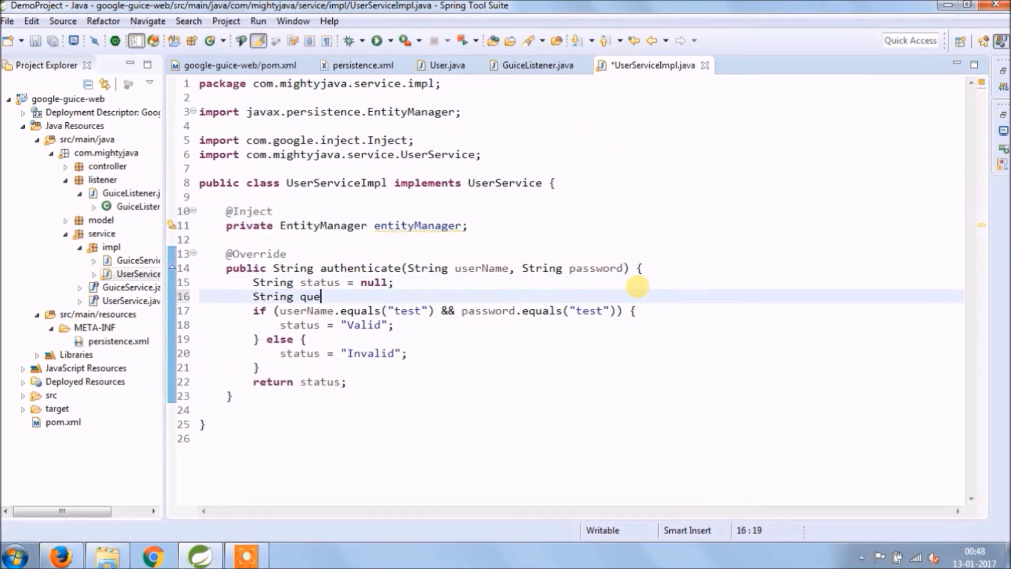
pyautogui.write('ry = "FROM User WHERE')
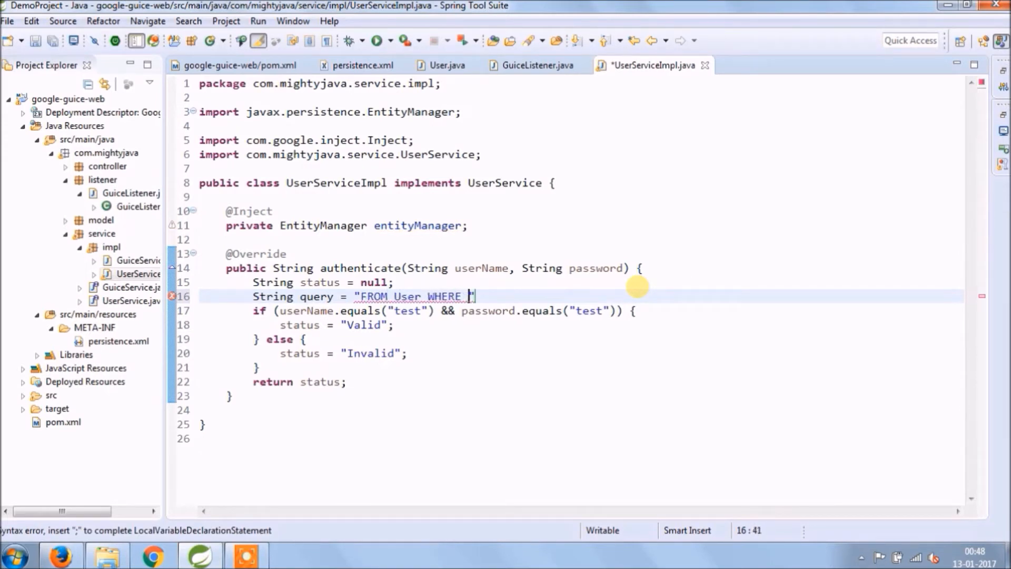
pyautogui.write('userName=:userName and password=:password')
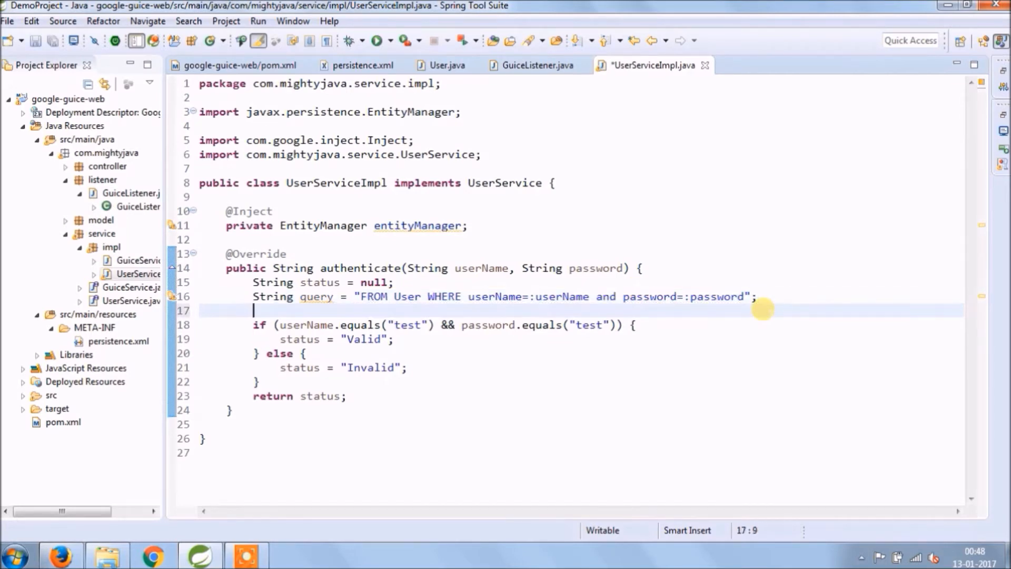
# Run it via entityManager with both setParameter calls and getSingleResult, importing User
pyautogui.write('entityManager.createQuery(query).setParameter("userName", arg1')
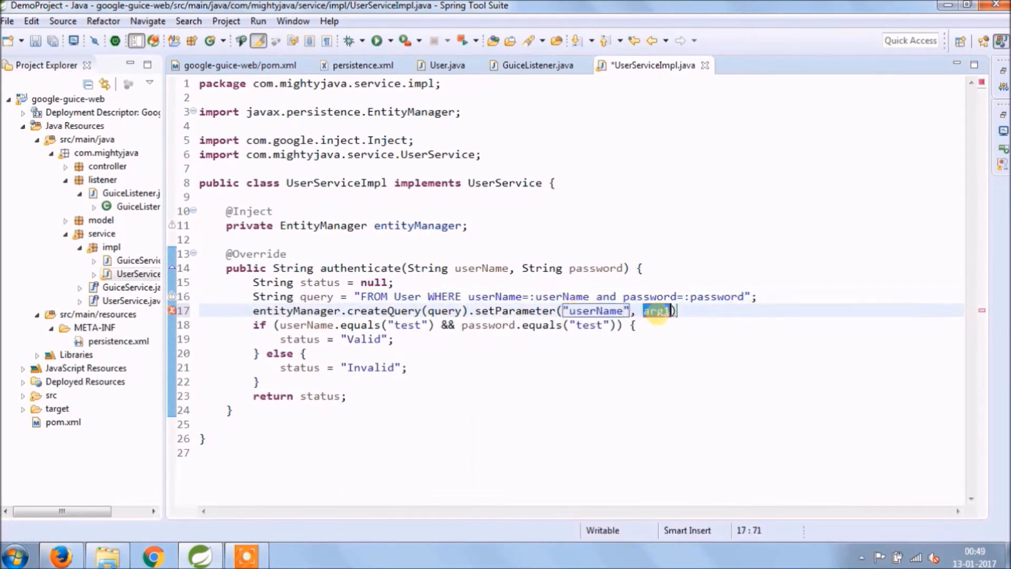
pyautogui.write('userName).setParameter(arg0,')
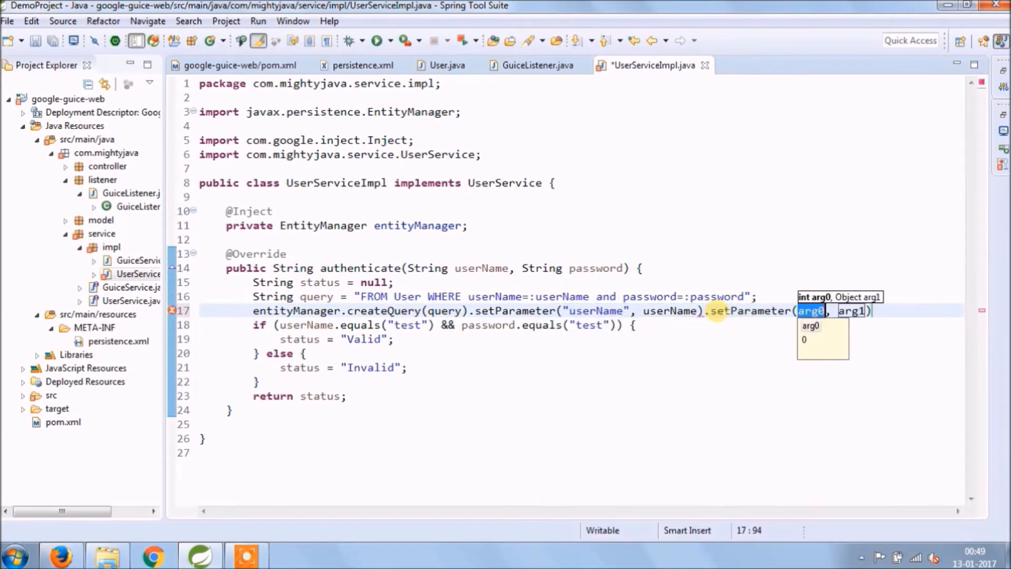
pyautogui.write('"password"')
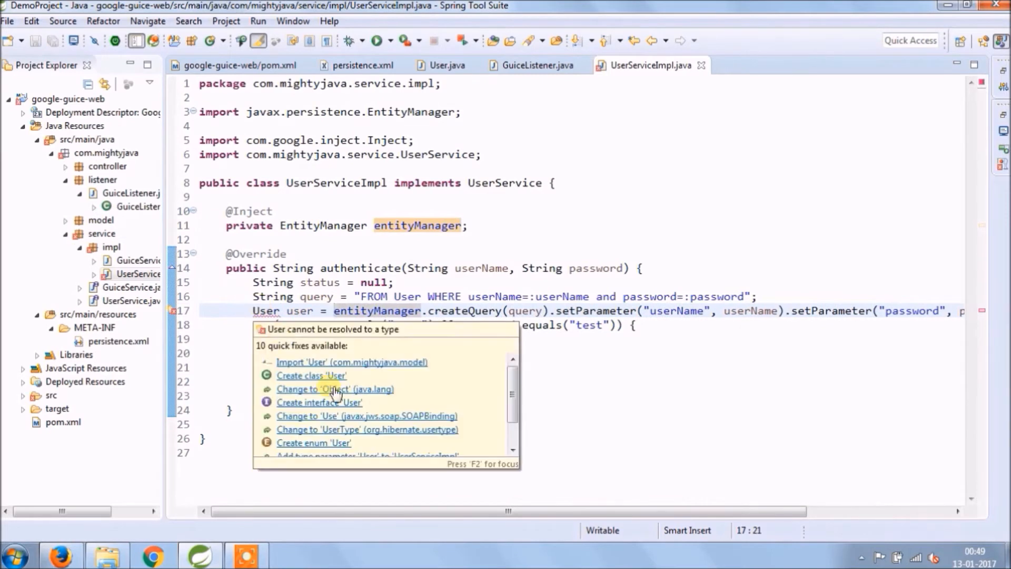
pyautogui.click(352, 363)
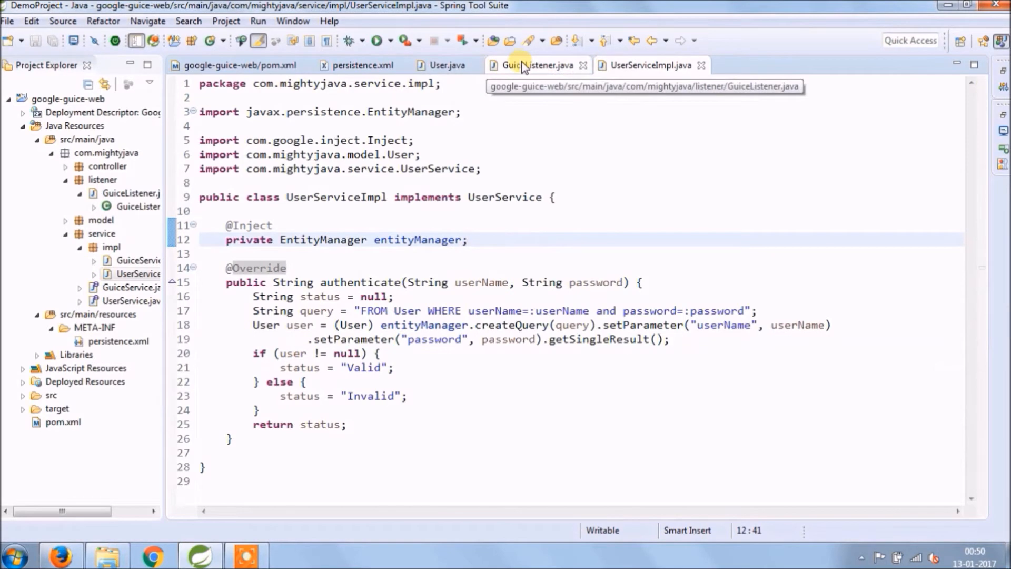
# Assign the Injector in GuiceListener with new JpaPersistModule("db_manager"), confirming the unit name
pyautogui.click(531, 65)
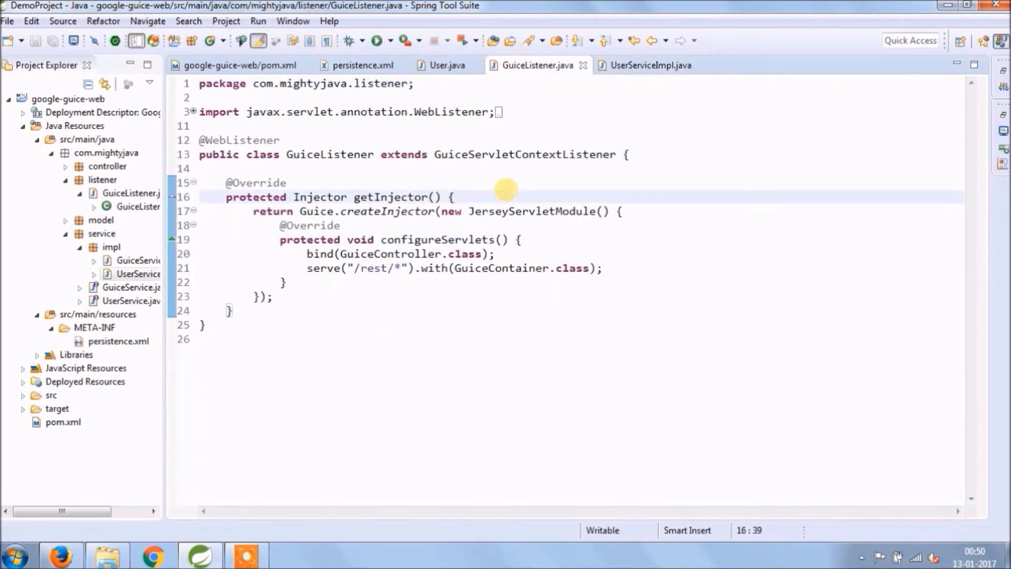
pyautogui.write('Injector injector =')
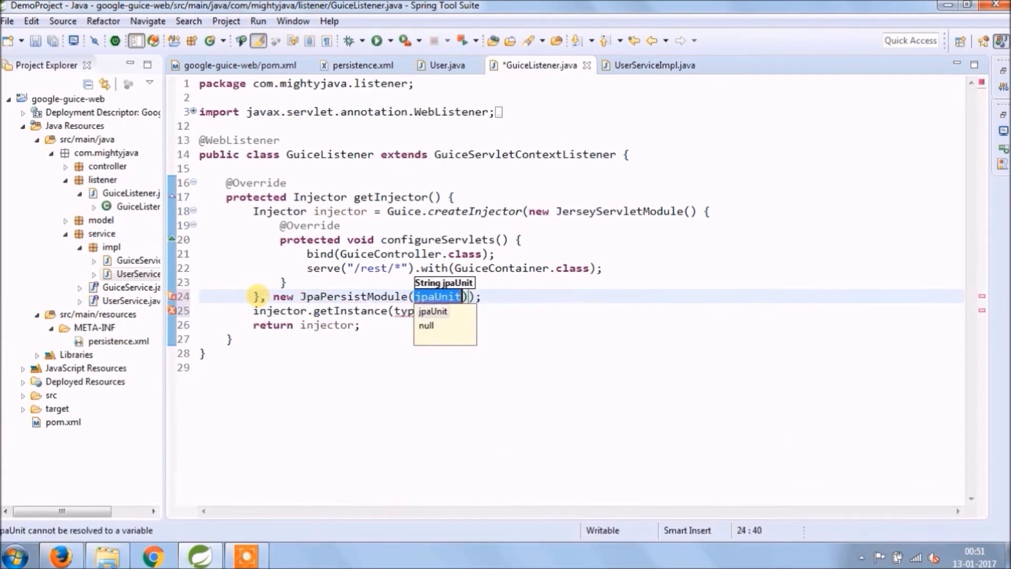
pyautogui.click(360, 66)
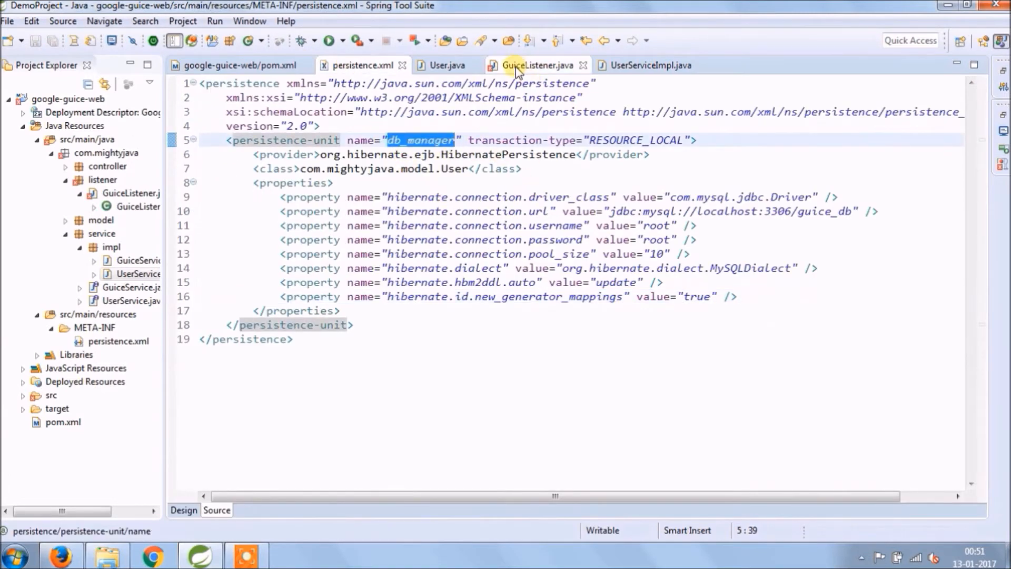
pyautogui.click(530, 65)
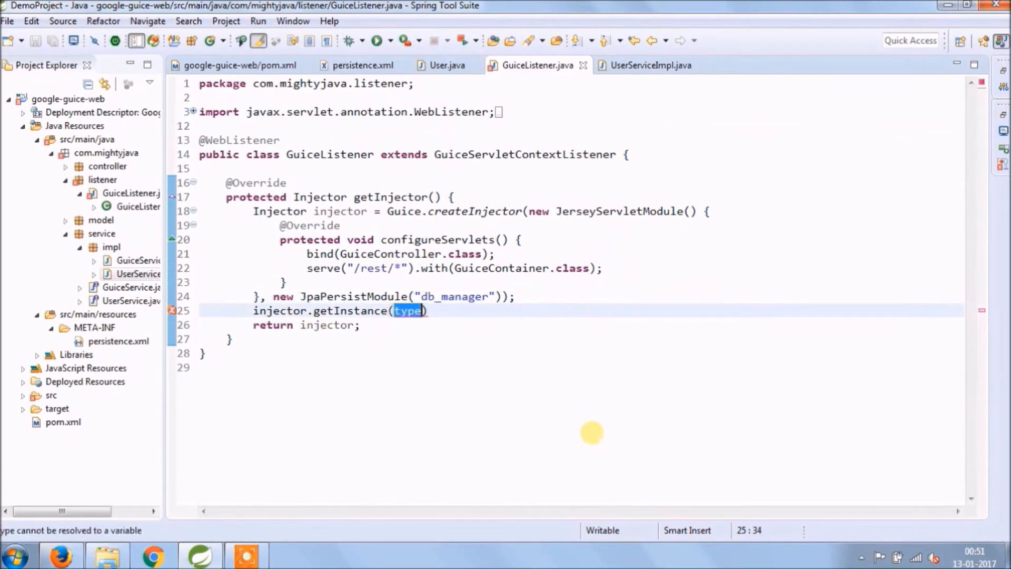
pyautogui.write('cla')
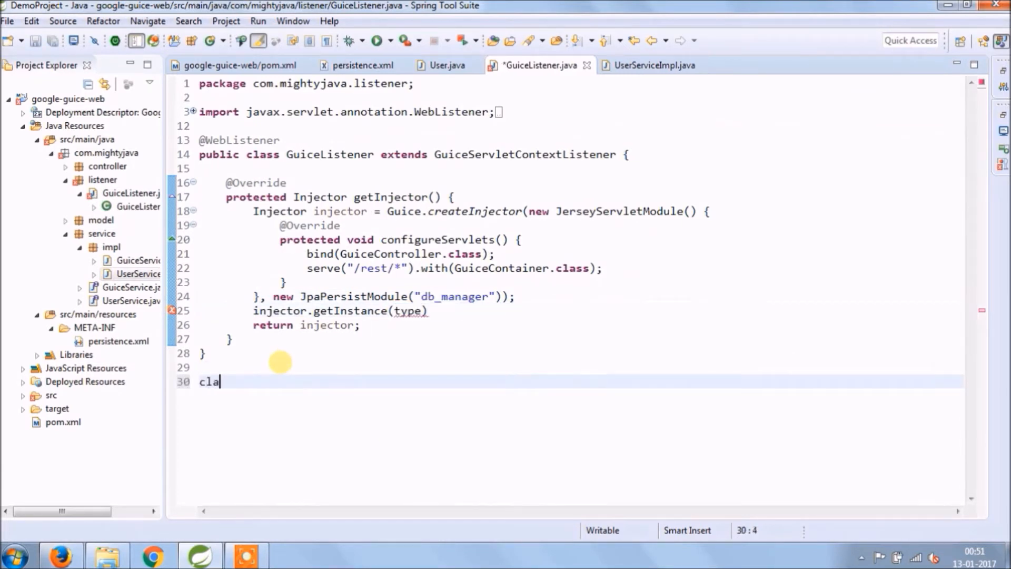
pyautogui.write('ss Jpa')
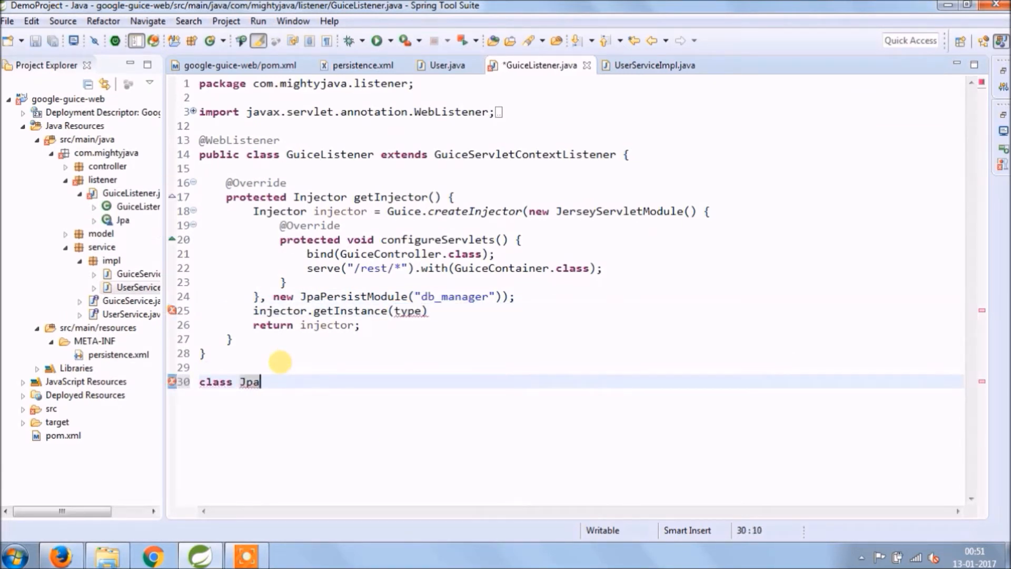
pyautogui.write('Initializer {')
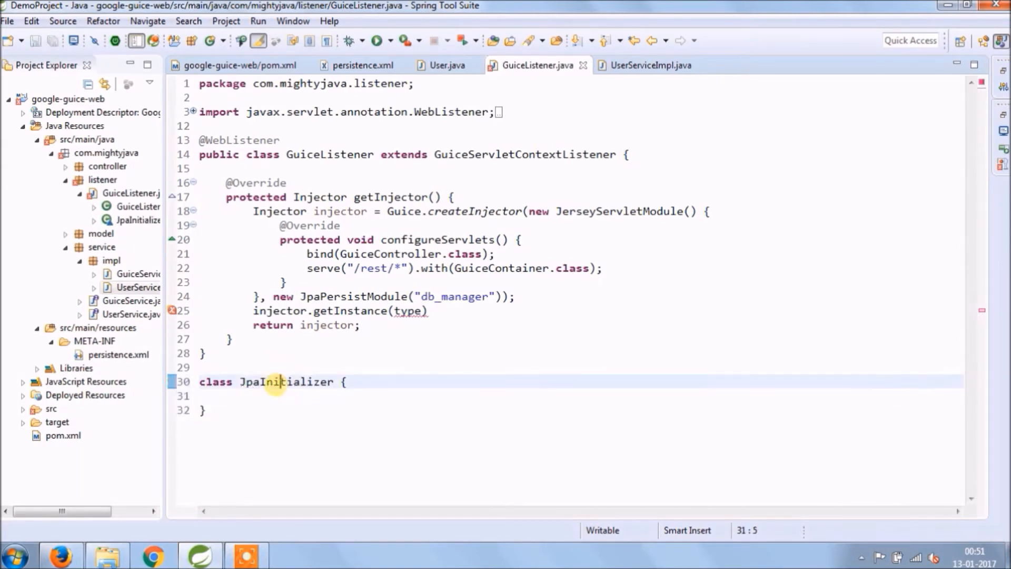
pyautogui.write('JpaInitializer.class')
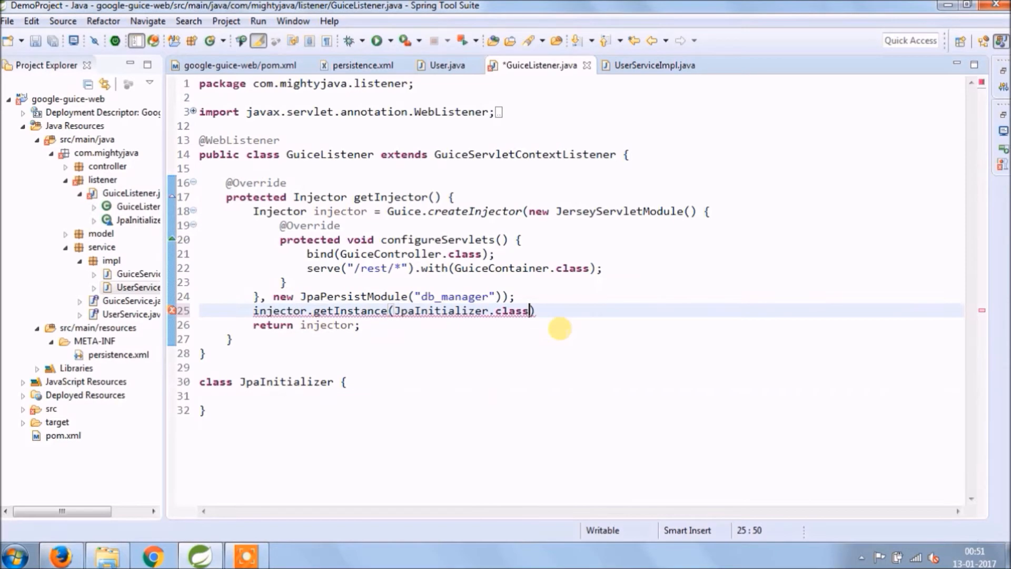
pyautogui.press('ctrl+s')
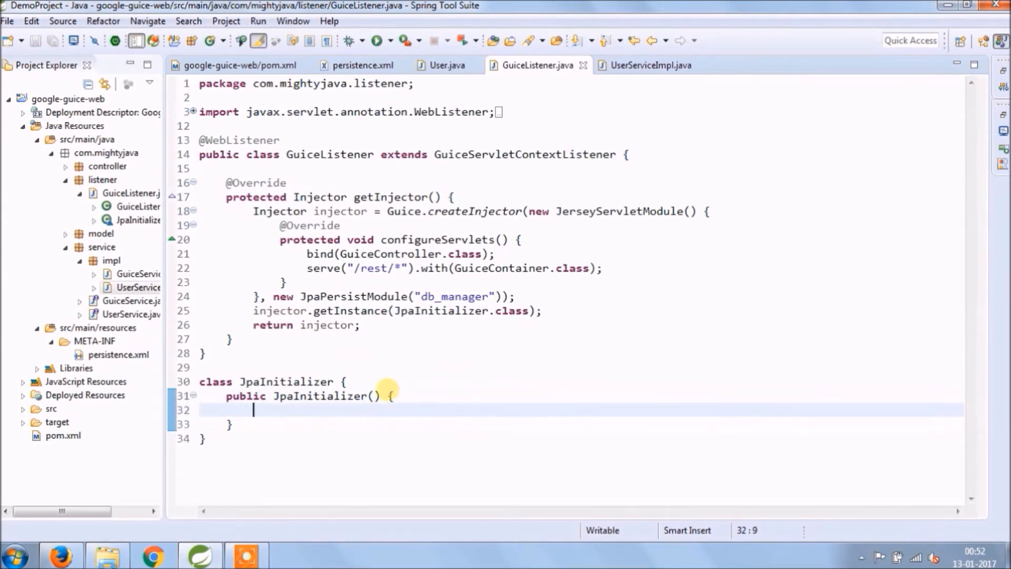
pyautogui.write('PersistService')
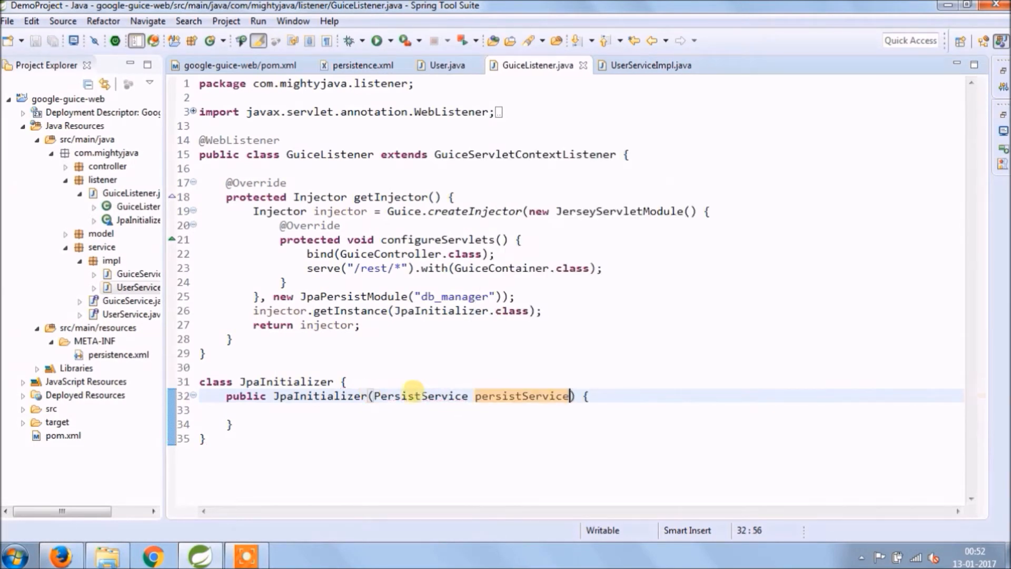
pyautogui.write('persistService.start();')
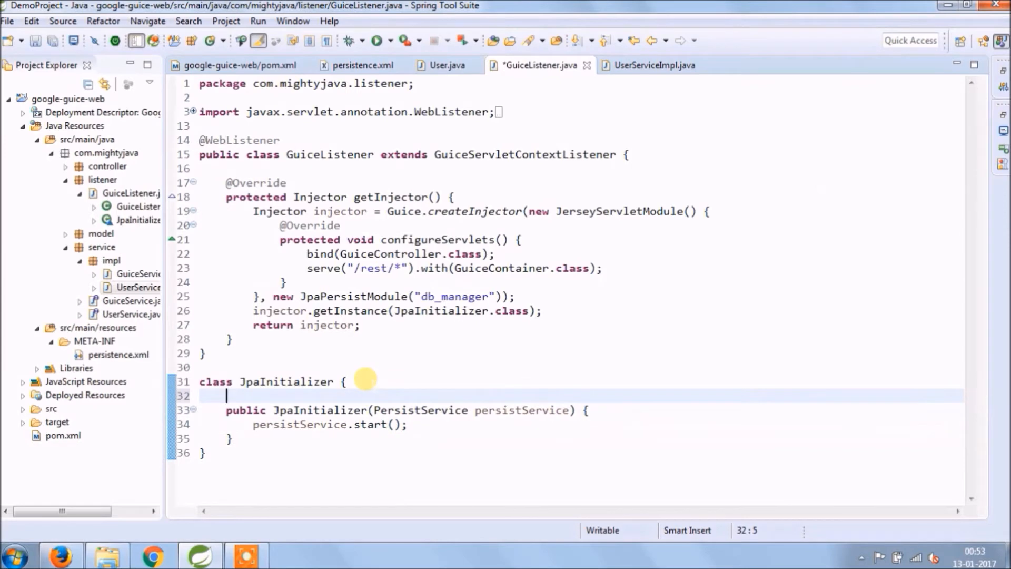
pyautogui.write('@Inject')
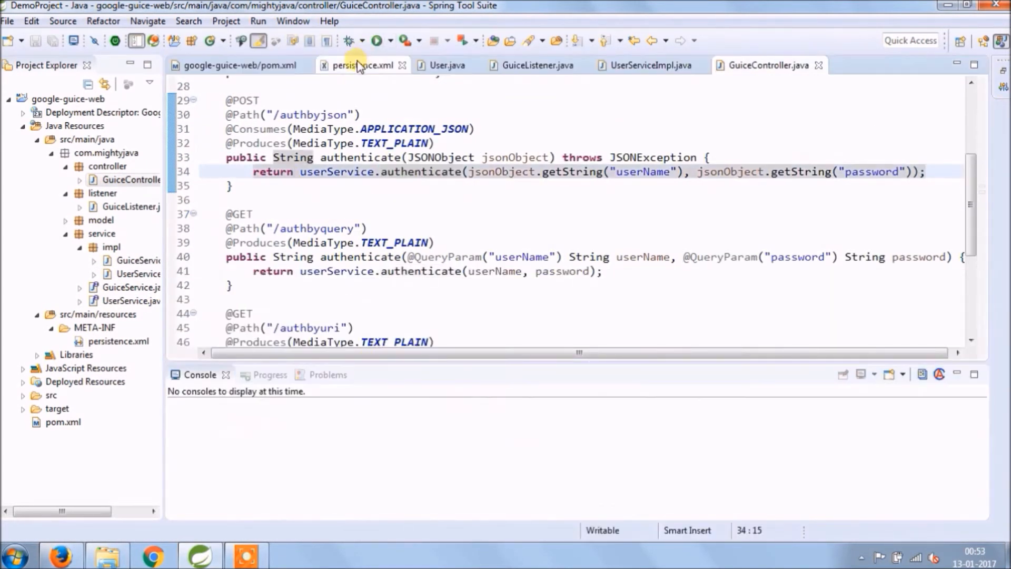
# Launch SQLyog and start a Maven build of google-guice-web, watching the Console compile 7 source files
pyautogui.click(357, 65)
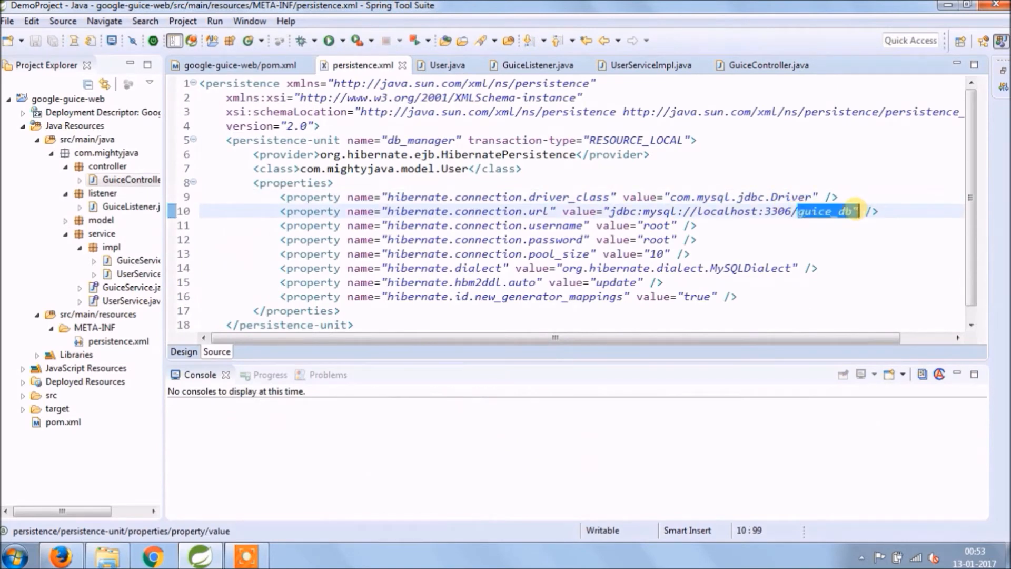
pyautogui.click(306, 554)
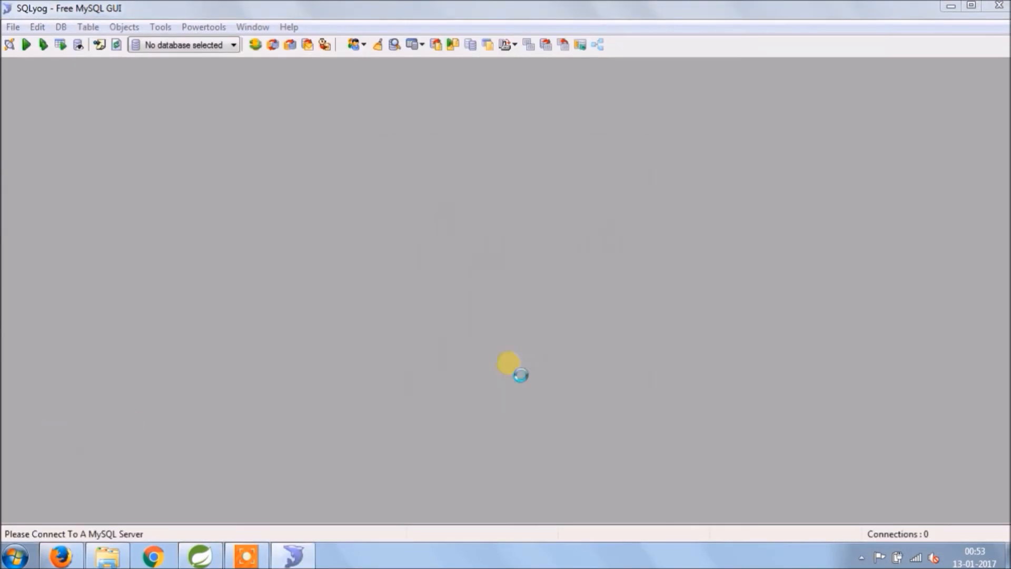
pyautogui.click(64, 27)
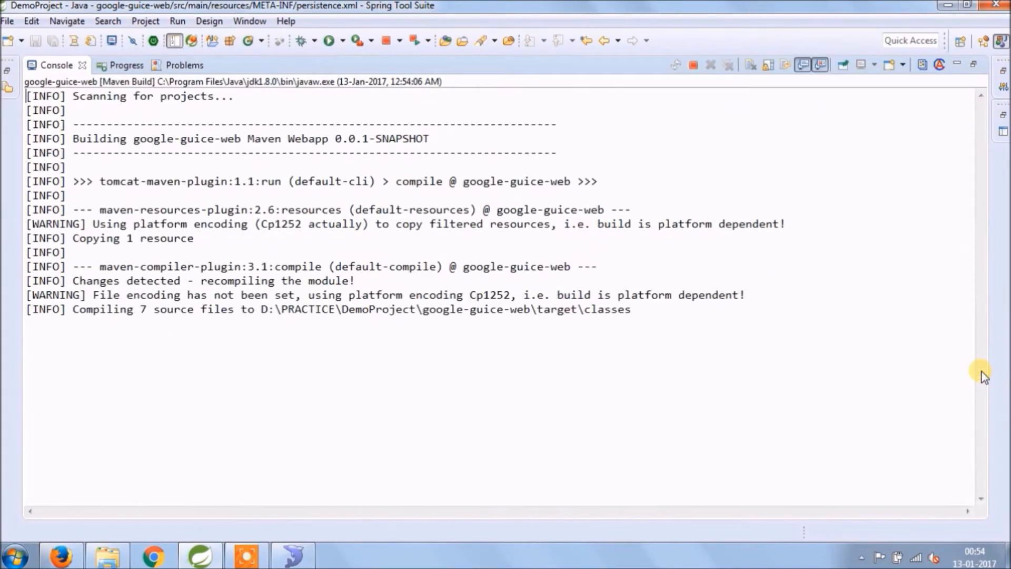
# Refresh guice_db and view table data for hibernate_sequence (next_val 1) and the empty user table
pyautogui.scroll(-3)
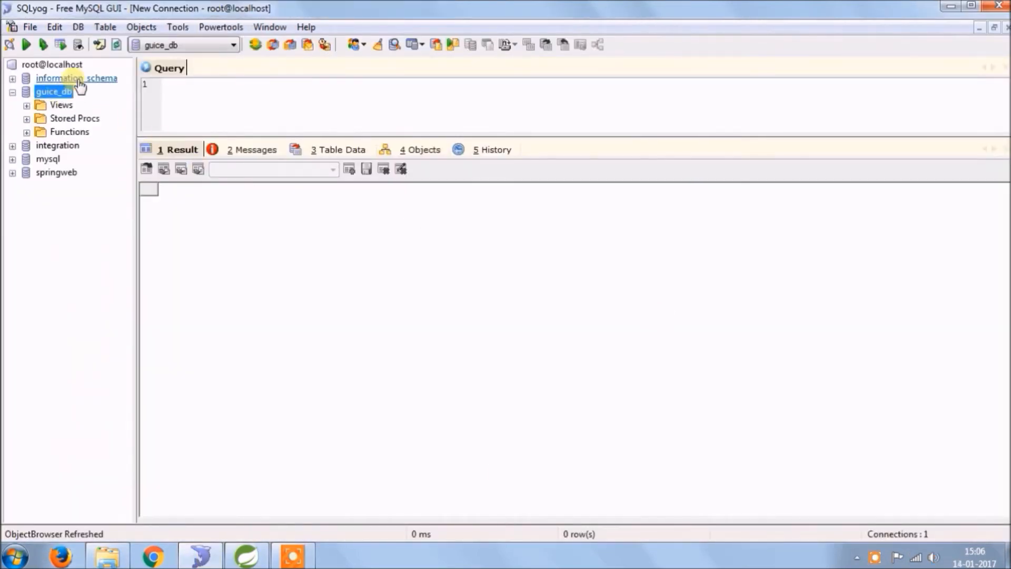
pyautogui.click(53, 92)
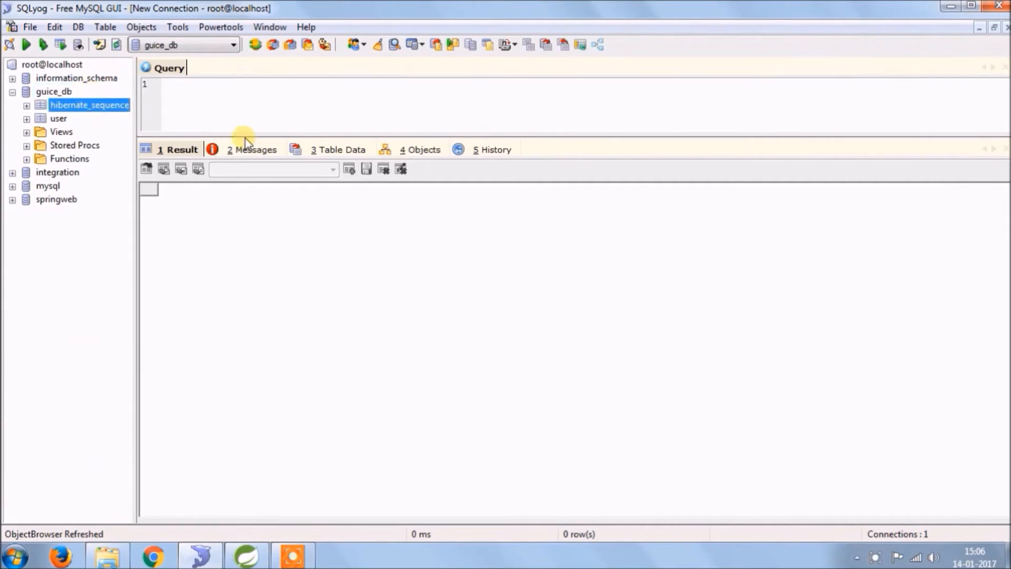
pyautogui.click(337, 150)
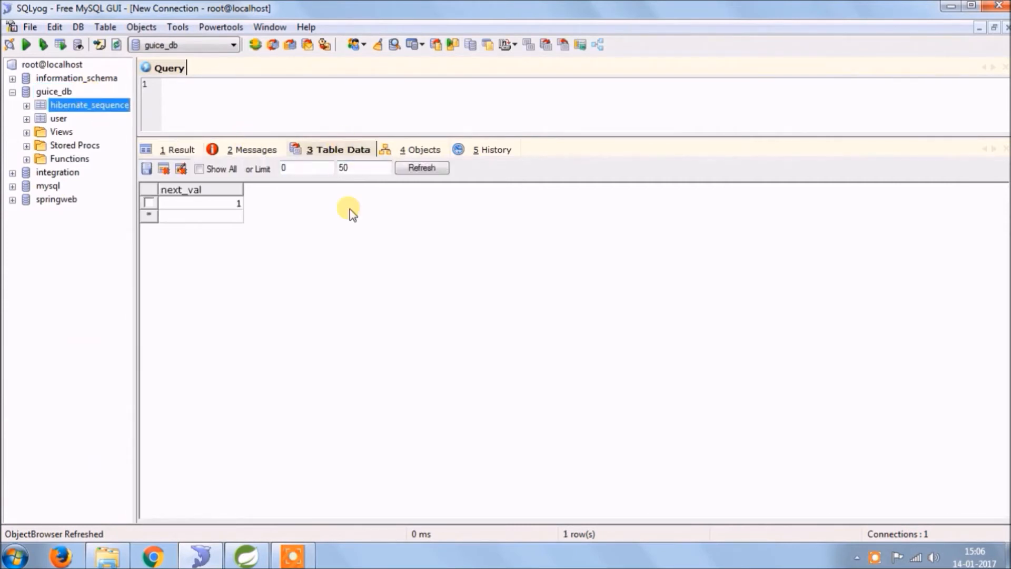
pyautogui.click(58, 118)
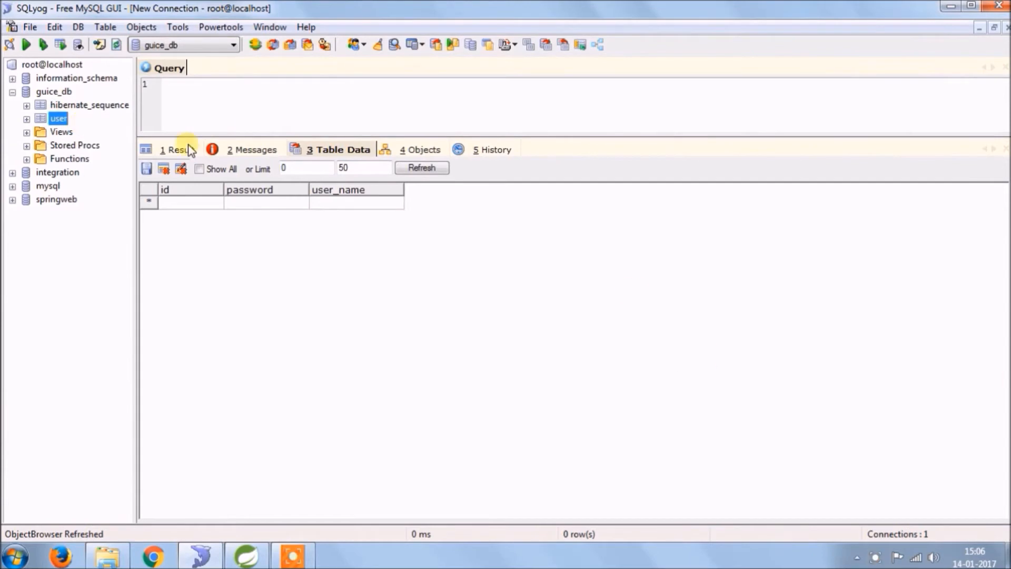
pyautogui.click(265, 203)
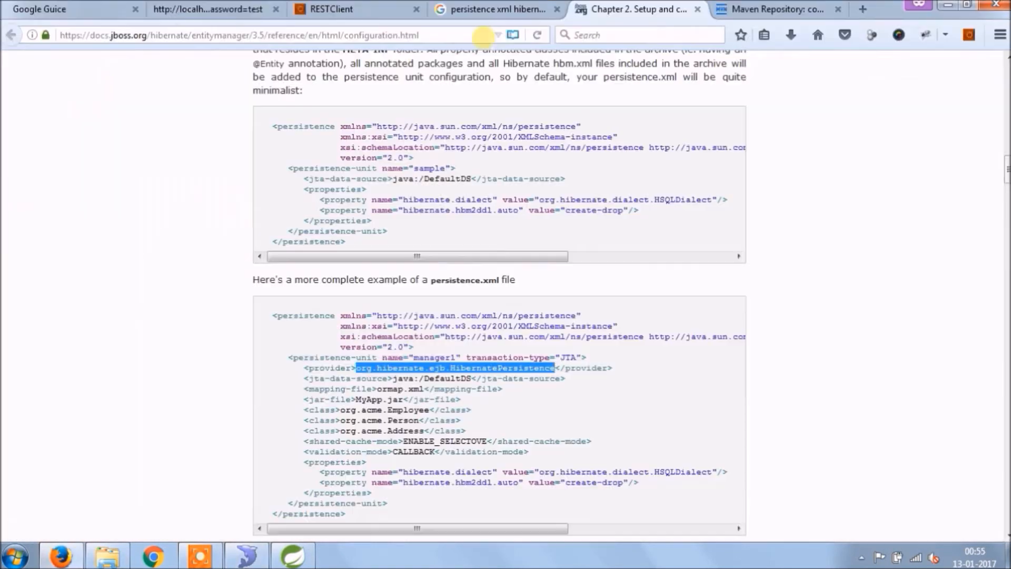
# Check the authbyjson Valid response in RESTClient, then return to persistence.xml in the IDE
pyautogui.click(336, 9)
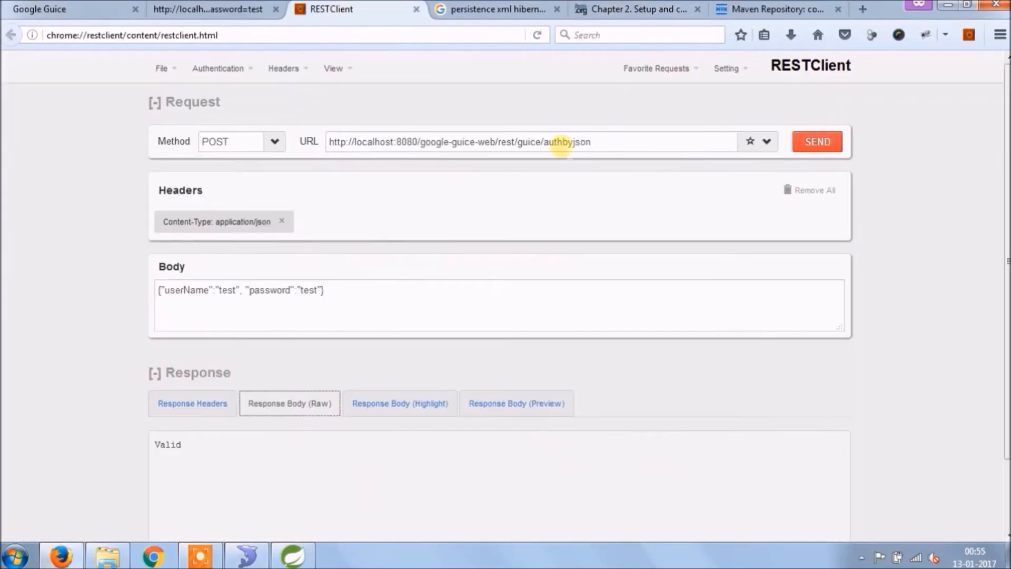
pyautogui.scroll(-3)
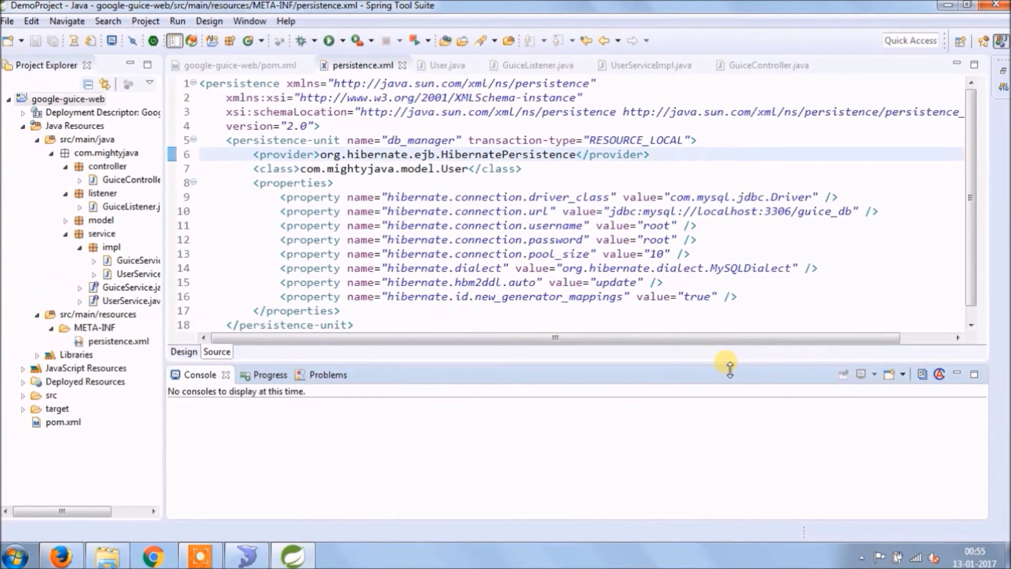
# Add println traces "UserServiceImpl : authenticate" and the fetched user to the authenticate method
pyautogui.click(649, 66)
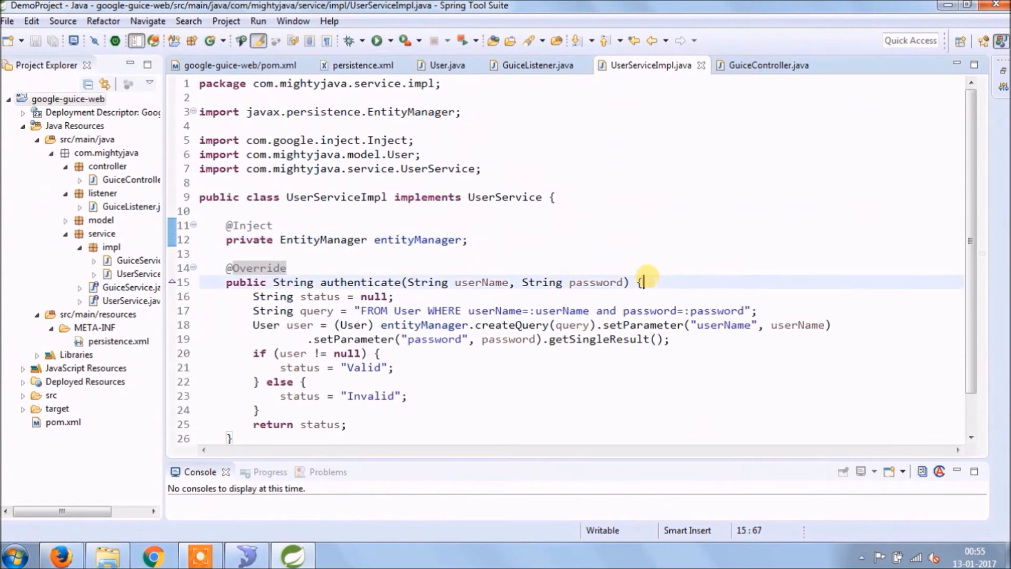
pyautogui.write('System.out.println("");')
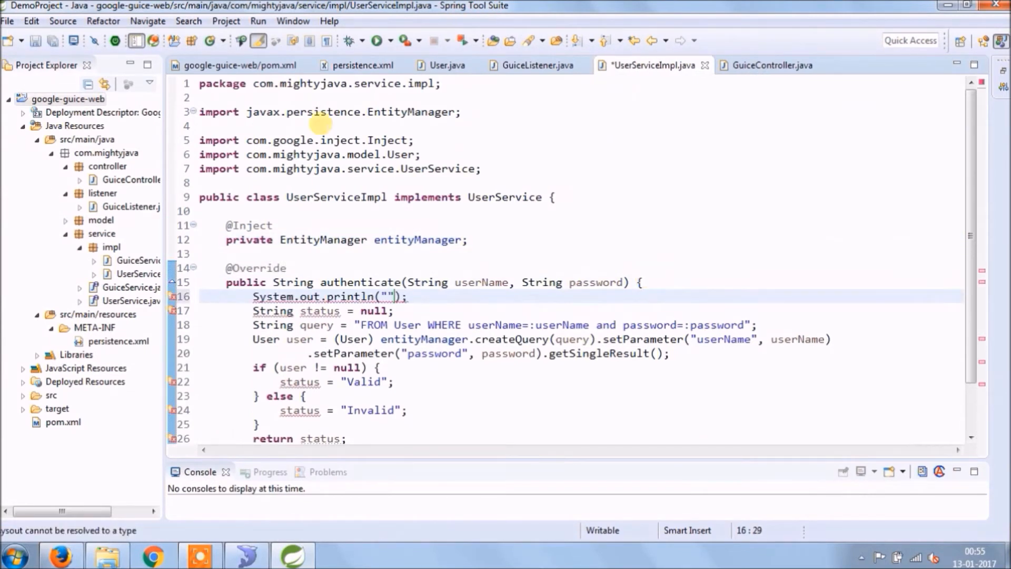
pyautogui.write('UserServiceImpl')
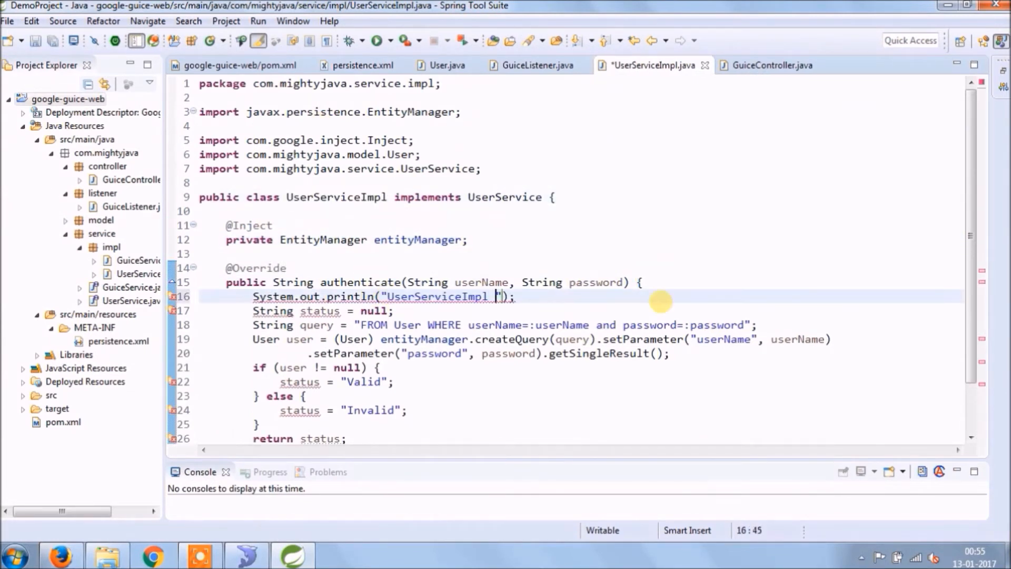
pyautogui.write(': authenticate')
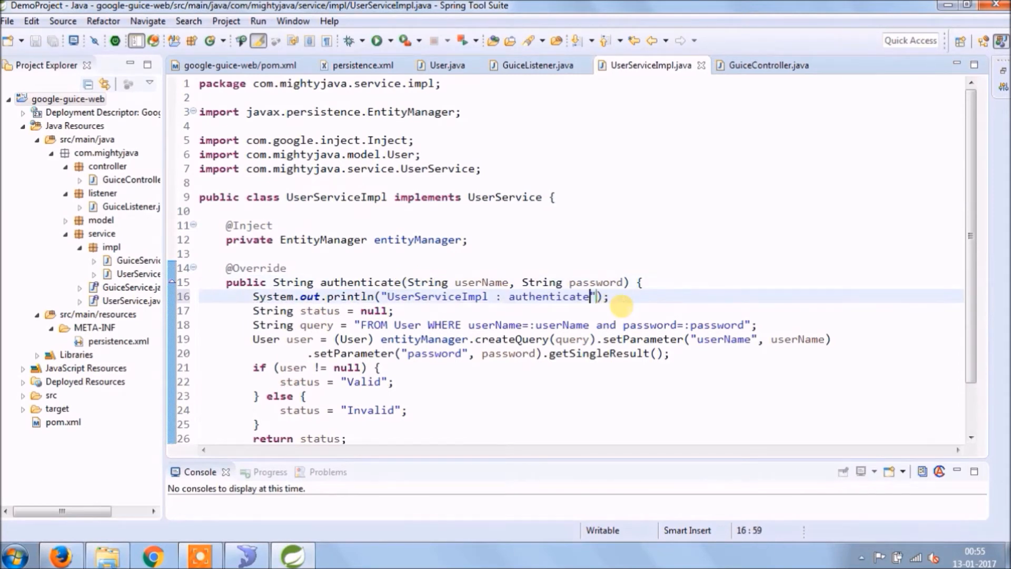
pyautogui.write('sysout')
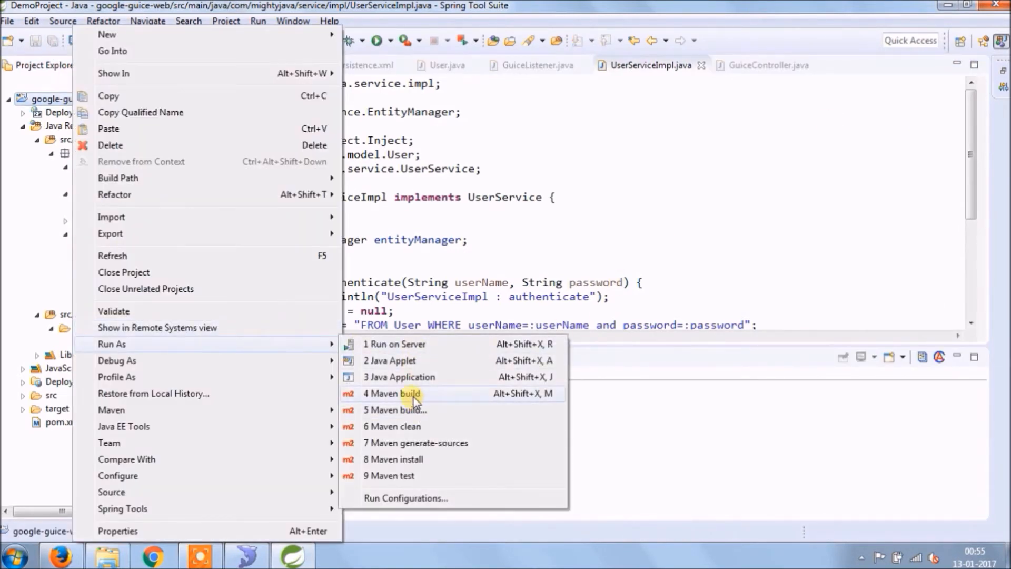
# Run a Maven build of the project and return to GuiceController.java in the IDE
pyautogui.click(400, 394)
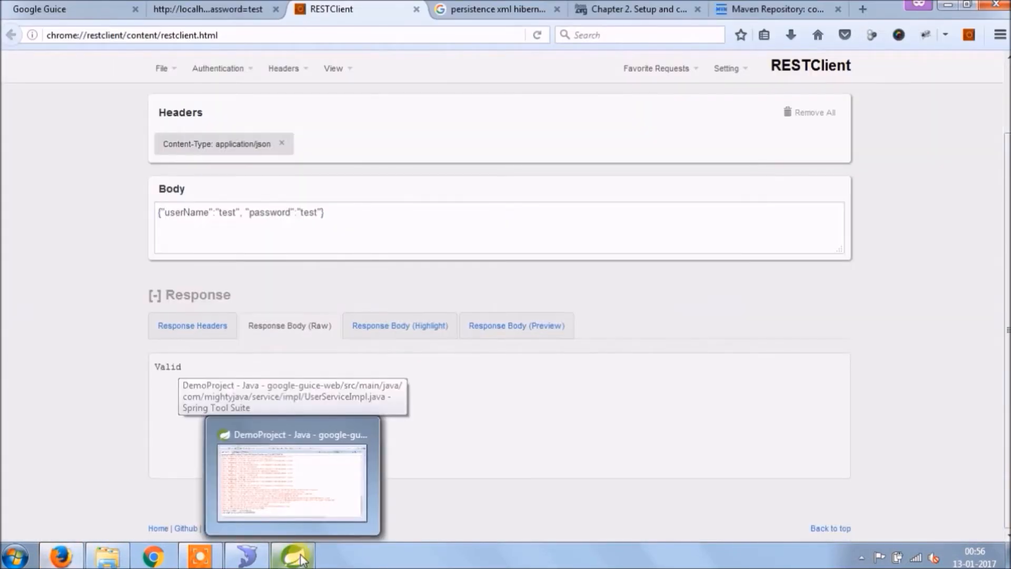
pyautogui.click(293, 554)
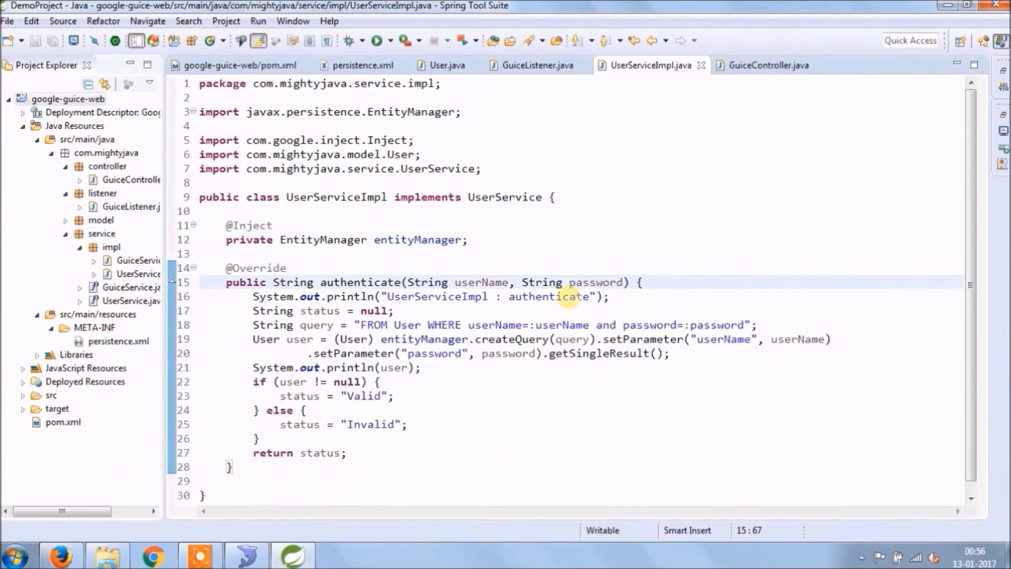
pyautogui.click(769, 65)
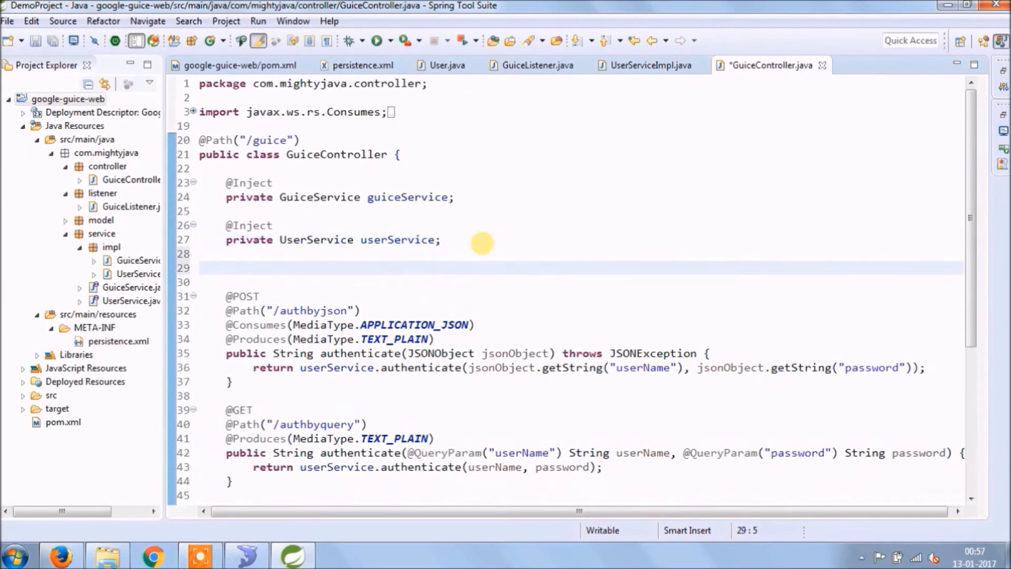
# Begin a save(JSONObject) method in GuiceController printing "GuiceController : save" and creating a new User
pyautogui.write('public String save(JSON')
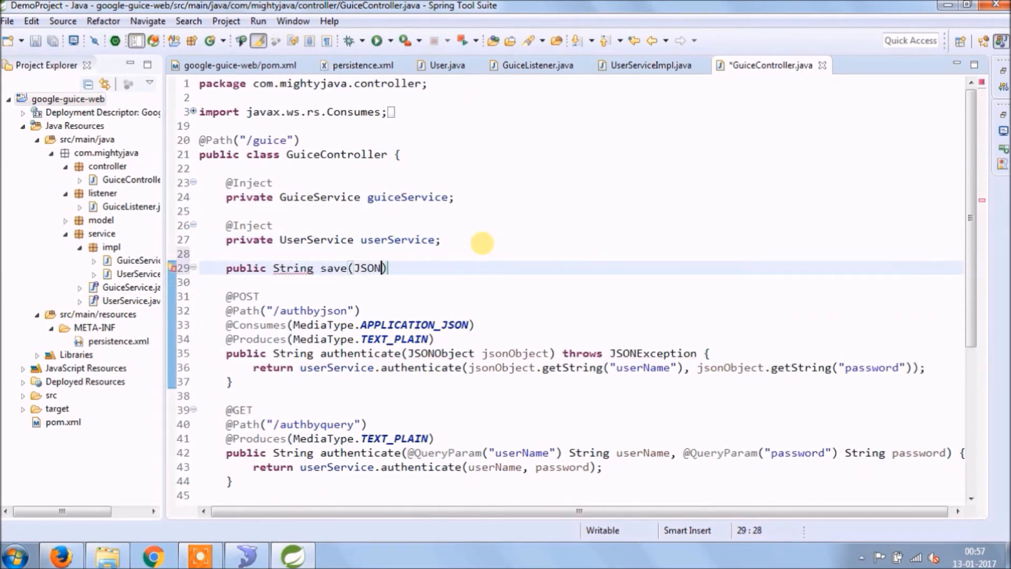
pyautogui.write('Object jsonObject')
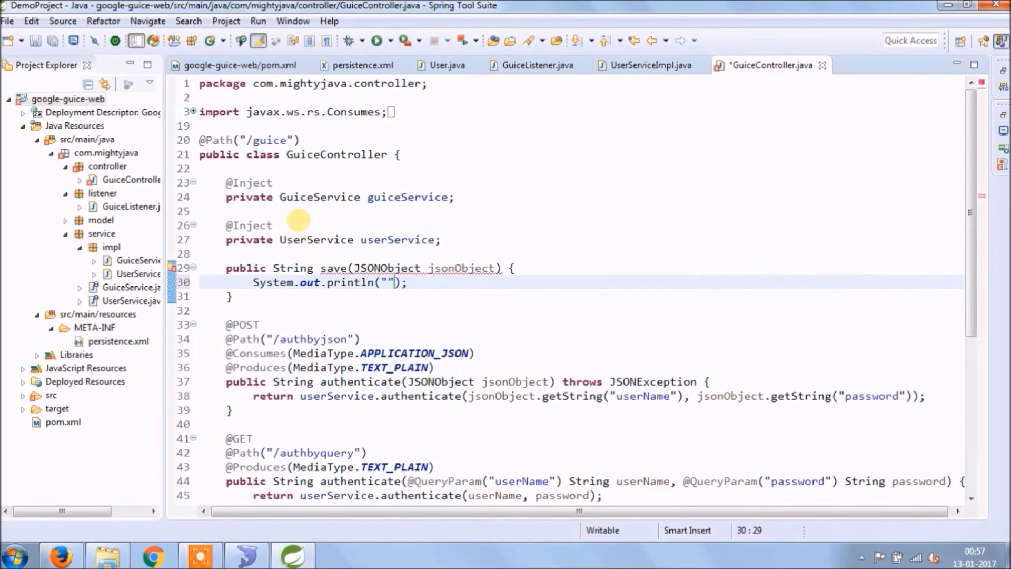
pyautogui.write('GuiceController :')
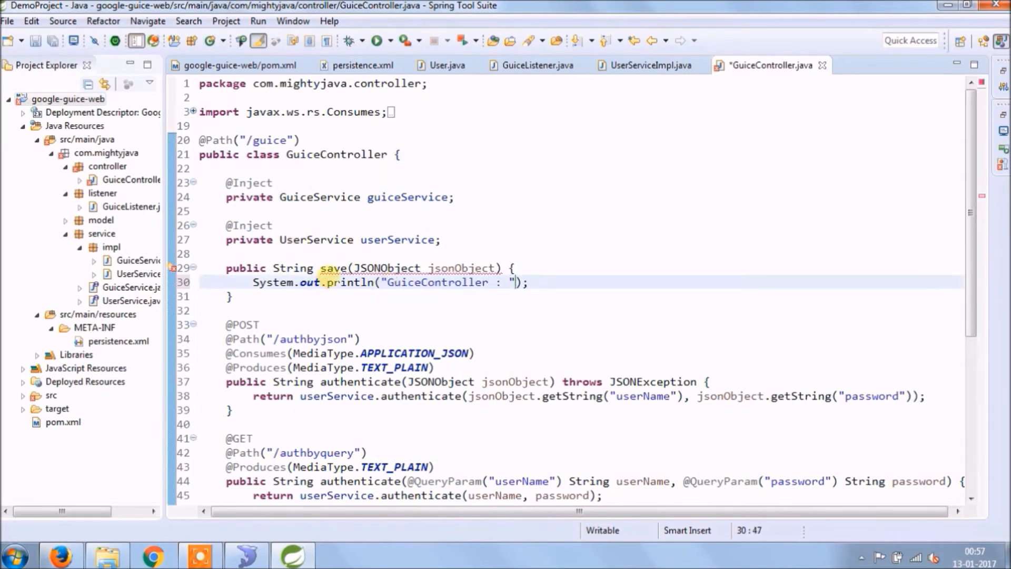
pyautogui.write('save')
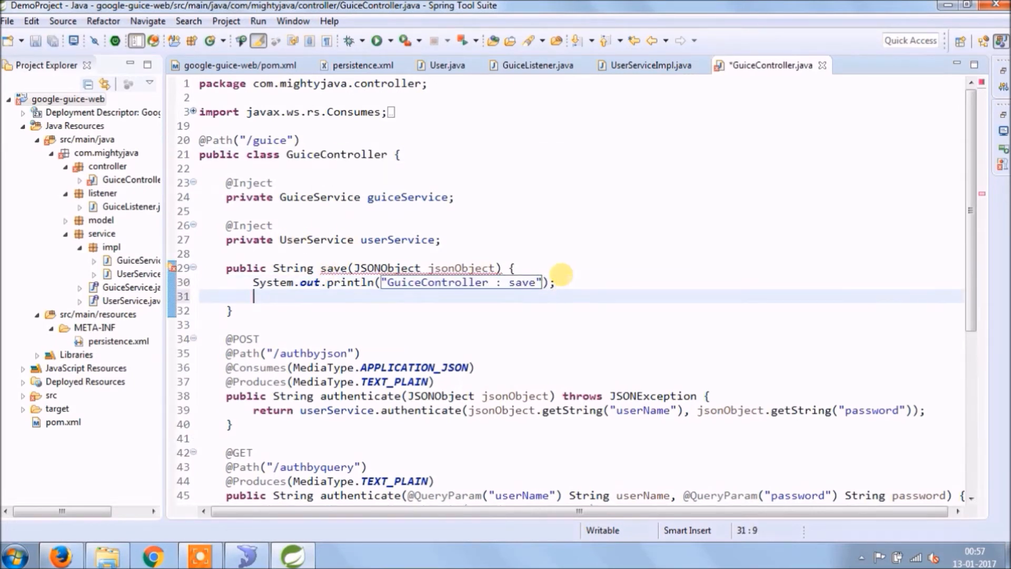
pyautogui.write('User user = new User();')
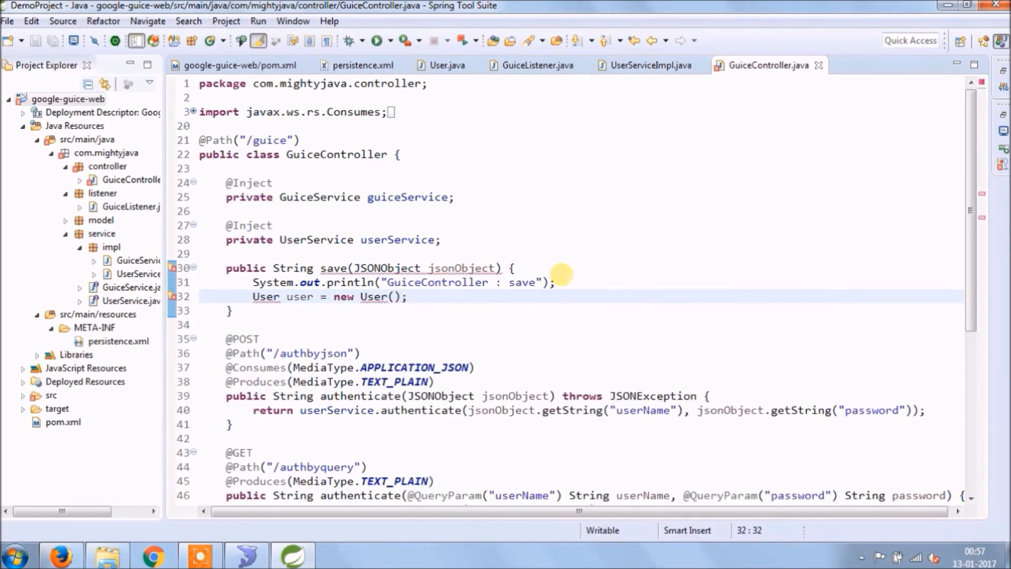
# Set the User's userName and password from the JSON and return userService.save(user)
pyautogui.write('user.setUserName(jsonObject.getString("userName"));')
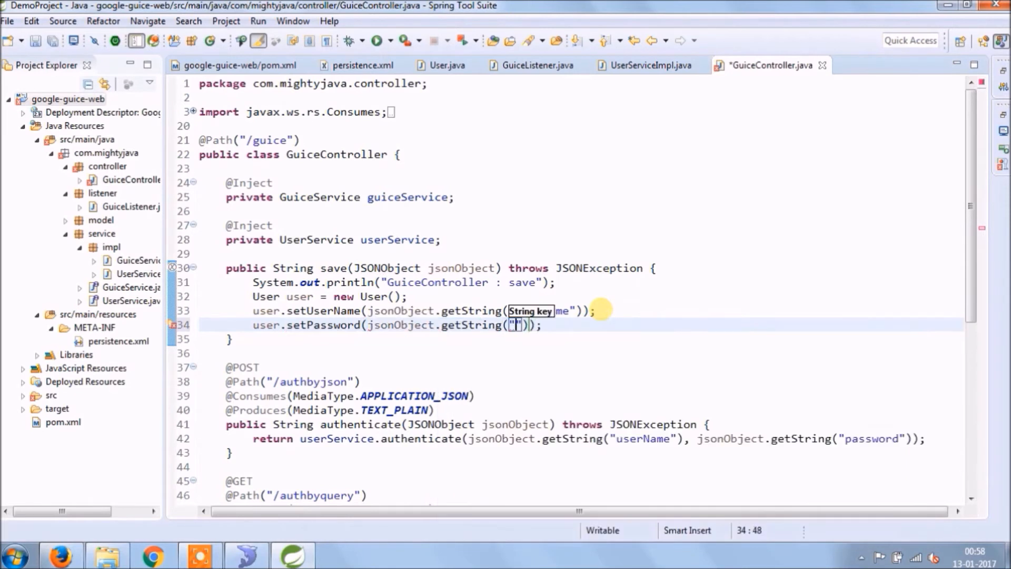
pyautogui.write('password')
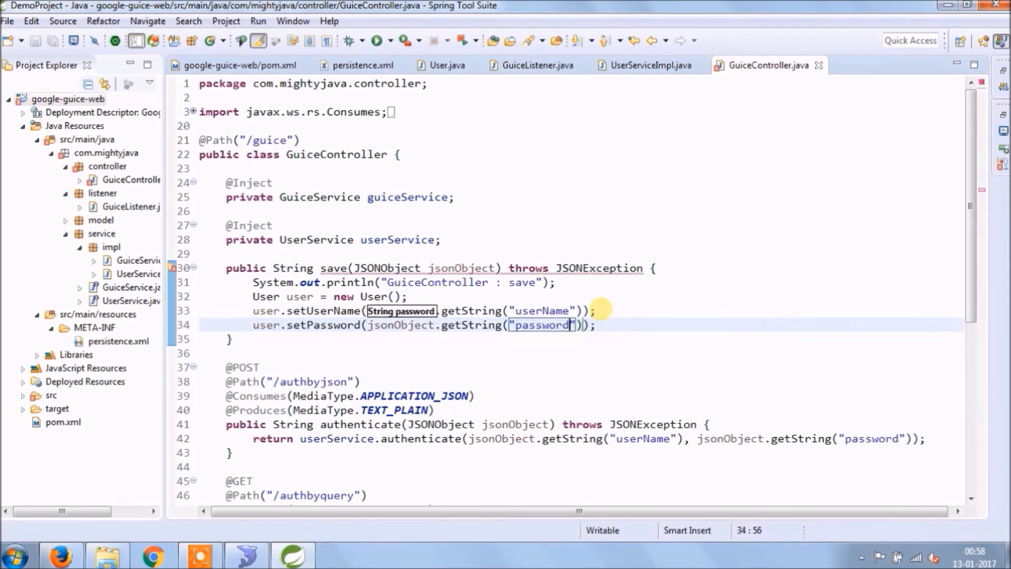
pyautogui.write('return')
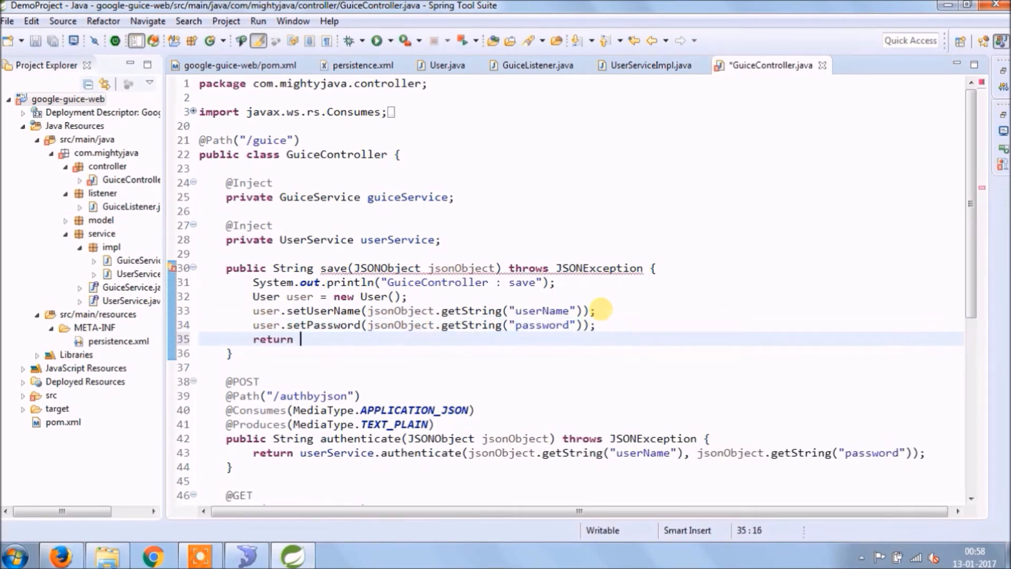
pyautogui.write('userService.s')
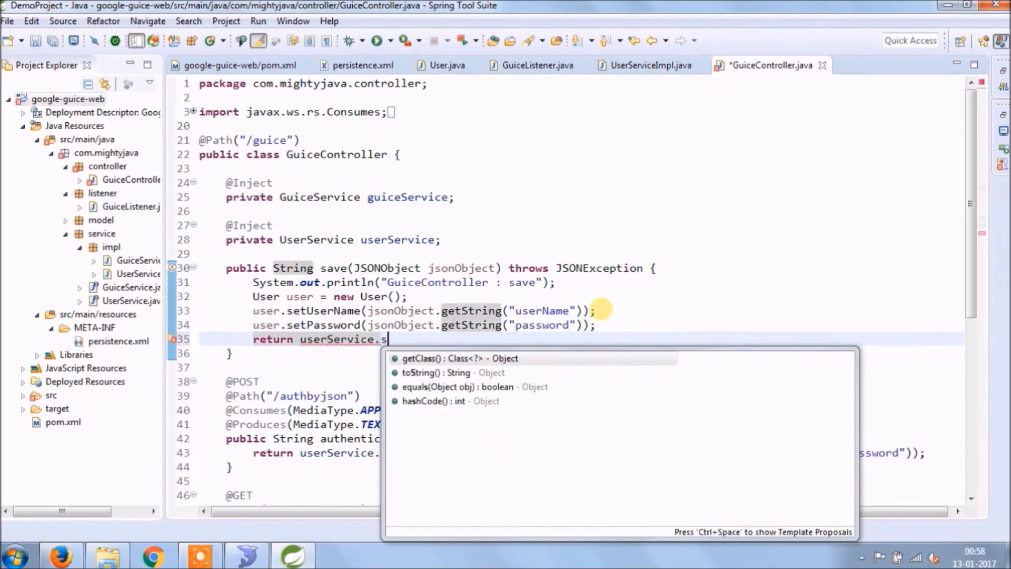
pyautogui.write('ave(user);')
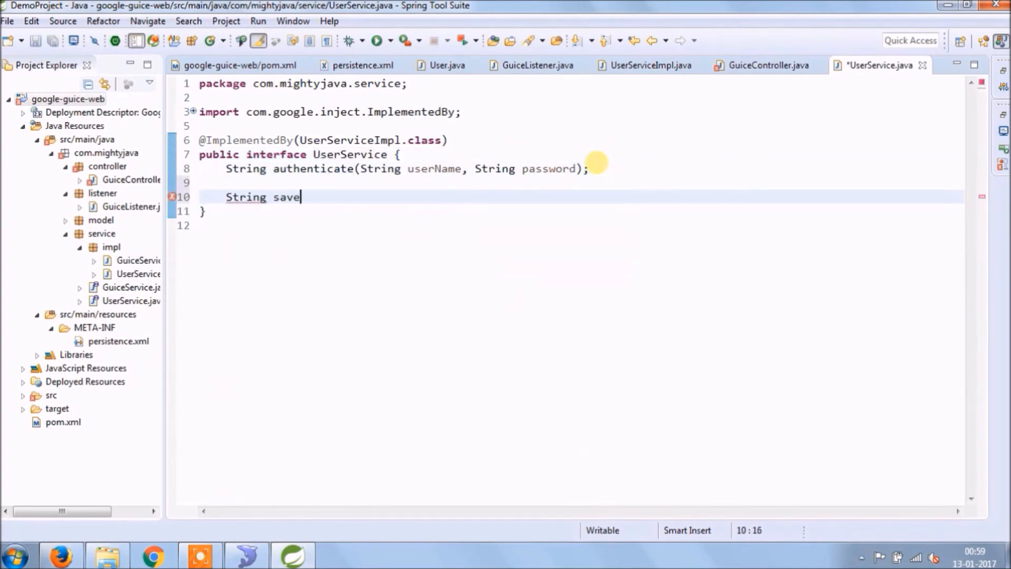
# Declare save(User user) in UserService, then in UserServiceImpl.save print a trace and persist the user via entityManager
pyautogui.write('(User user);')
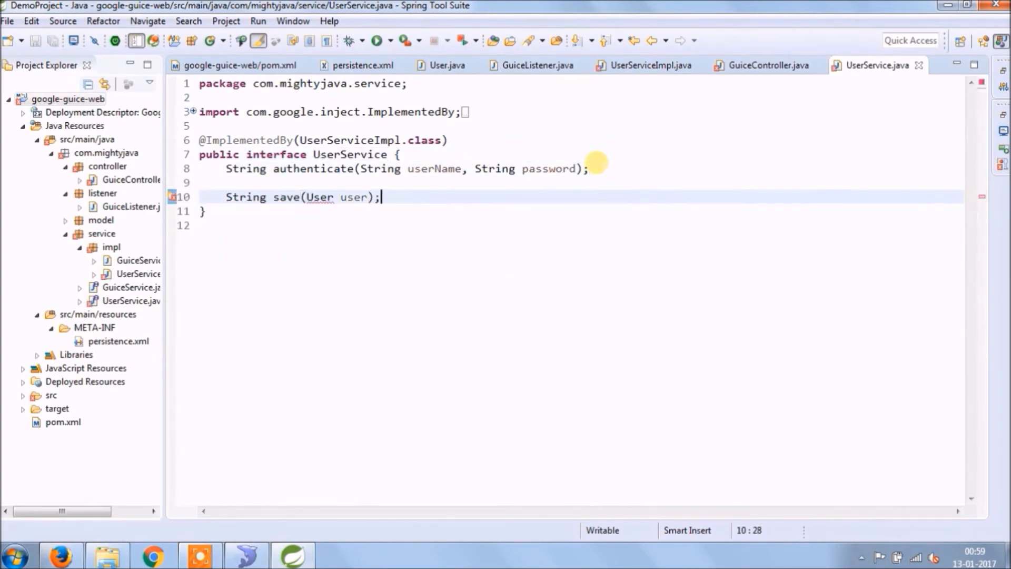
pyautogui.click(646, 65)
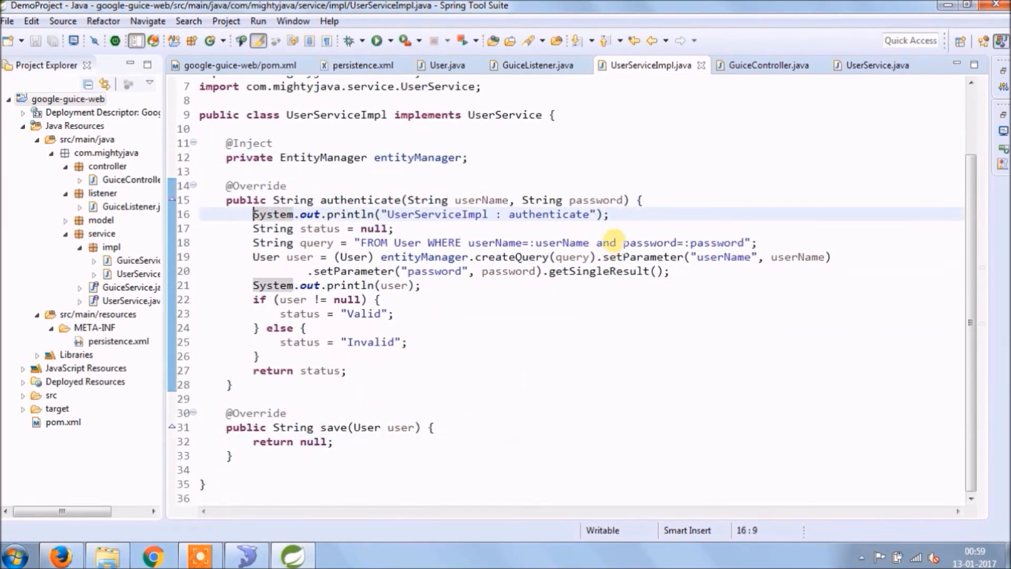
pyautogui.write('System.out.println("UserServiceImpl : authenticate");')
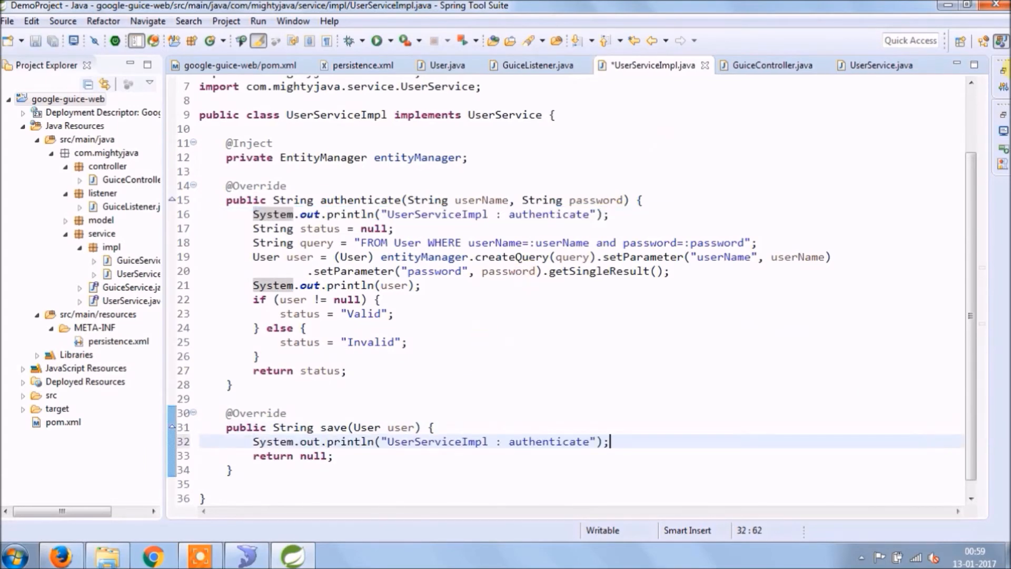
pyautogui.write('save')
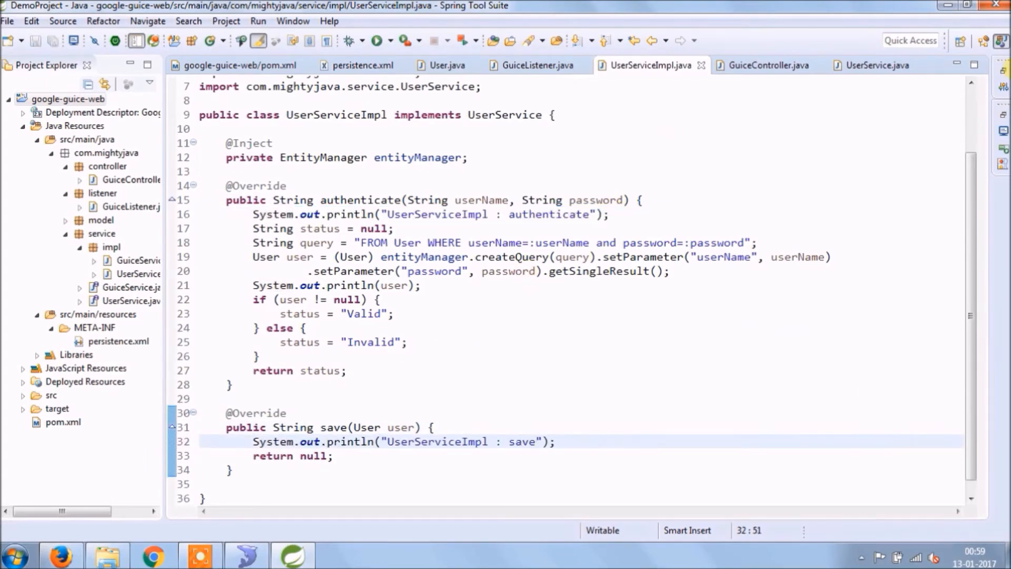
pyautogui.write('entityManager')
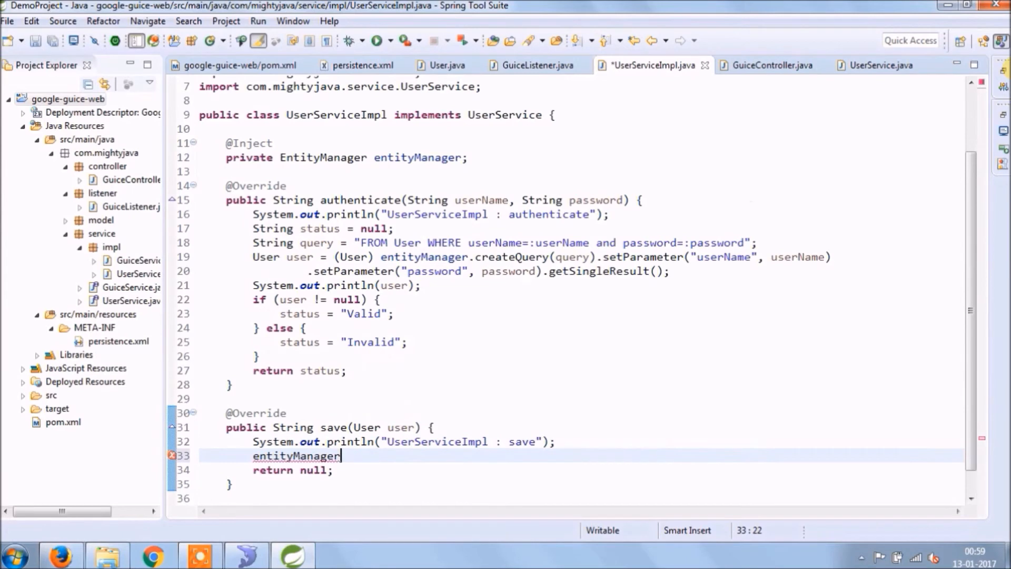
pyautogui.write('.persist(user);')
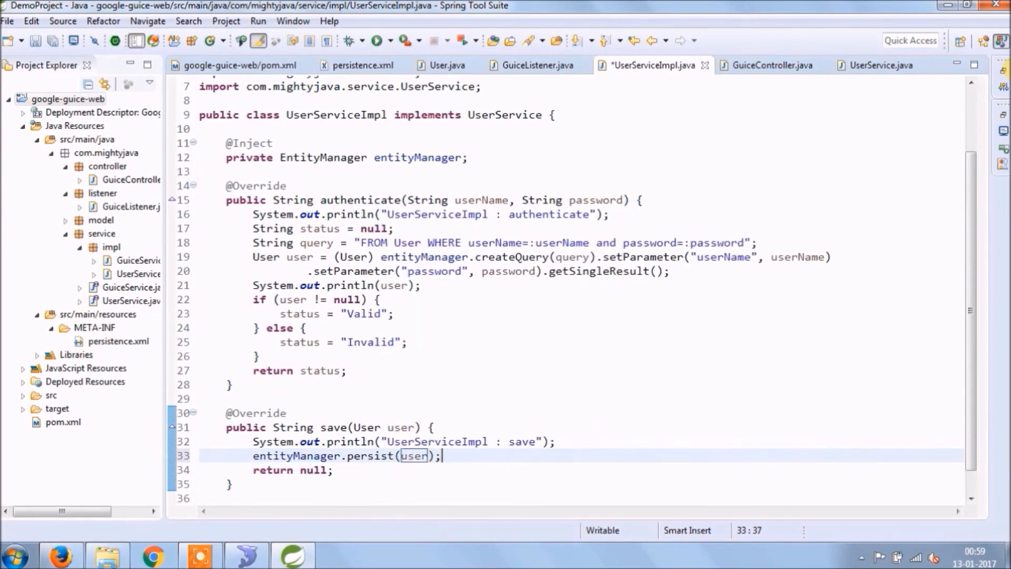
pyautogui.write('JSONObject jsonObject = new JSONObject();')
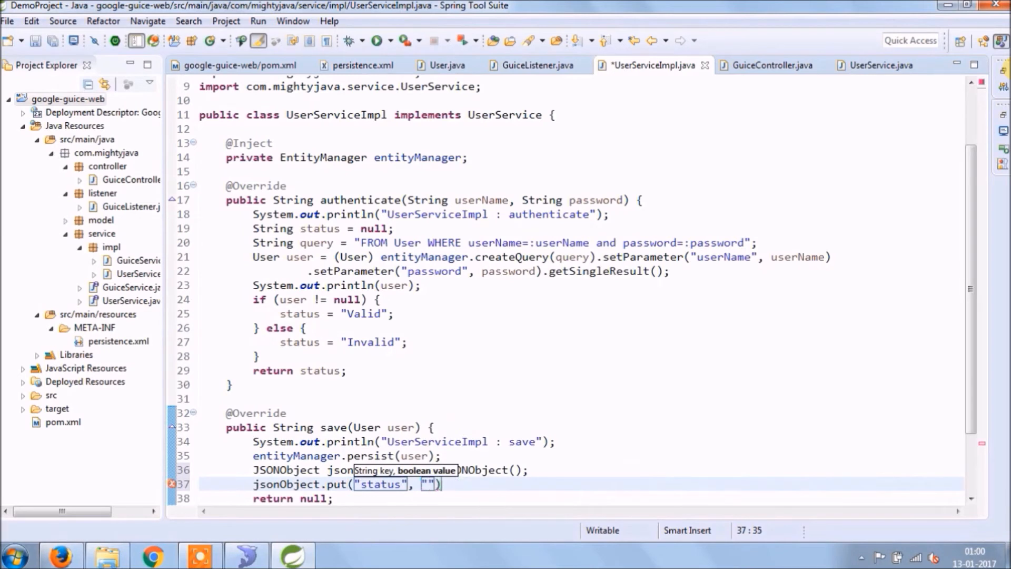
pyautogui.write('User Save successfully')
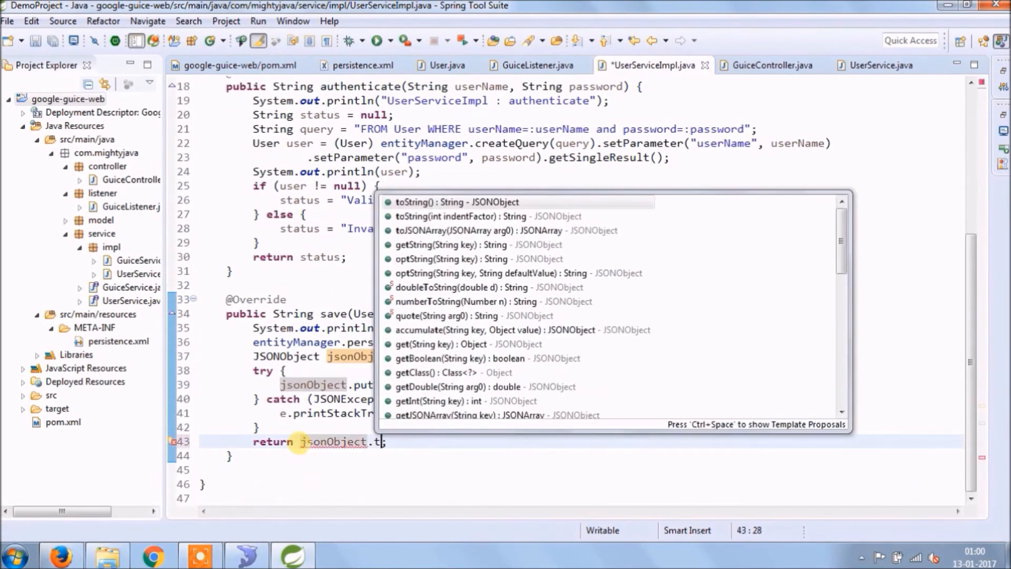
pyautogui.press('Enter')
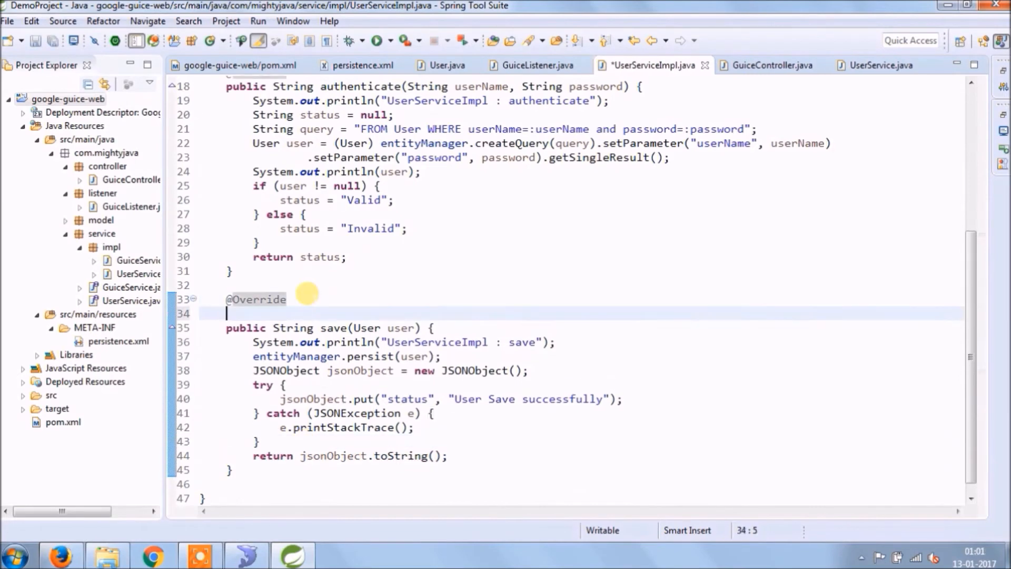
pyautogui.write('@Transactional')
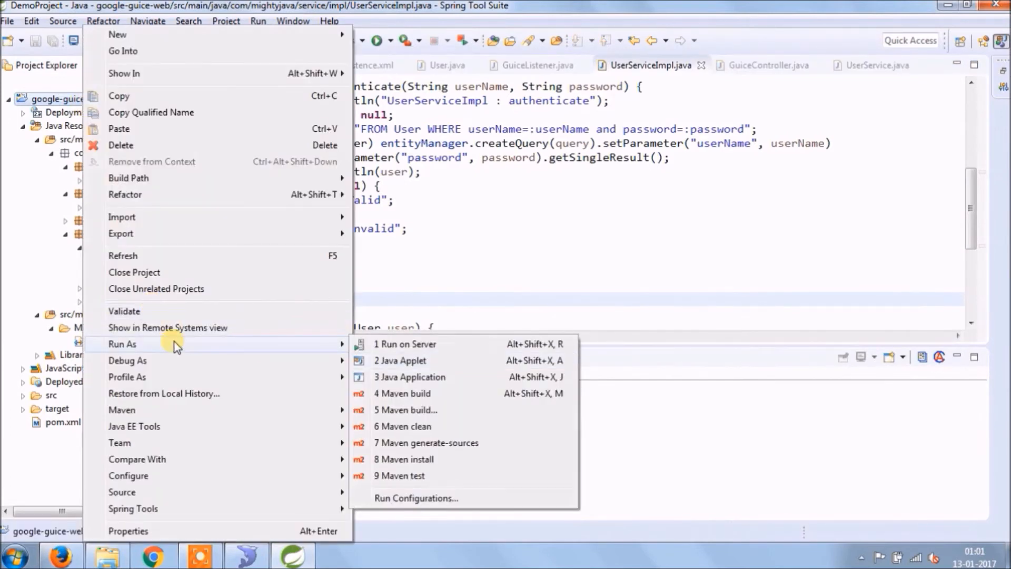
# Run the project as a Maven build and scroll the Hibernate startup logs in the Console
pyautogui.click(402, 394)
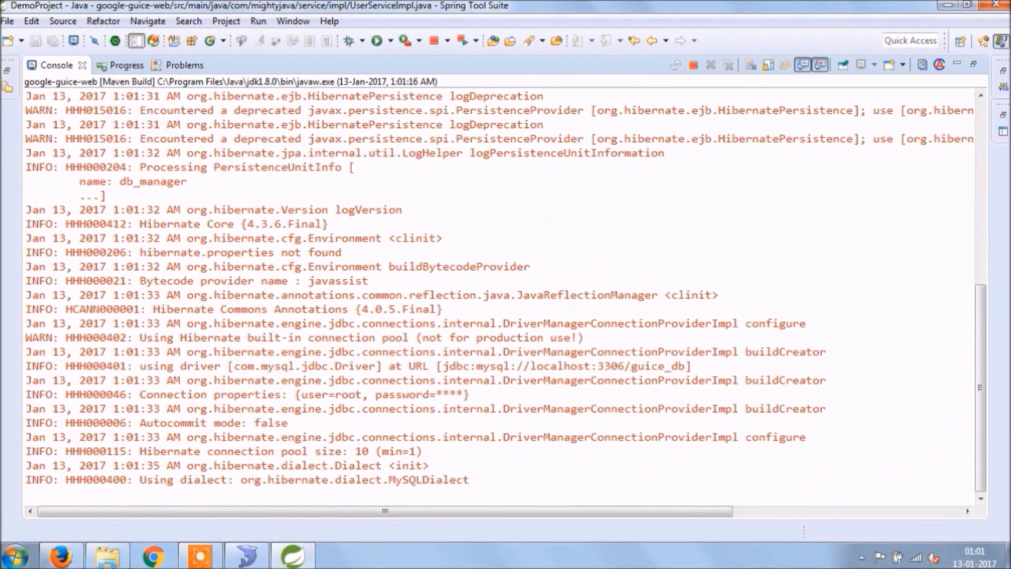
pyautogui.scroll(-3)
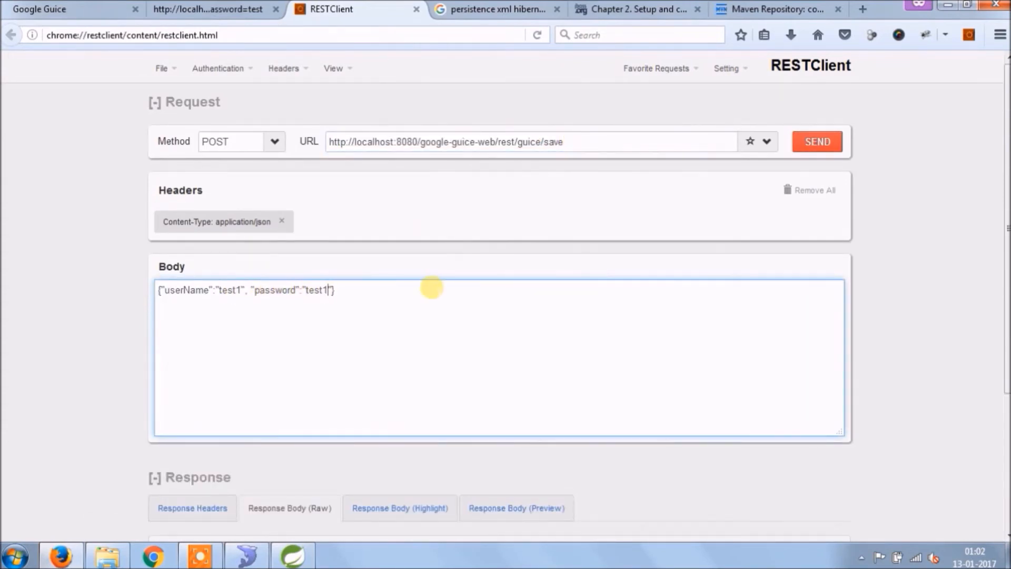
# Send the POST /rest/guice/save request for test1, get a 404 Not Found, and return to the IDE
pyautogui.click(816, 141)
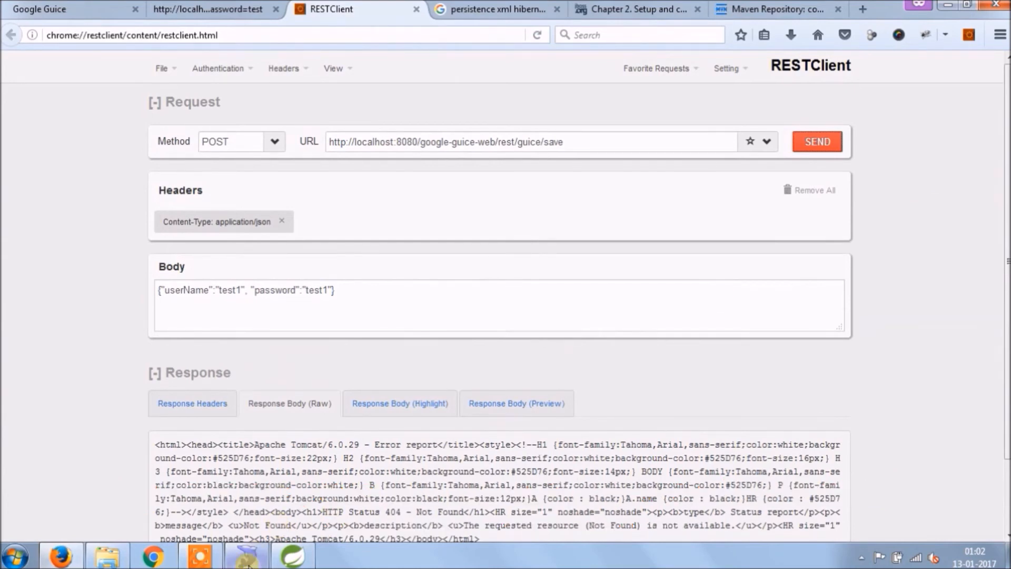
pyautogui.click(246, 555)
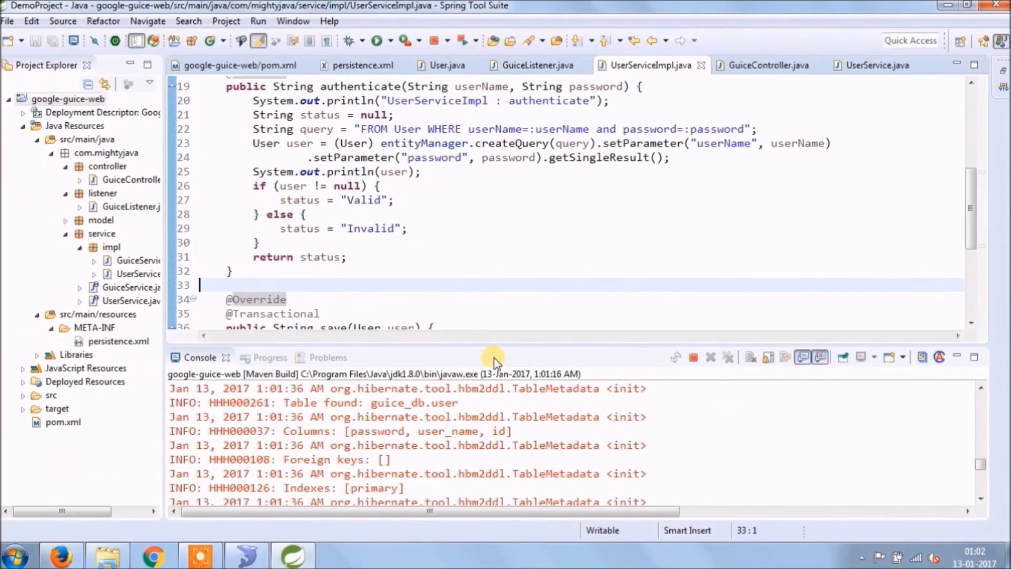
pyautogui.click(769, 66)
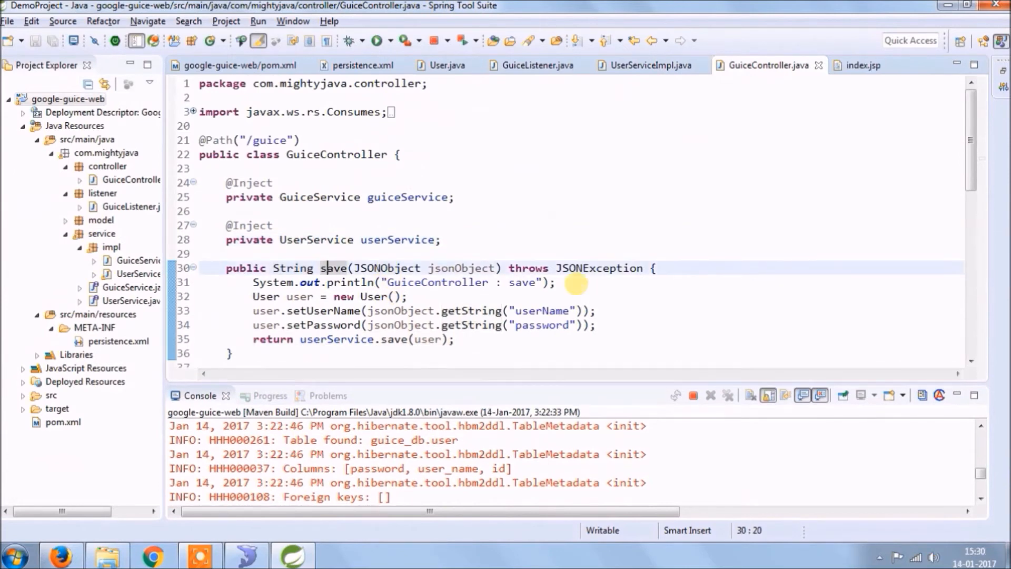
pyautogui.write('@POST')
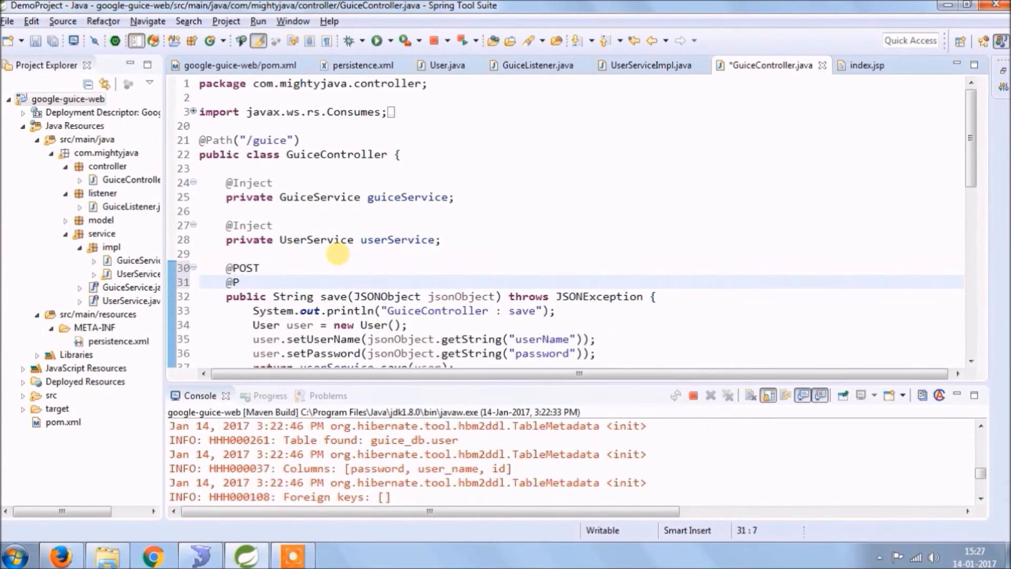
pyautogui.write('ath()')
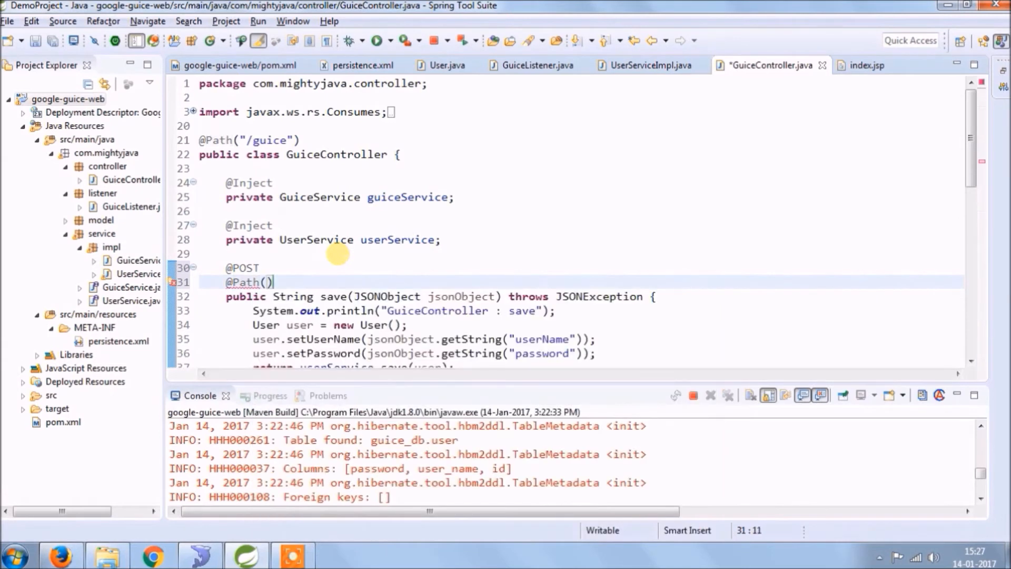
pyautogui.write('"/save"')
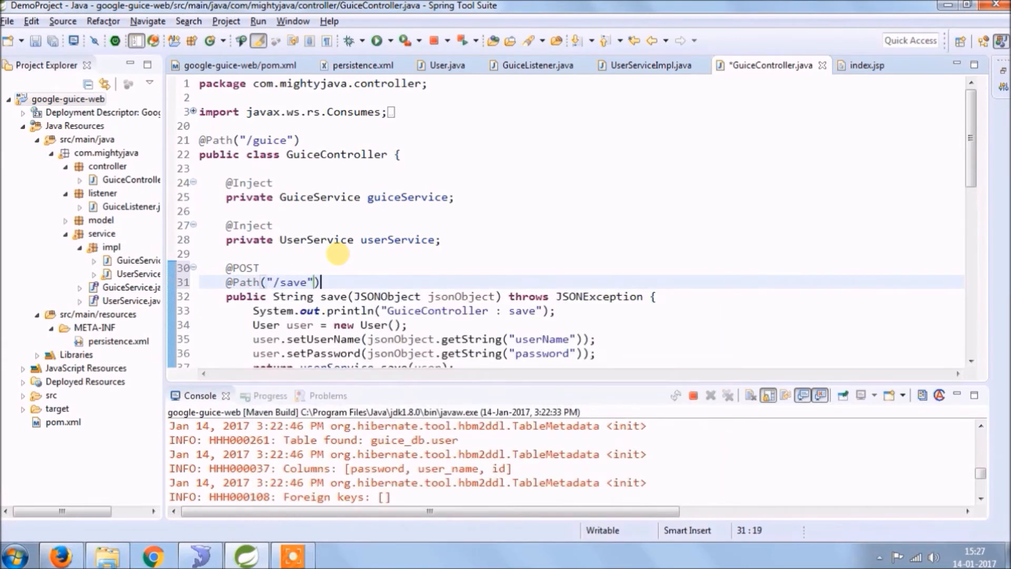
pyautogui.write('@Consumes(MediaType.')
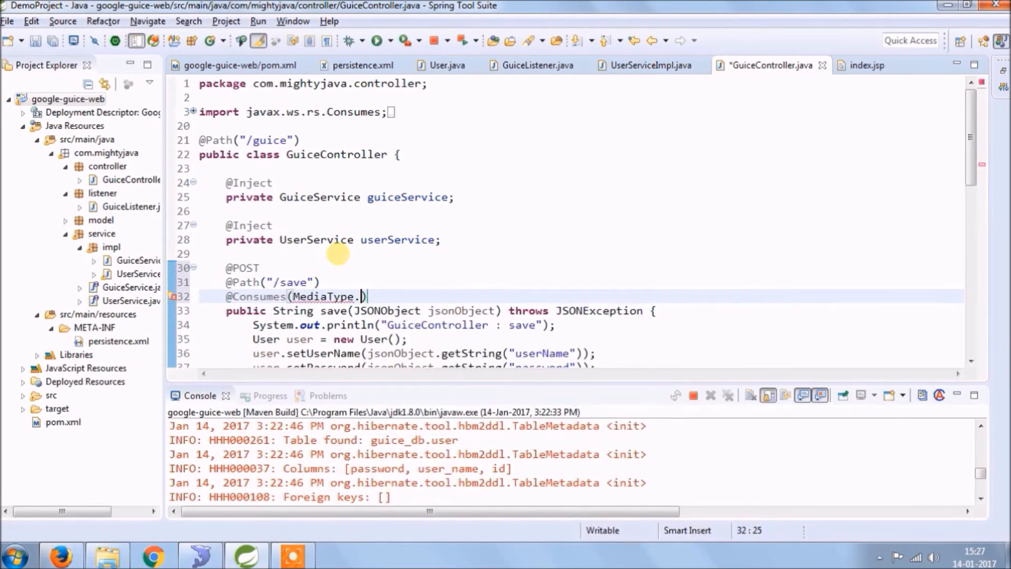
pyautogui.write('APPLICATION_JSON')
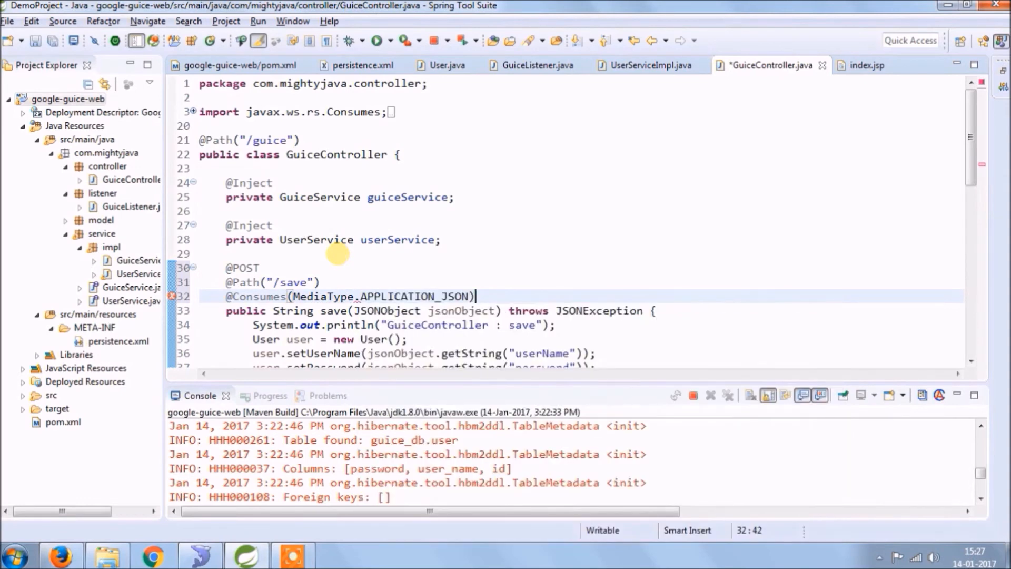
pyautogui.write('@Prod')
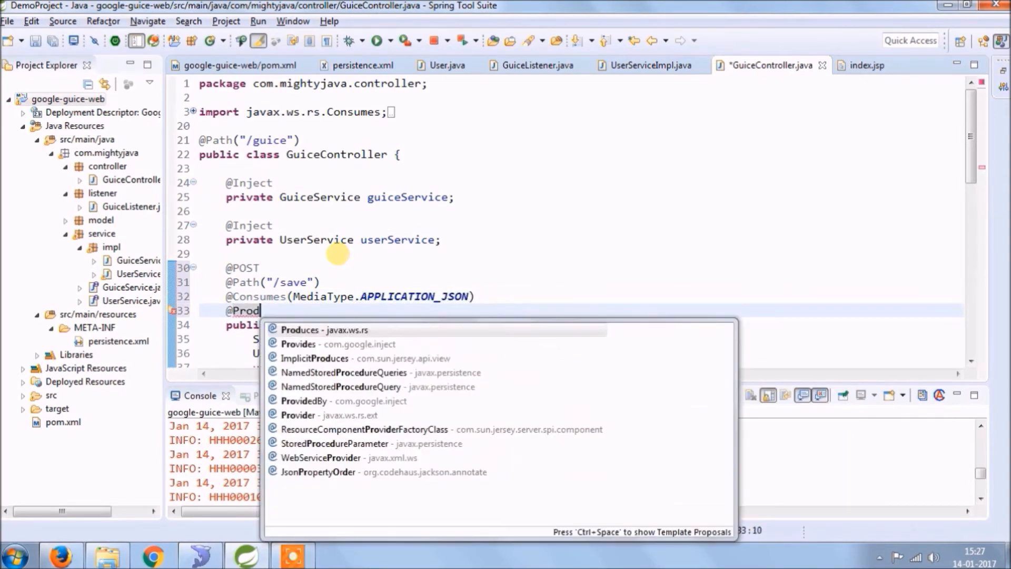
pyautogui.click(299, 330)
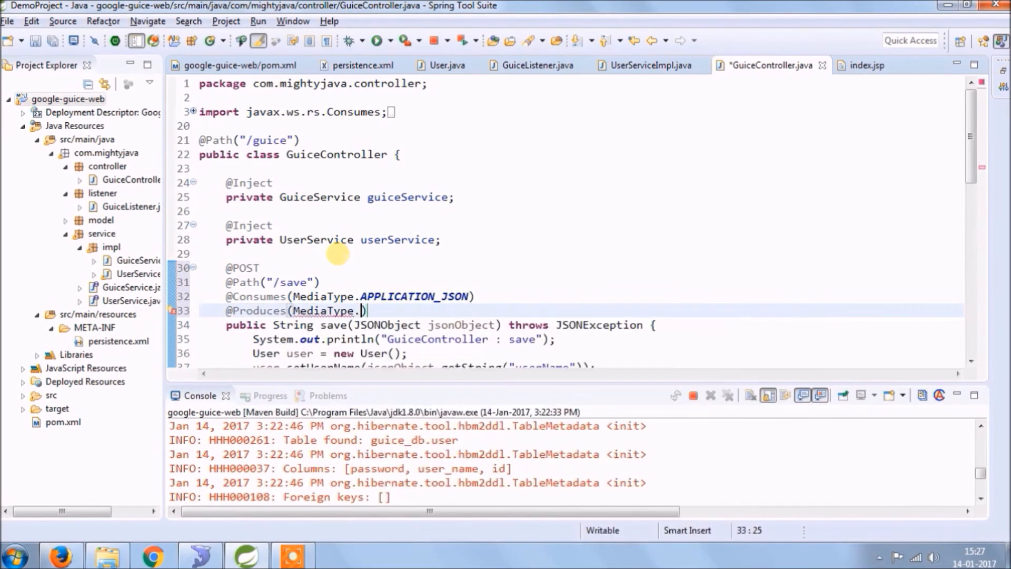
pyautogui.write('A')
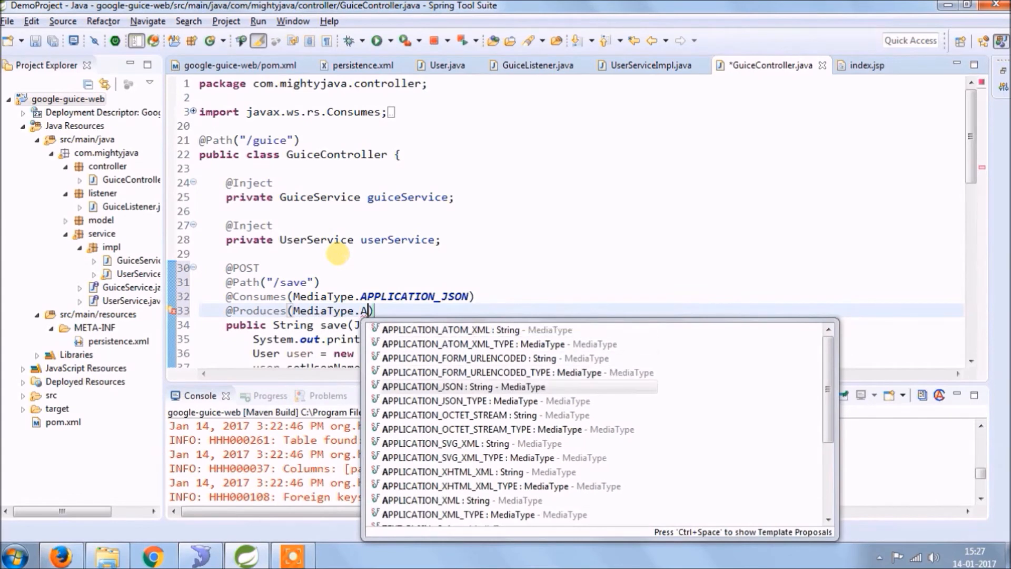
pyautogui.click(647, 65)
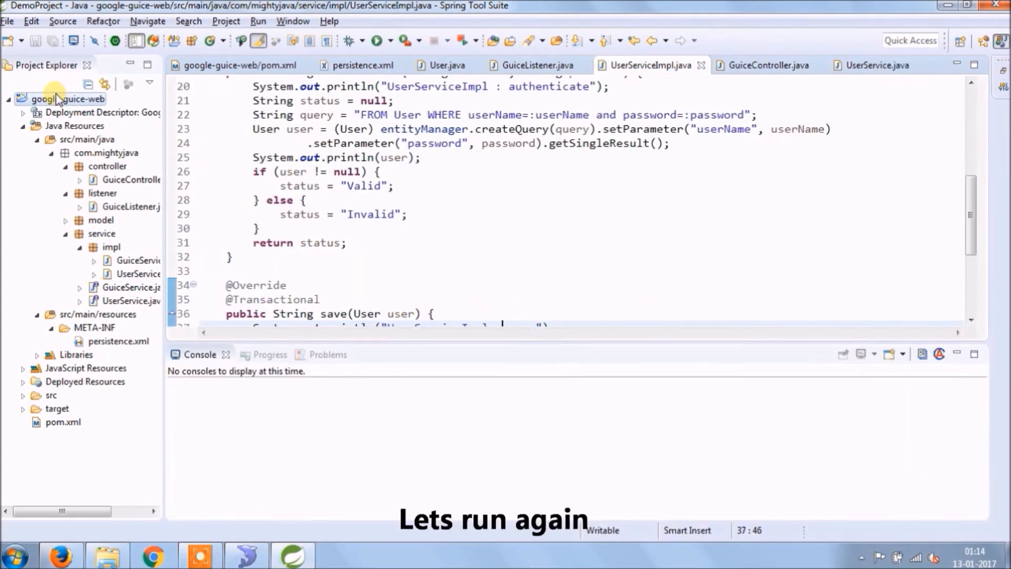
# Run google-guice-web again as a Maven build and scroll the Tomcat and Hibernate startup logs
pyautogui.click(377, 40)
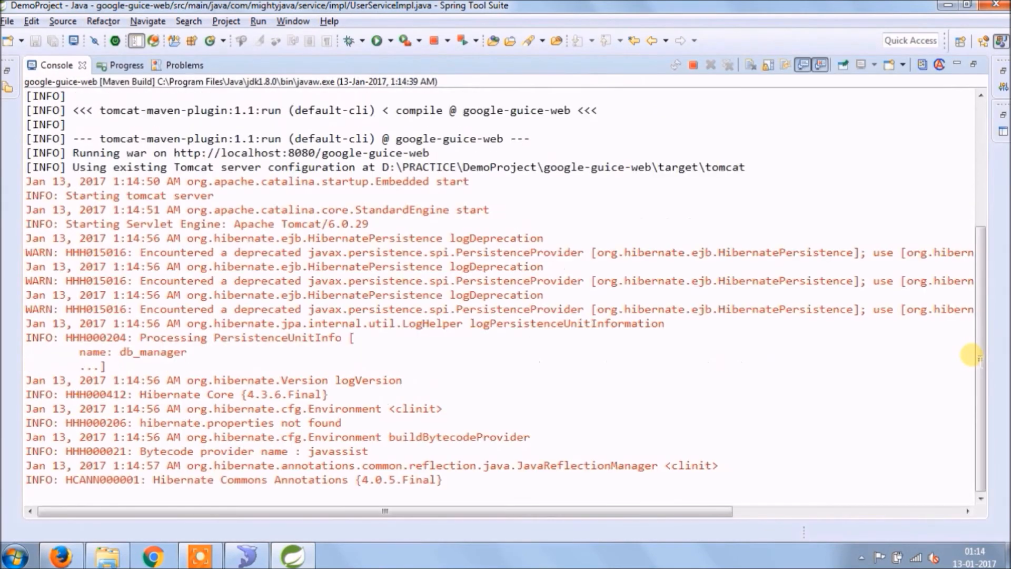
pyautogui.scroll(-3)
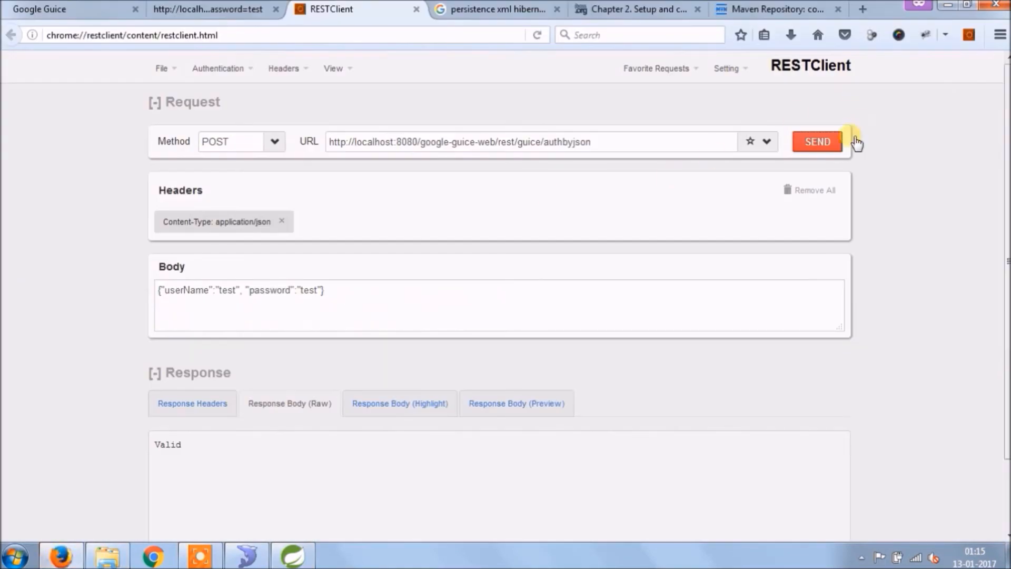
# Send the save POST with test123 credentials, inspect the 500 EntityExistsException, and get "User Save successfully"
pyautogui.scroll(-3)
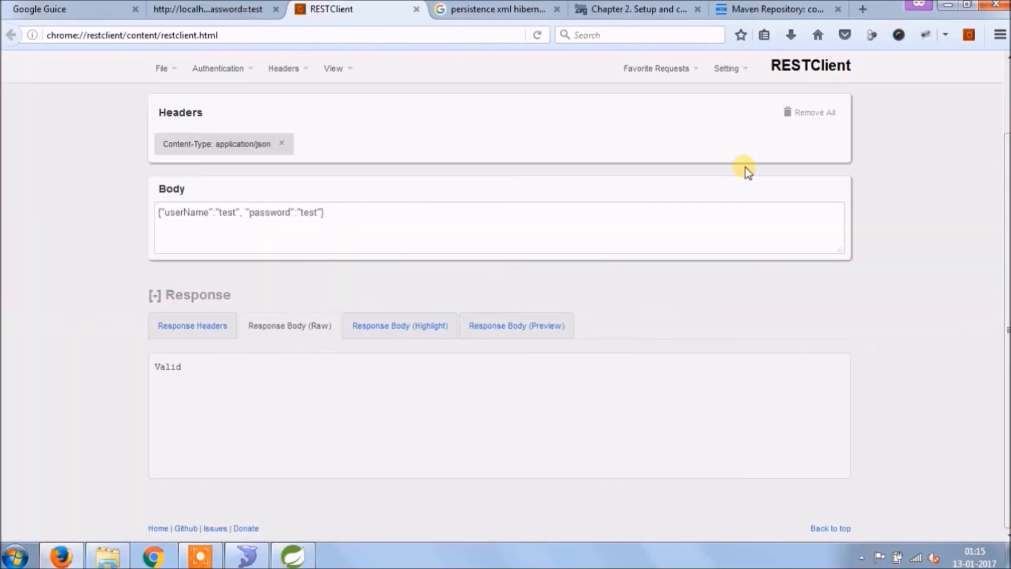
pyautogui.write('123')
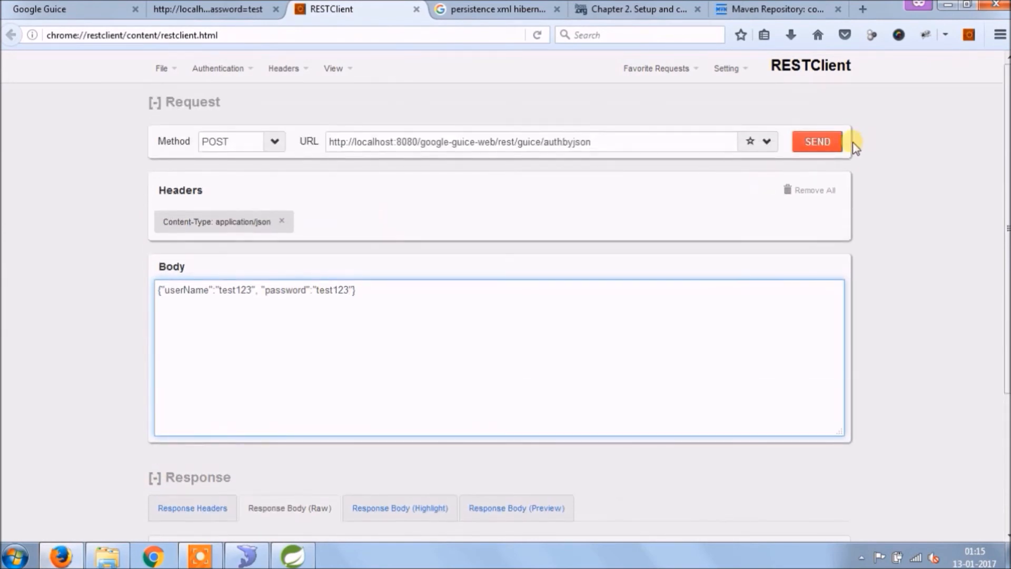
pyautogui.click(817, 143)
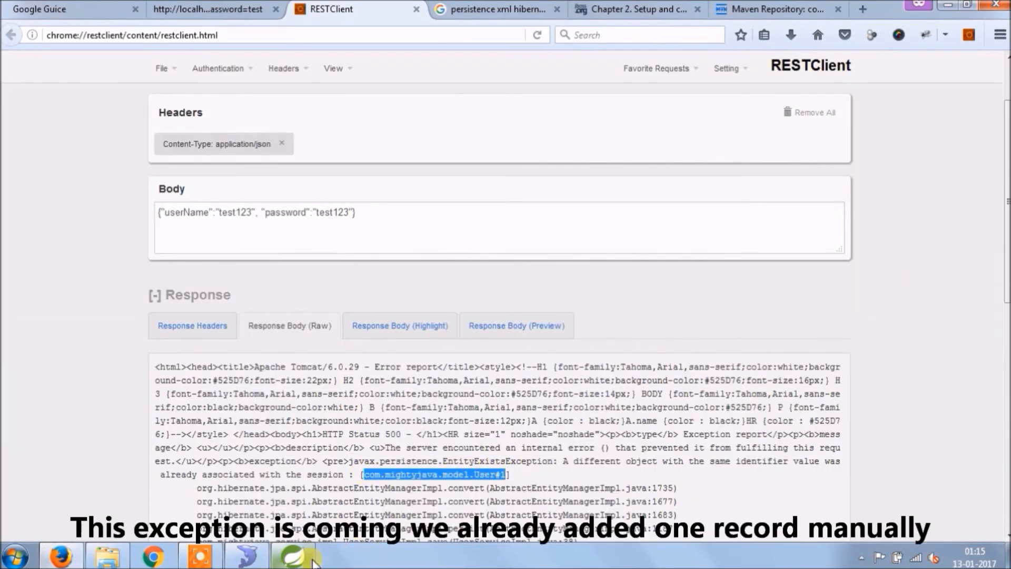
pyautogui.click(293, 554)
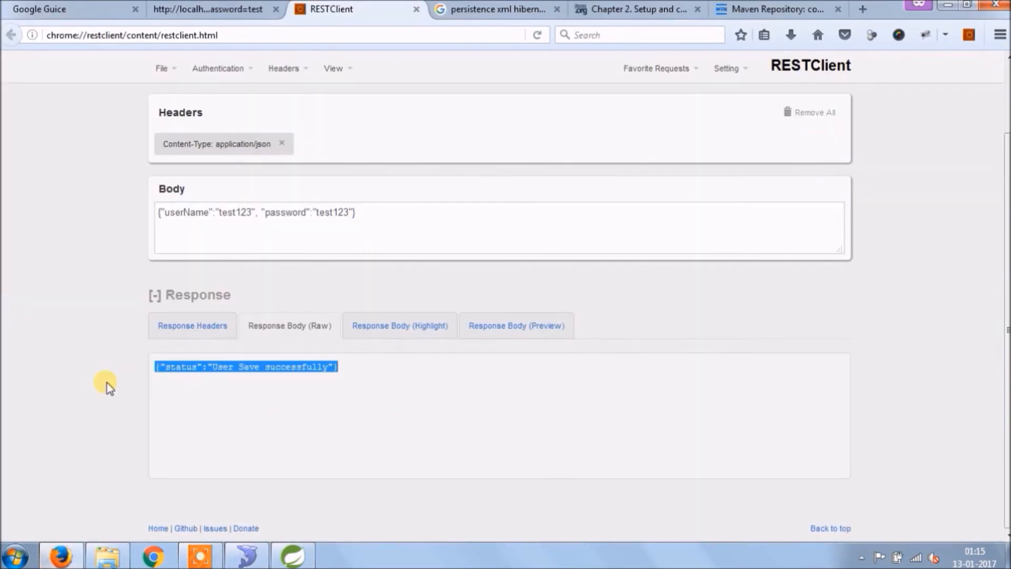
pyautogui.click(319, 209)
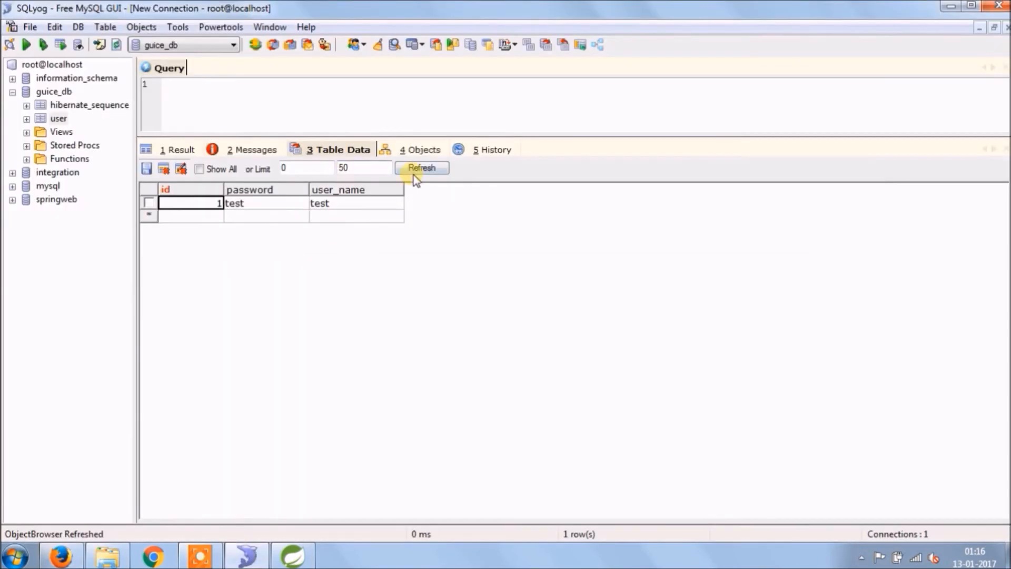
# Refresh the guice_db user table to show the single saved row (id 1, test/test)
pyautogui.click(421, 167)
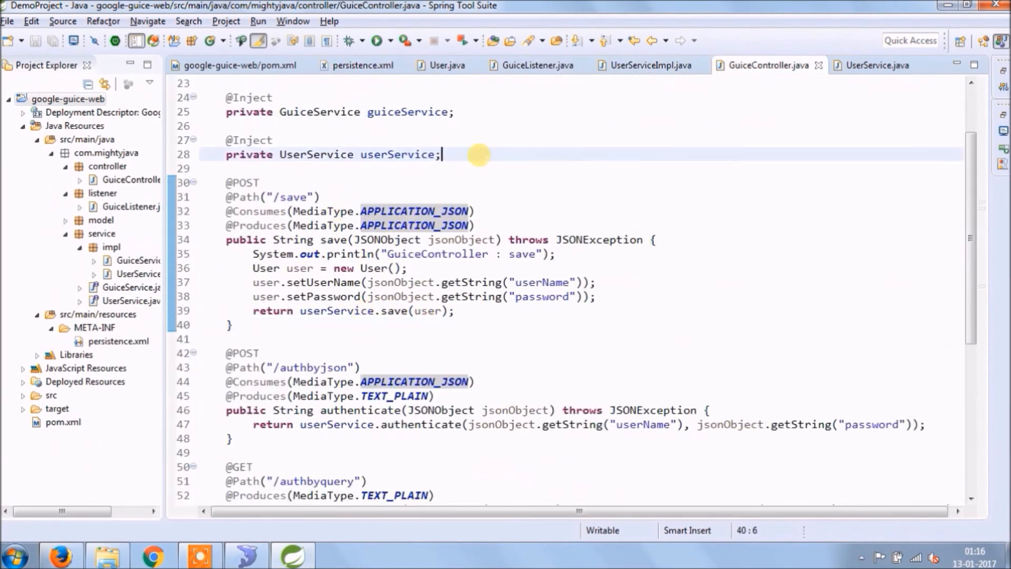
# Add a GET /list method to GuiceController that prints a trace and calls userService.list
pyautogui.write('@GET')
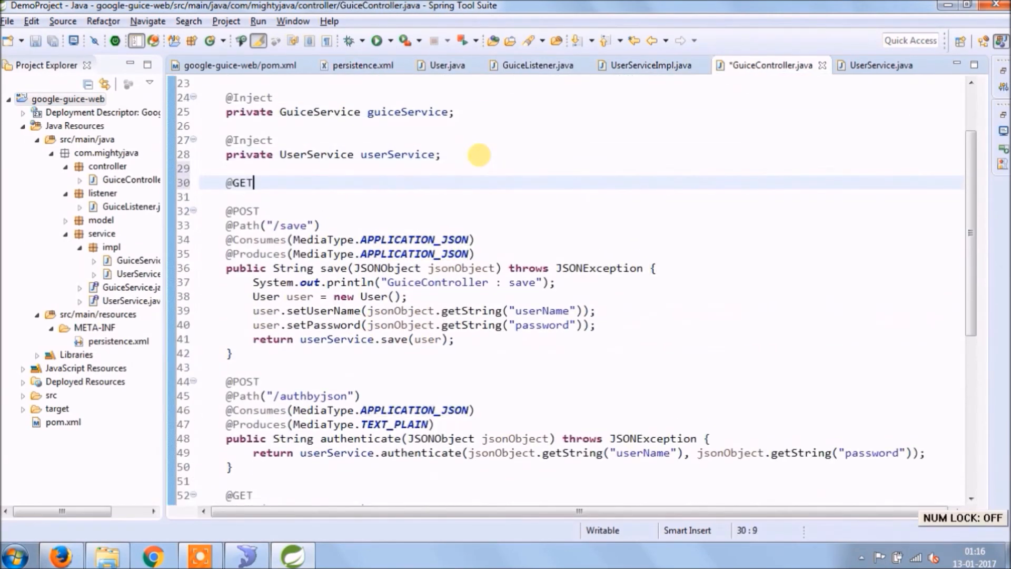
pyautogui.write('@Path("")')
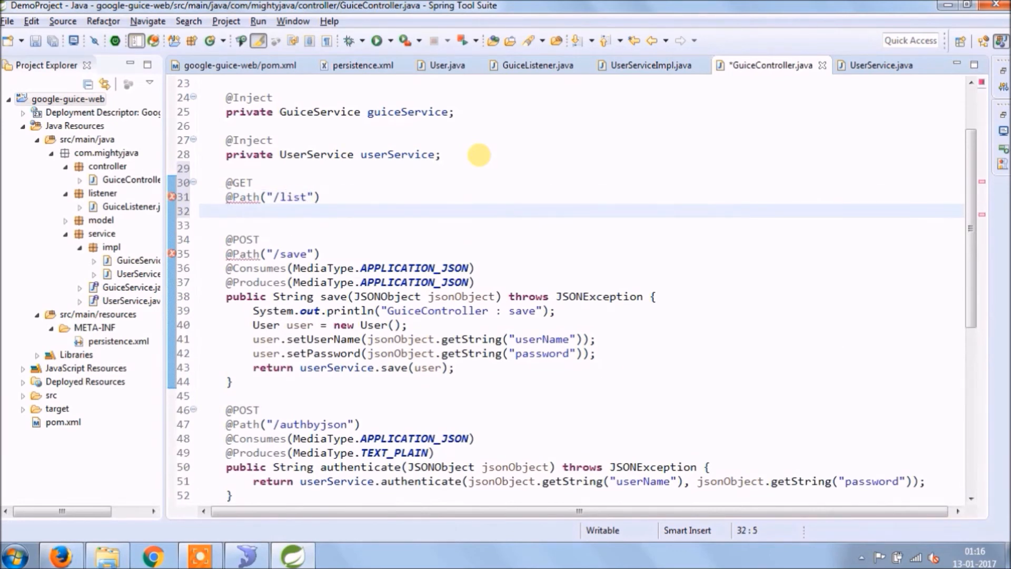
pyautogui.write('public String')
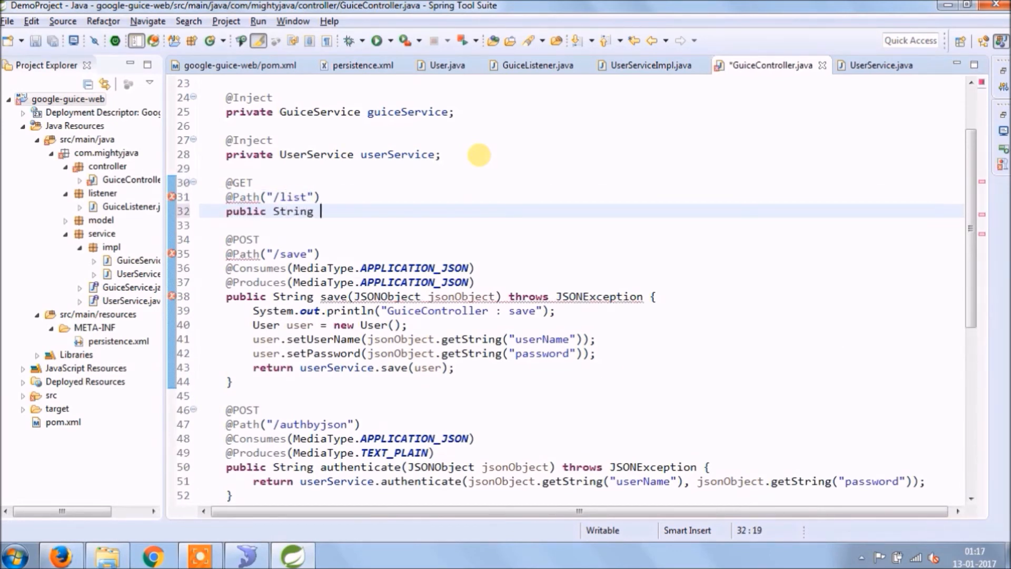
pyautogui.write('list() {')
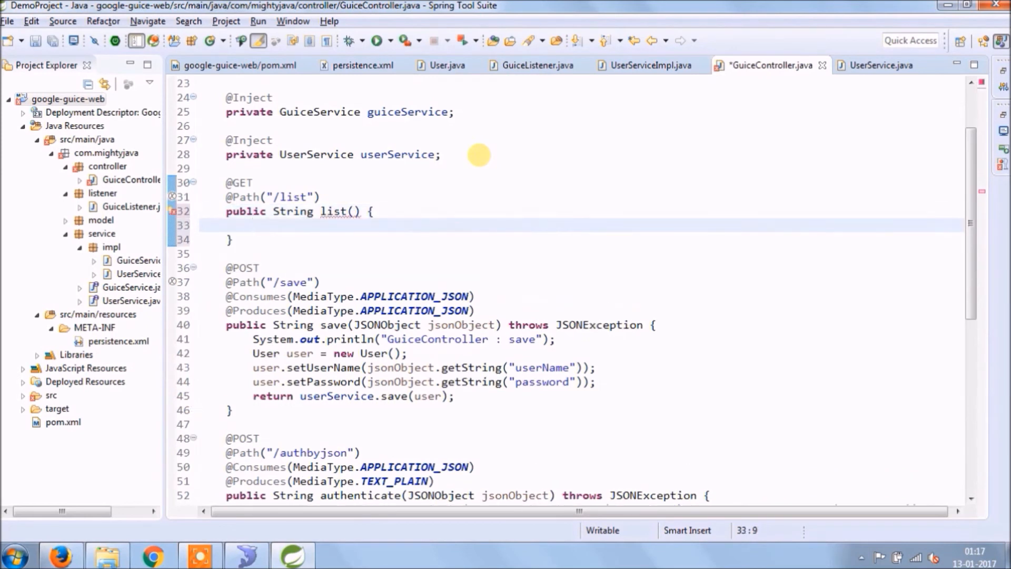
pyautogui.write('System.out.println("");')
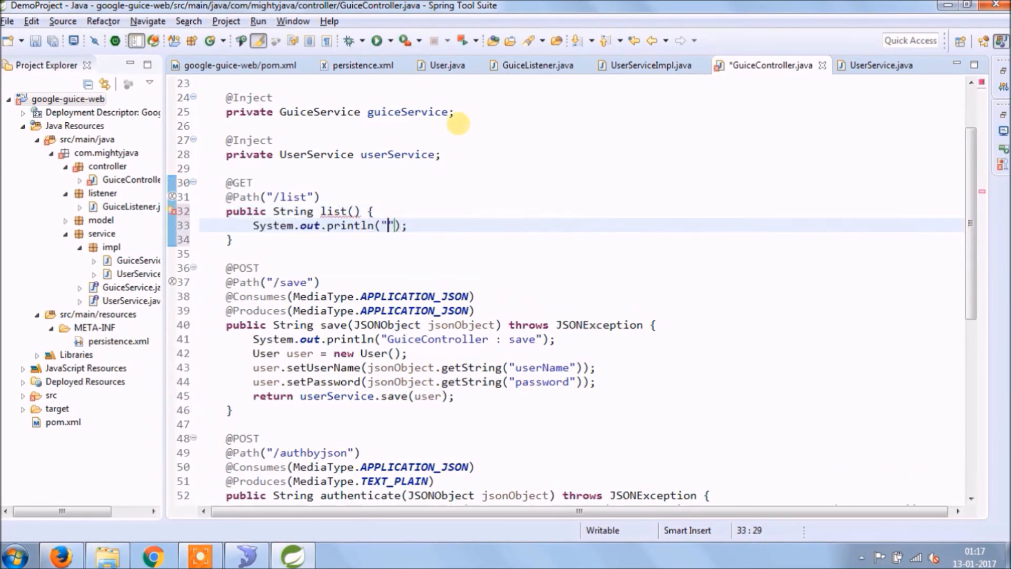
pyautogui.write('GuiceController : save')
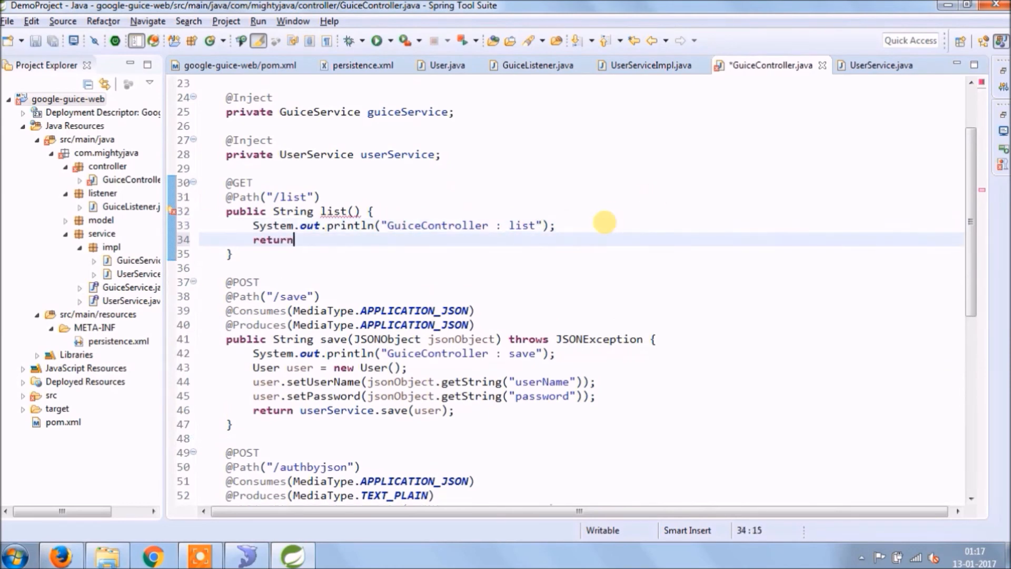
pyautogui.write('userService.list')
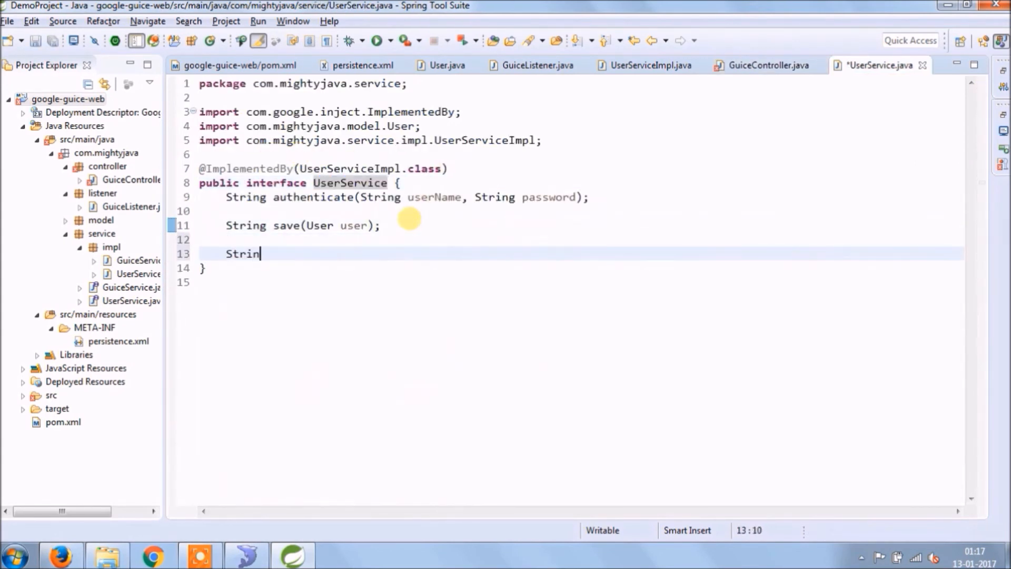
# In UserServiceImpl.list, log a trace and query all User entities into List<User> via entityManager
pyautogui.click(649, 65)
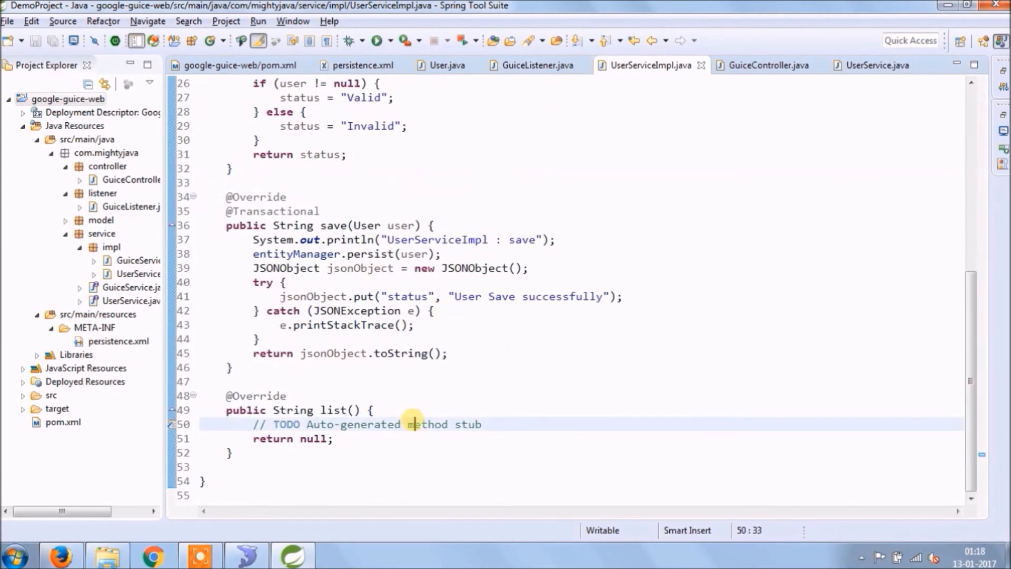
pyautogui.write('System.out.println("UserServiceImpl : save");')
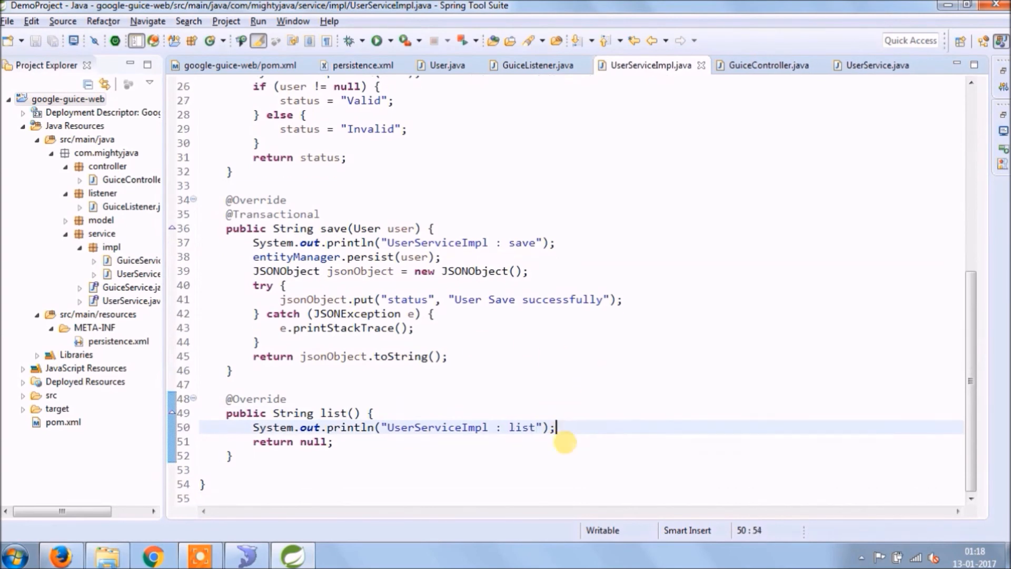
pyautogui.write('entityManager.')
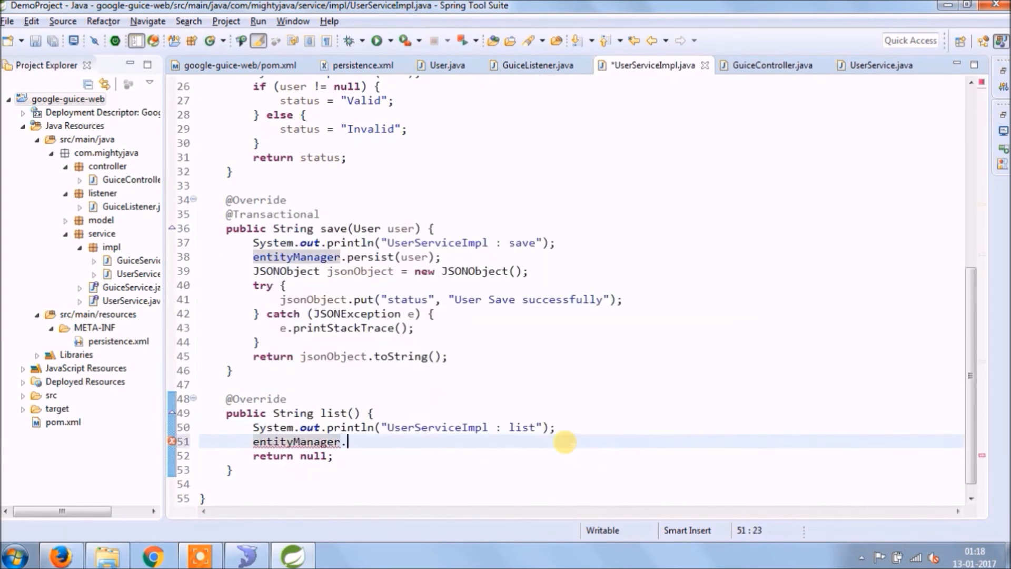
pyautogui.write('createQuery("FROM User')
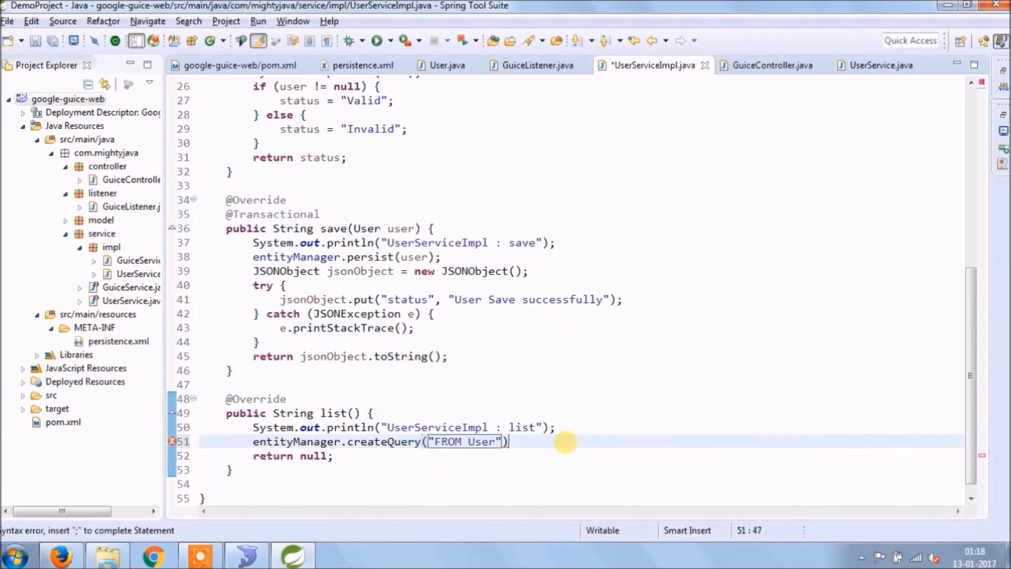
pyautogui.write('.getResultList();')
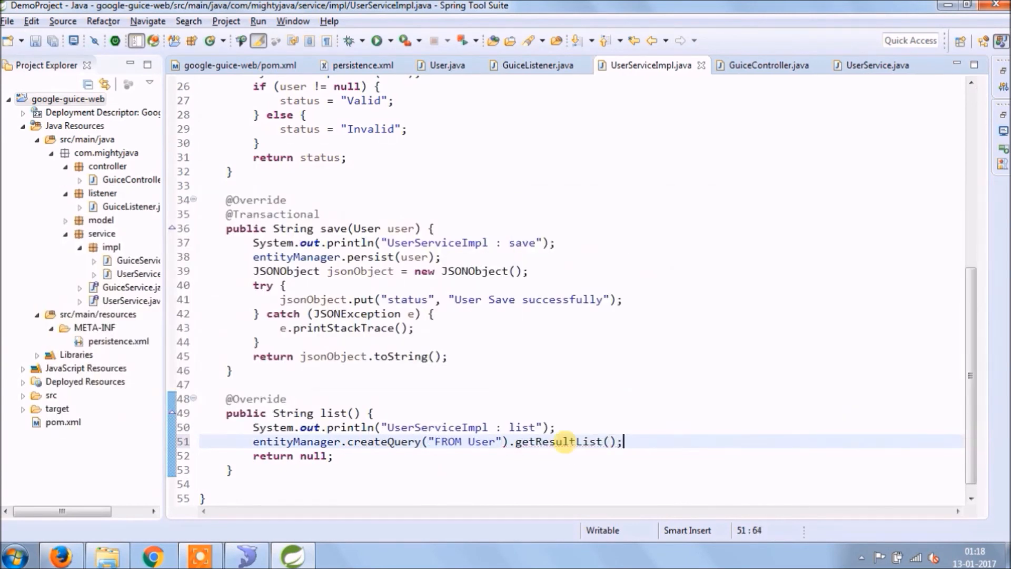
pyautogui.write('List<User> users =')
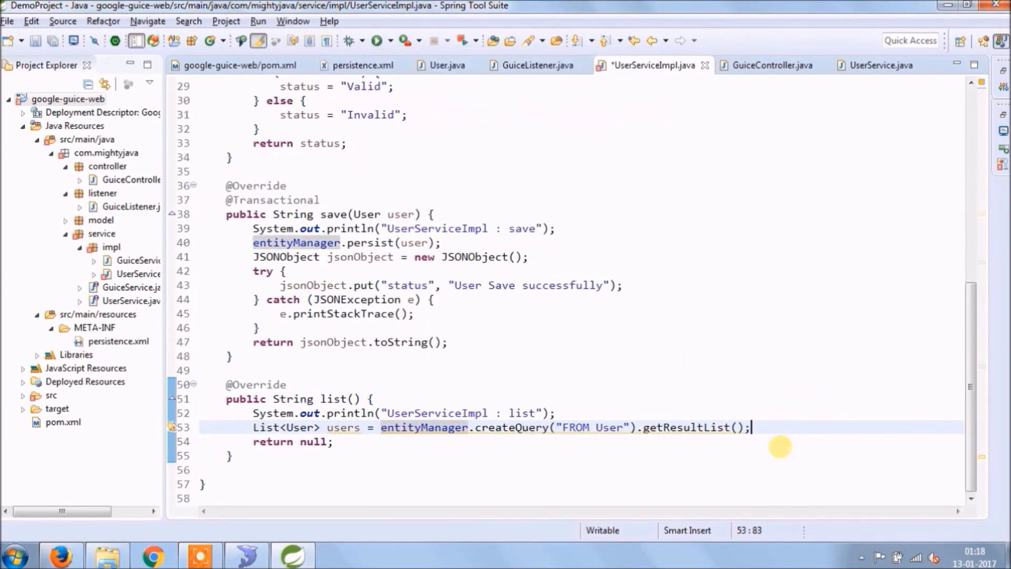
# Create a JSONObject and JSONArray, loop over users with a try/catch printing exceptions
pyautogui.write('JSONObject jsonObject')
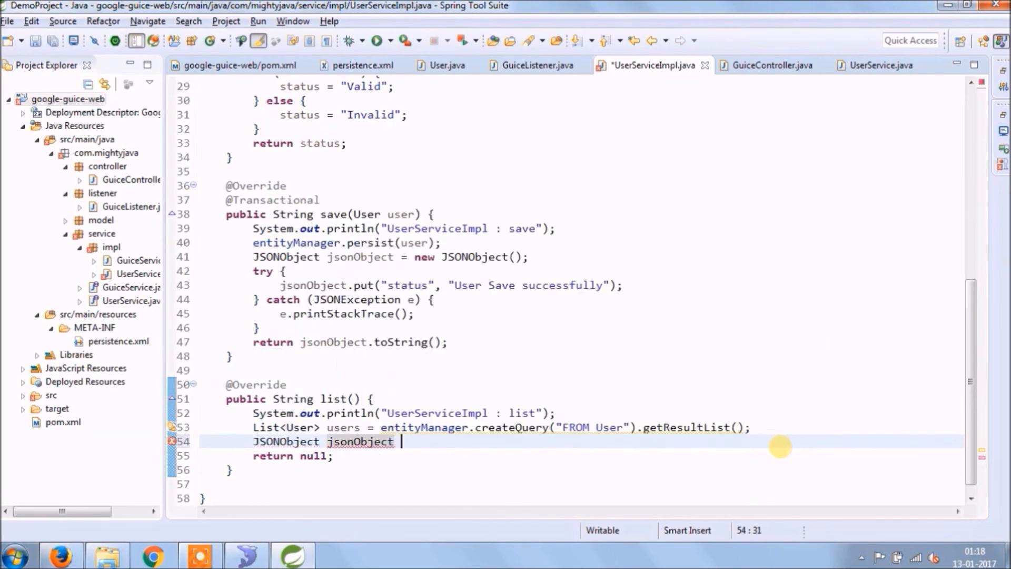
pyautogui.write('= new JSONObject();')
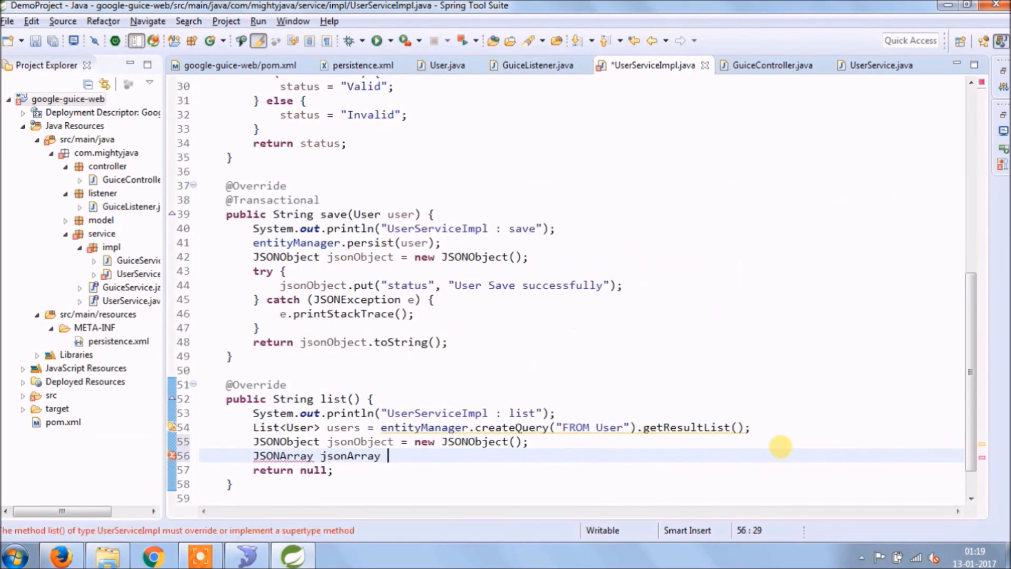
pyautogui.write('= new JSONArray();')
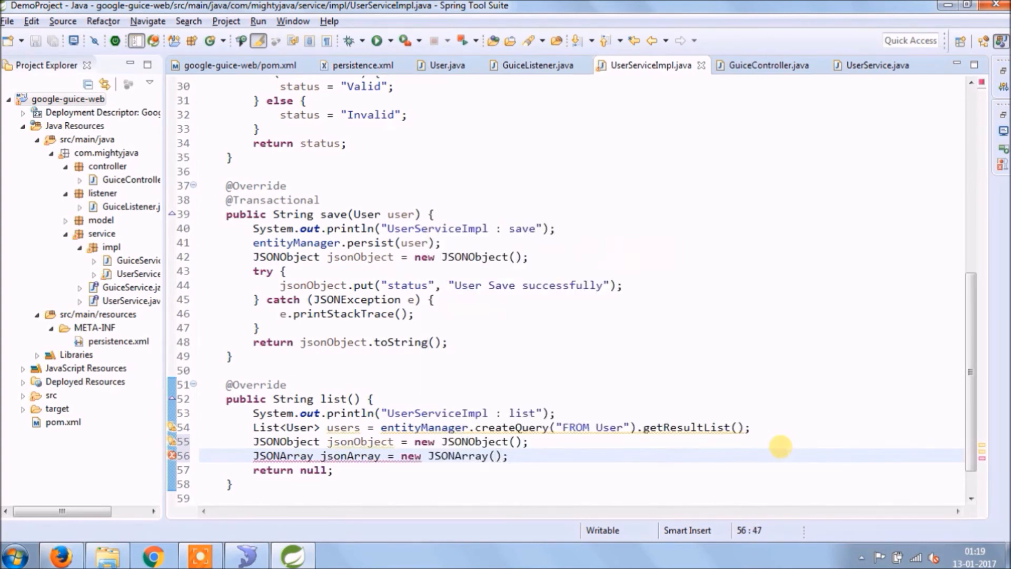
pyautogui.write('for(')
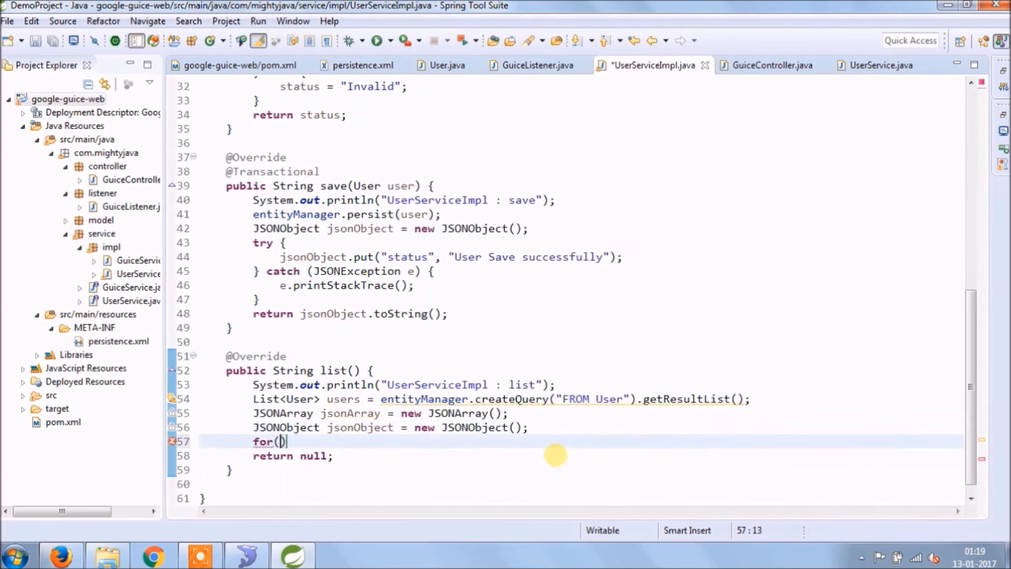
pyautogui.write('User user:users) {')
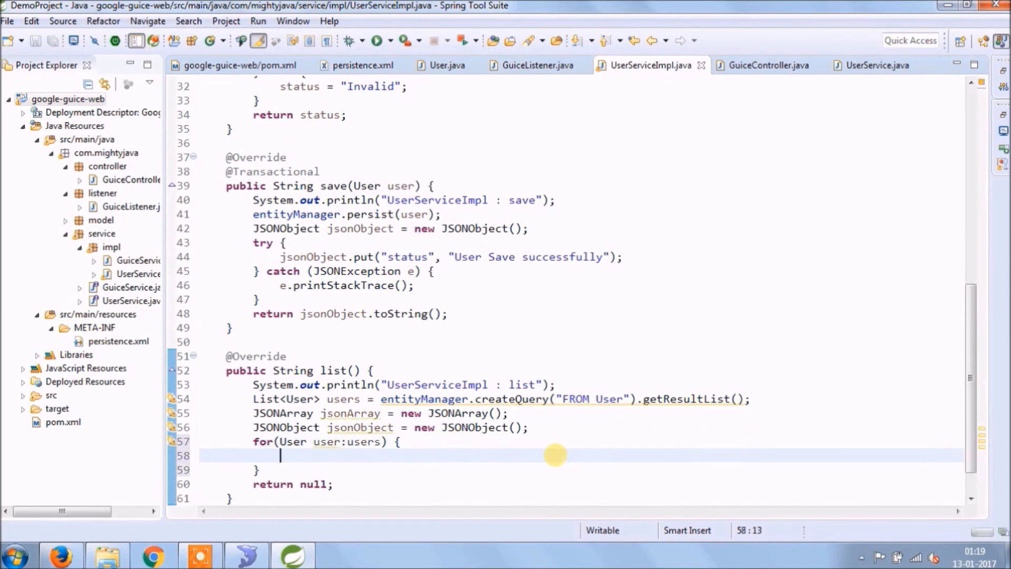
pyautogui.write('try {')
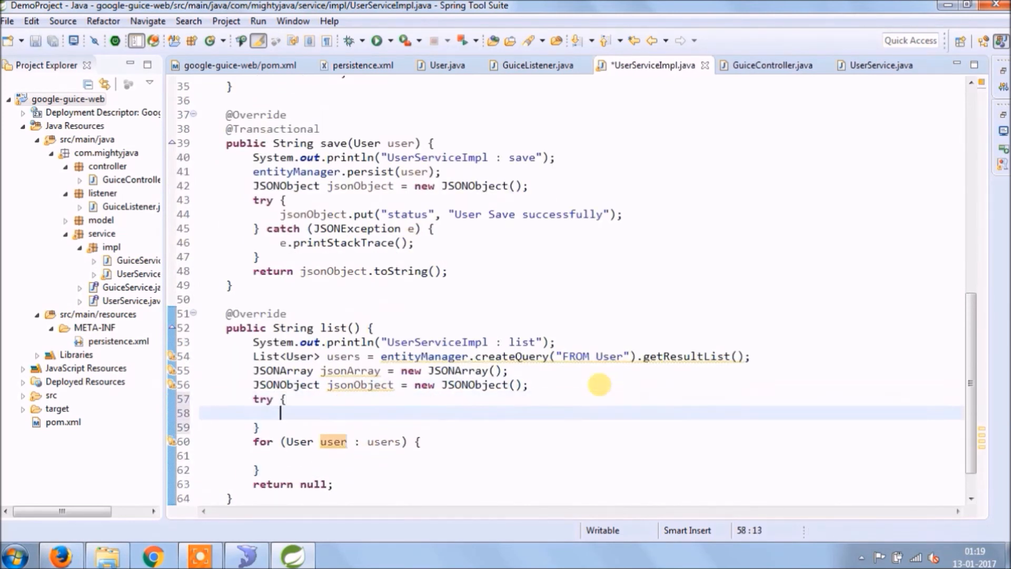
pyautogui.write('} catch(Excep')
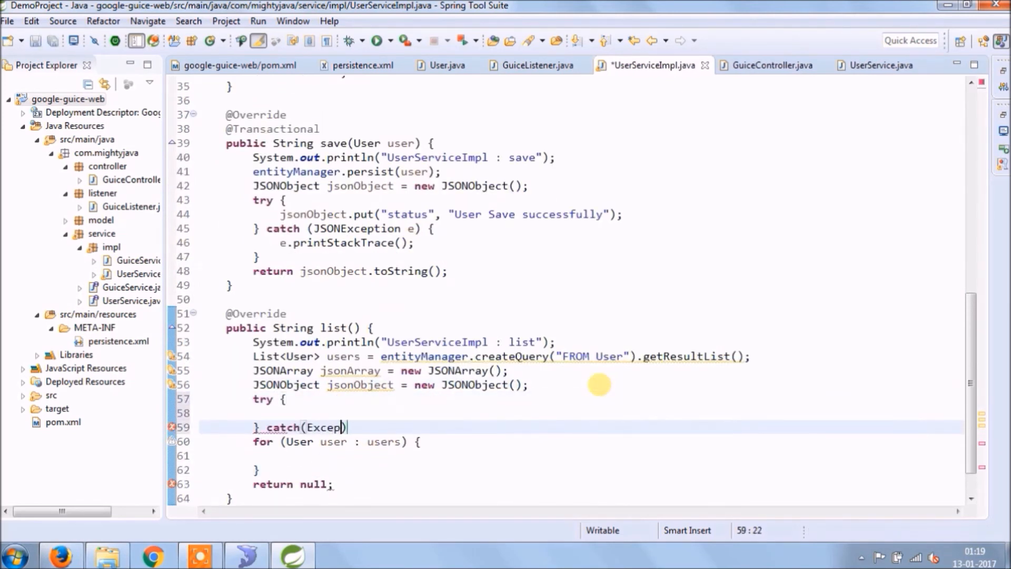
pyautogui.write('ex.printStackTrace();')
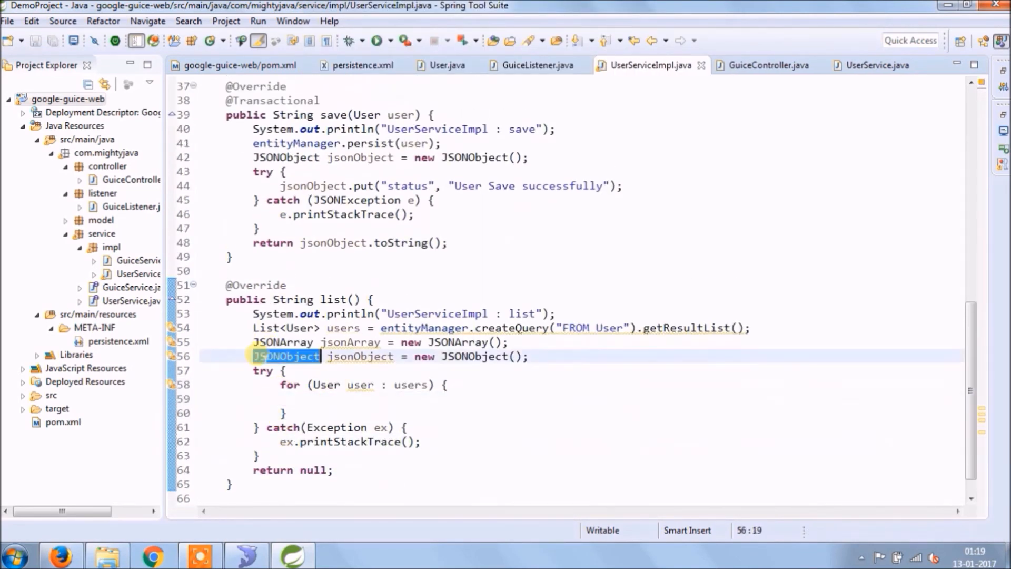
# Build a userJSON with userName and password per user, add it to jsonArray, and put the array under "users"
pyautogui.write('JSONObject userJSON = new')
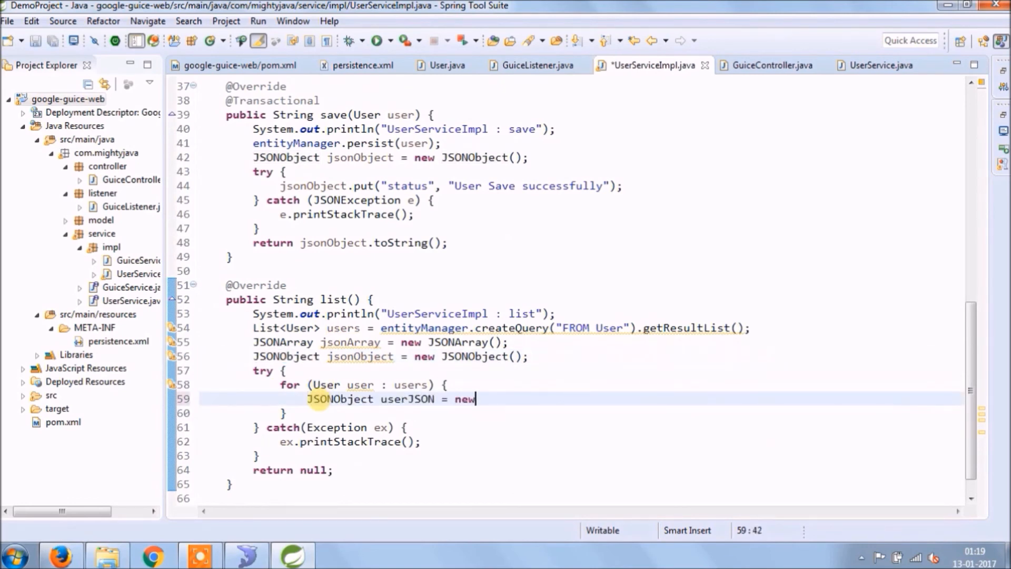
pyautogui.write('userJSON.put("userName", user.getUserName());')
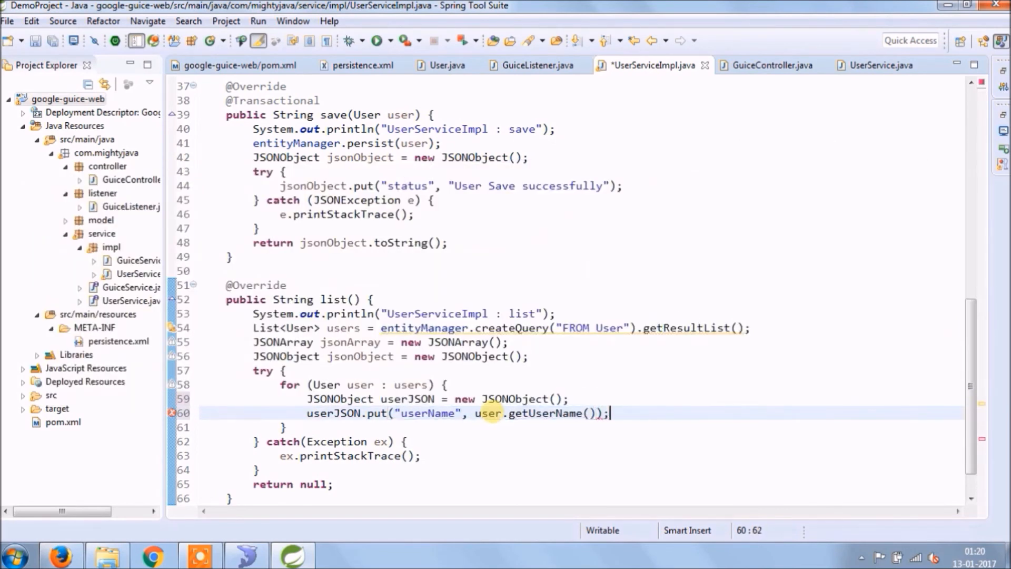
pyautogui.write('userJSON.put')
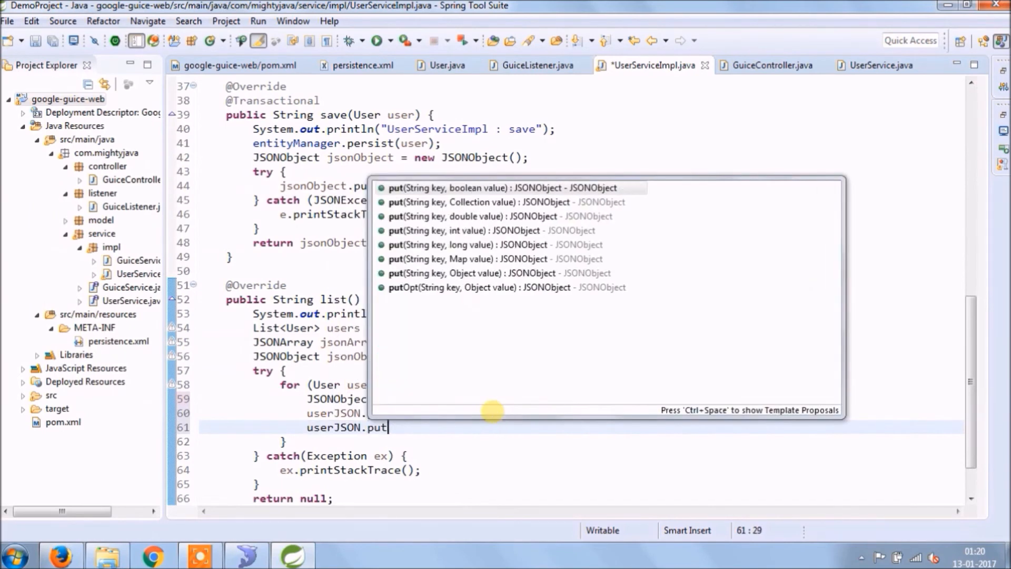
pyautogui.click(487, 187)
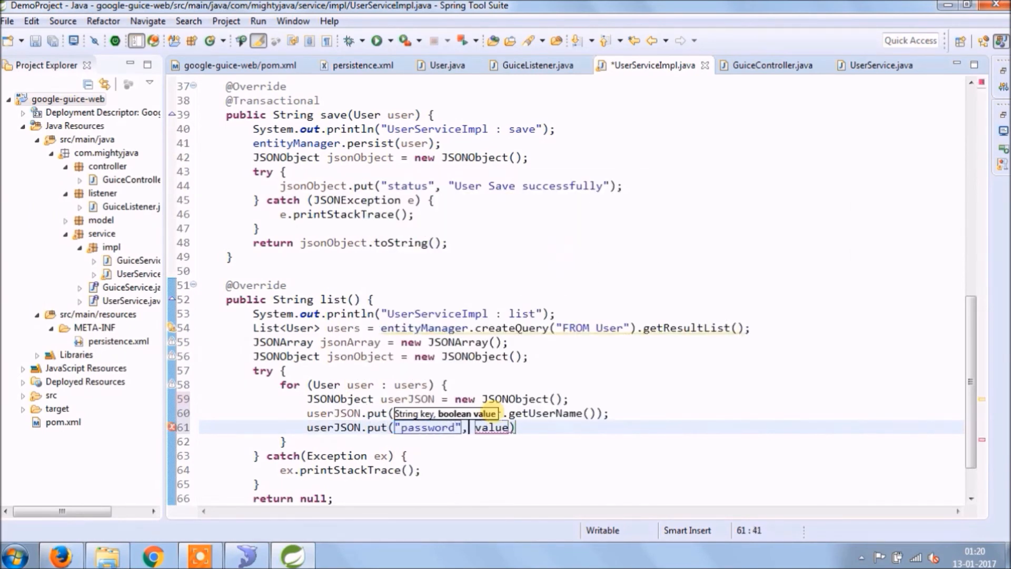
pyautogui.write('user.getPassword()')
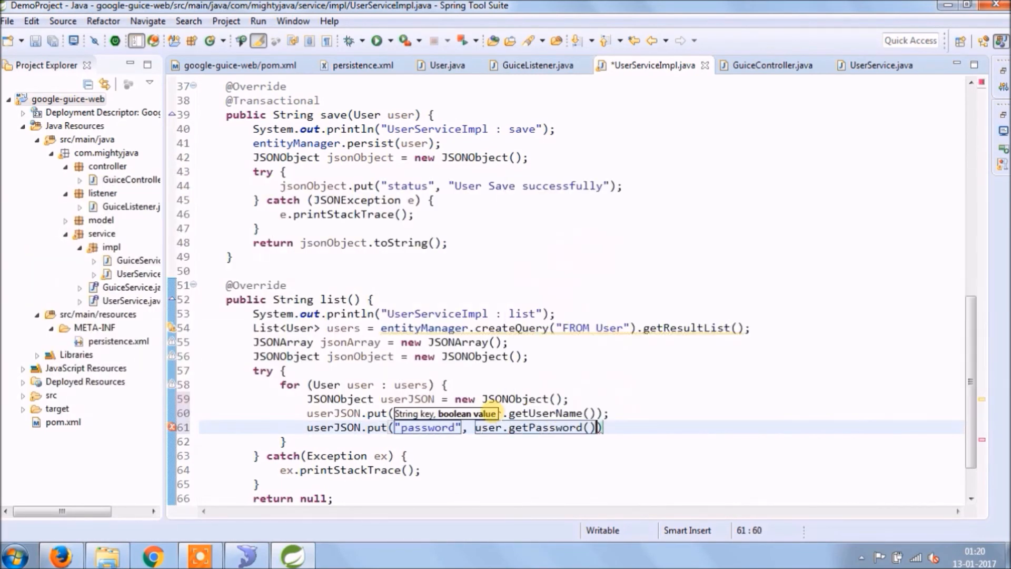
pyautogui.write('jsonArray')
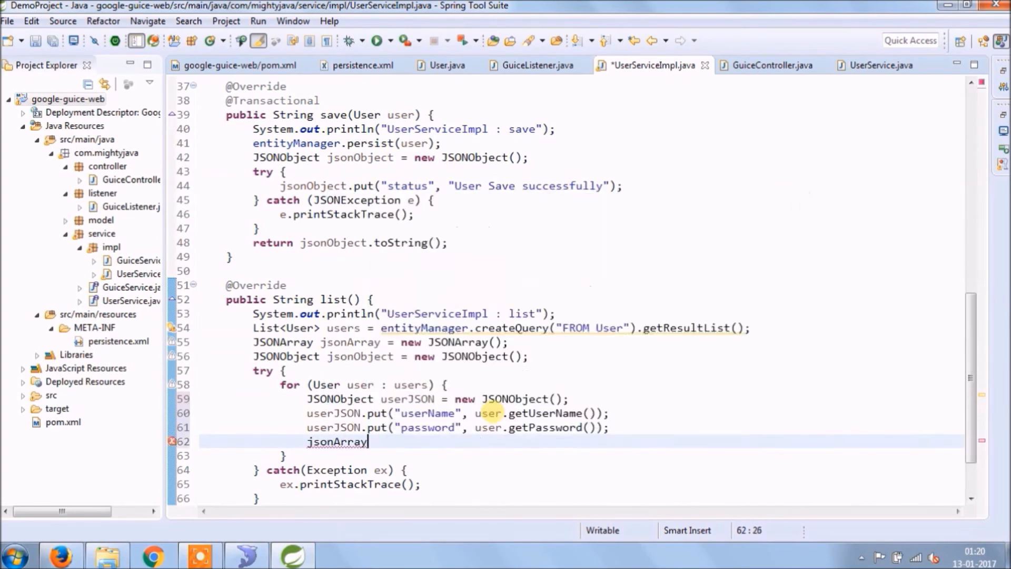
pyautogui.write('.put(userJSON);')
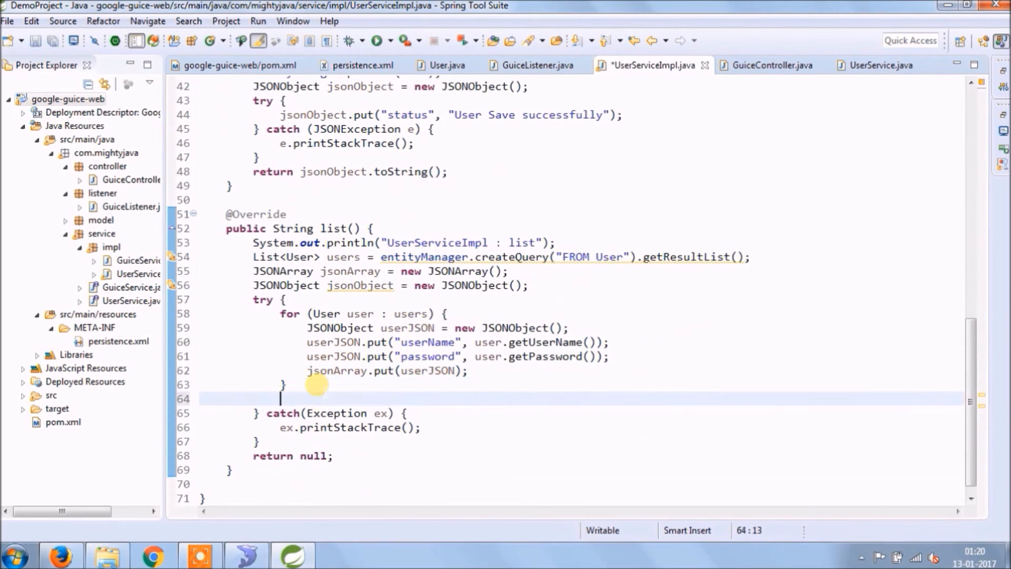
pyautogui.write('jsonObject.put("", value')
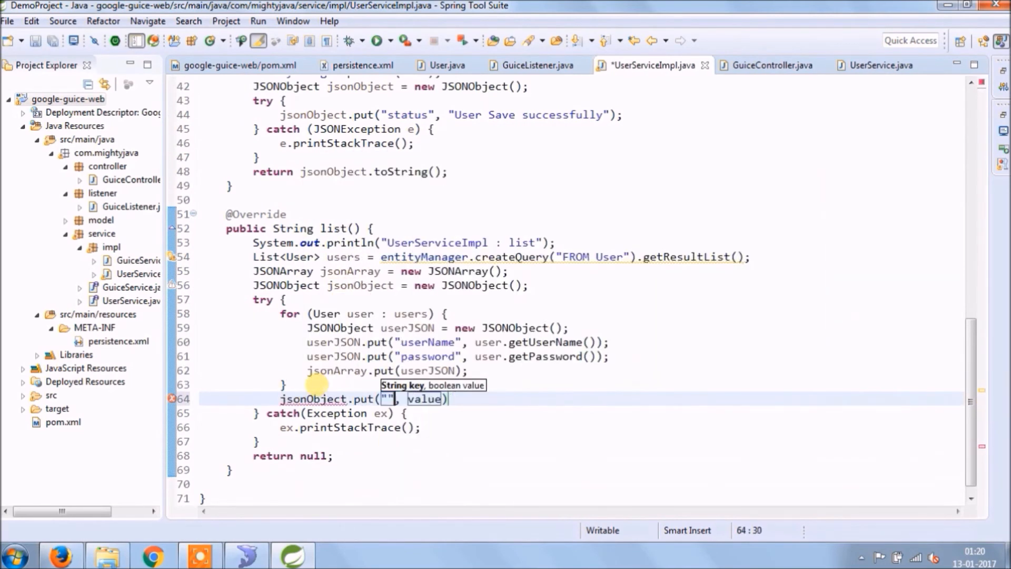
pyautogui.write('users", jsonArray')
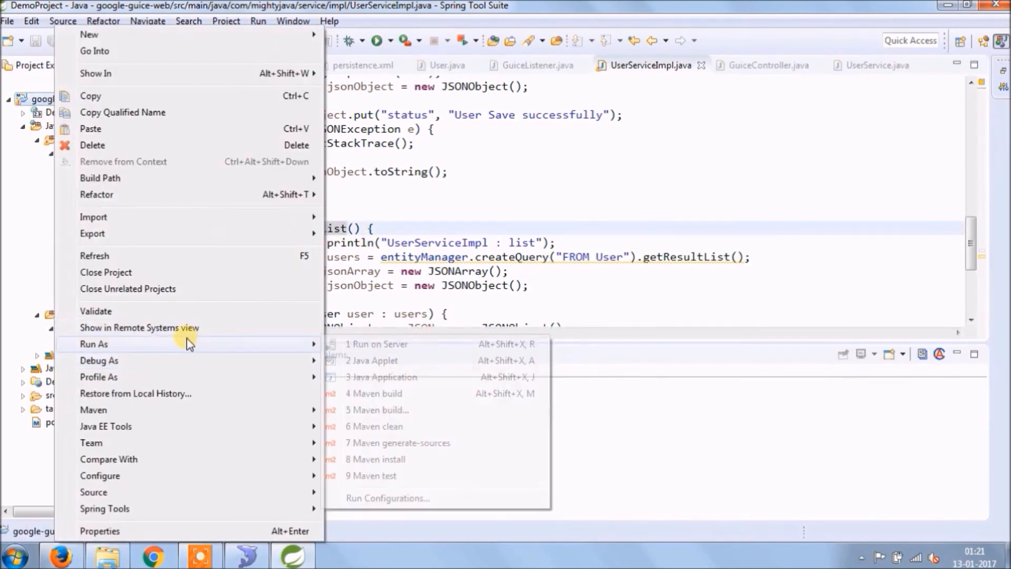
# Relaunch the web app with Maven build and label index.jsp's rest/guice/list link "User List"
pyautogui.click(374, 394)
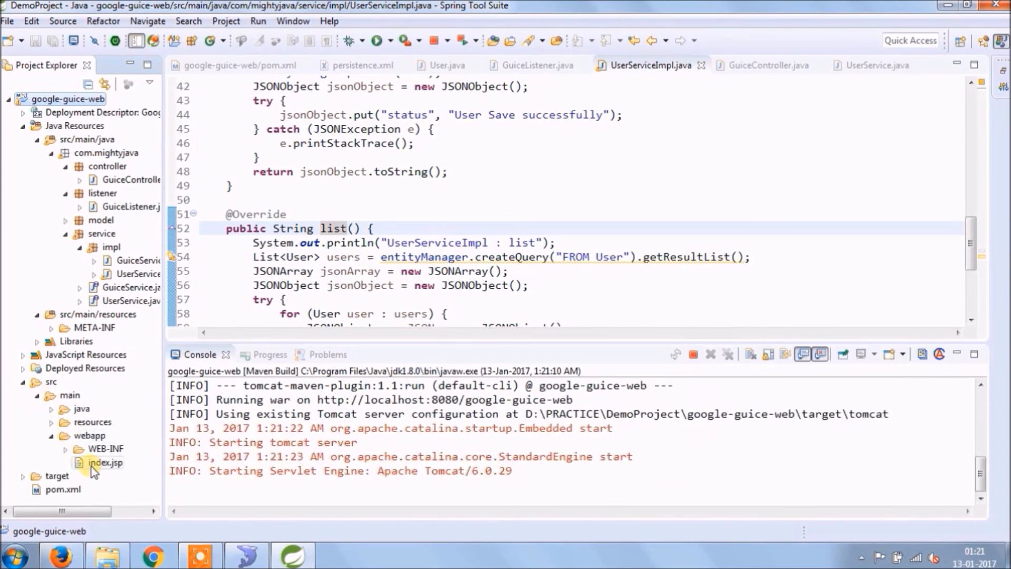
pyautogui.doubleClick(102, 464)
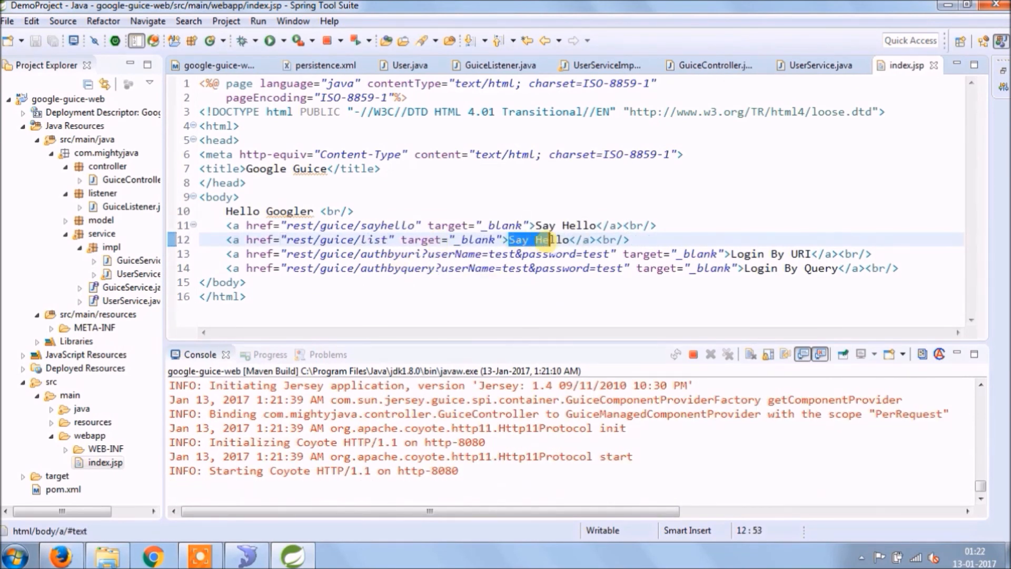
pyautogui.write('User List')
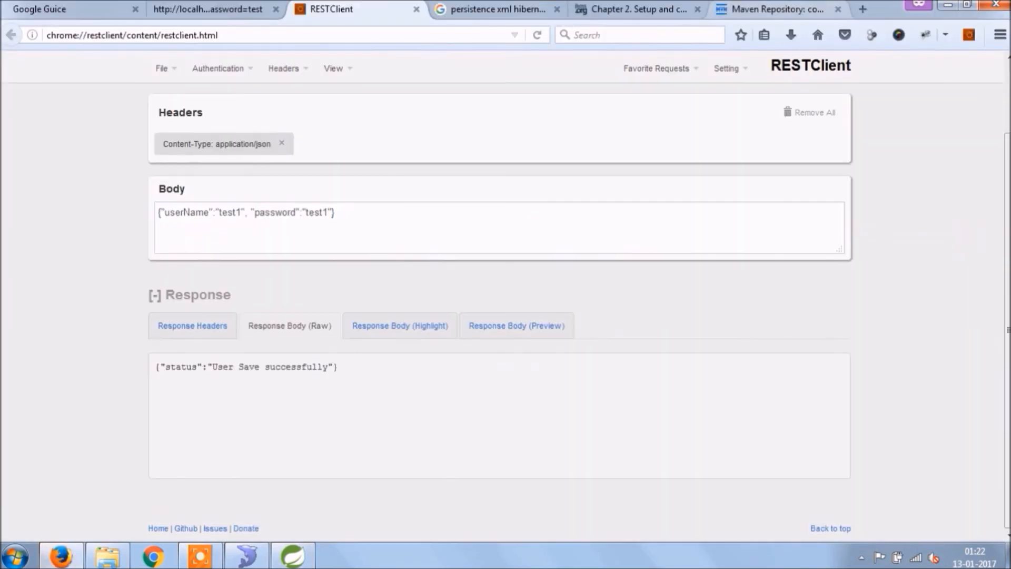
# Back in STS, jump from GuiceController's userService.list() call to its declaration
pyautogui.click(47, 9)
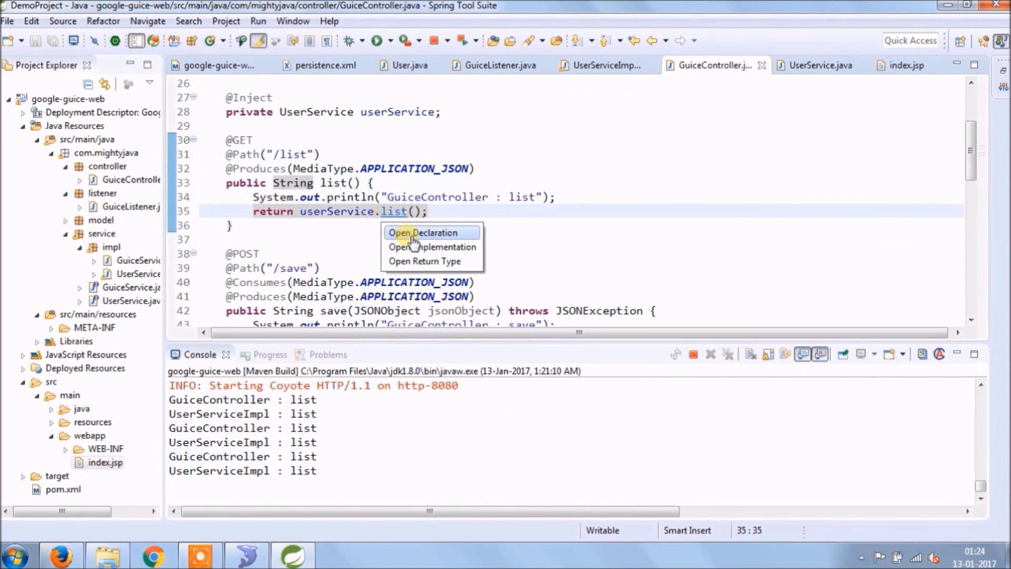
pyautogui.click(423, 231)
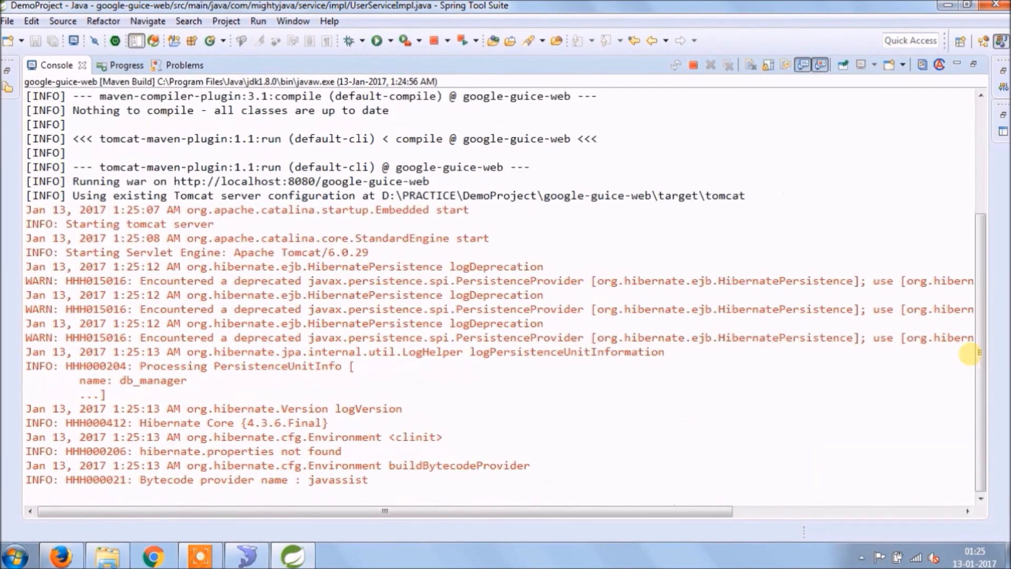
pyautogui.scroll(-3)
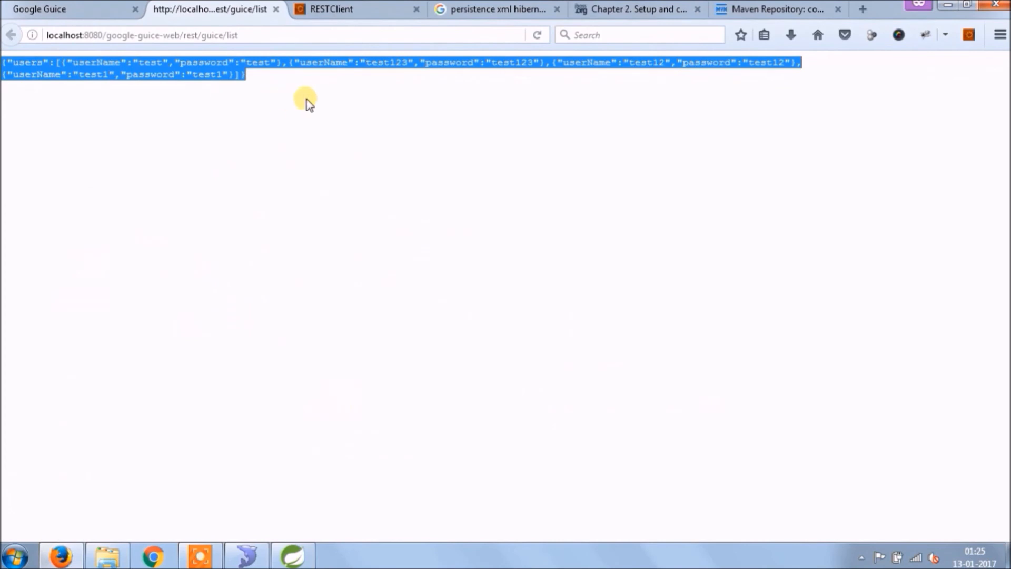
pyautogui.click(331, 10)
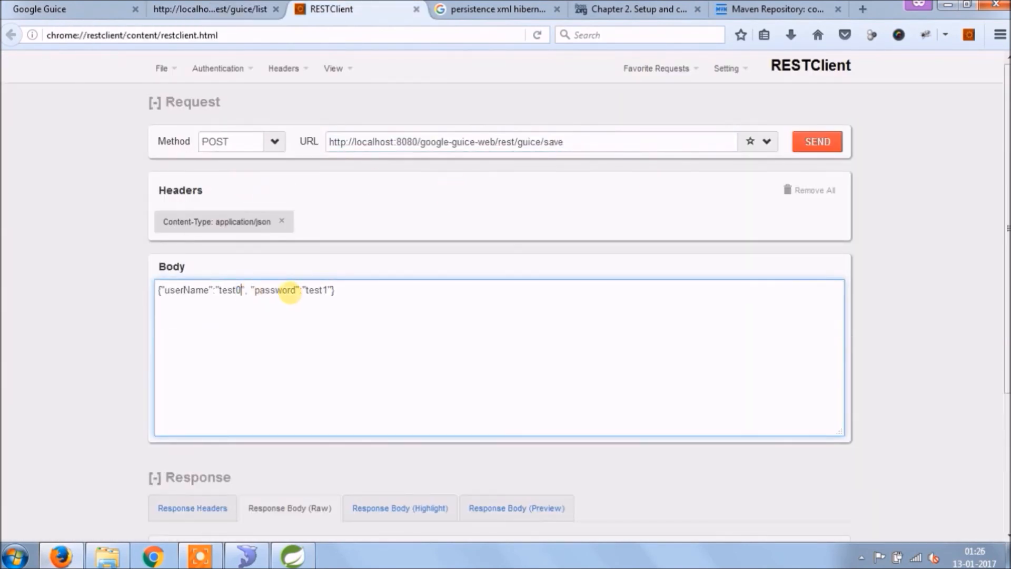
pyautogui.click(814, 142)
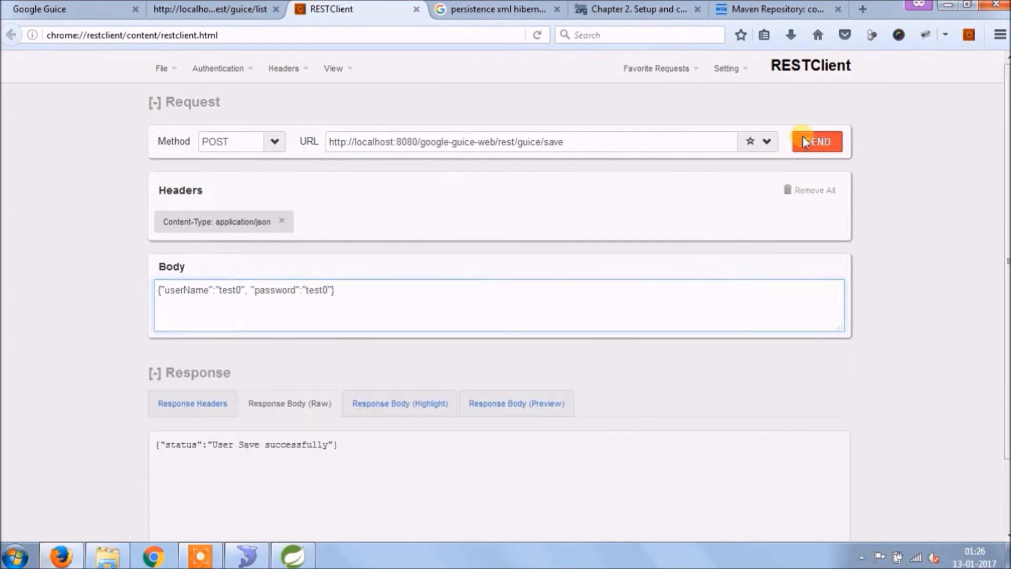
pyautogui.click(209, 9)
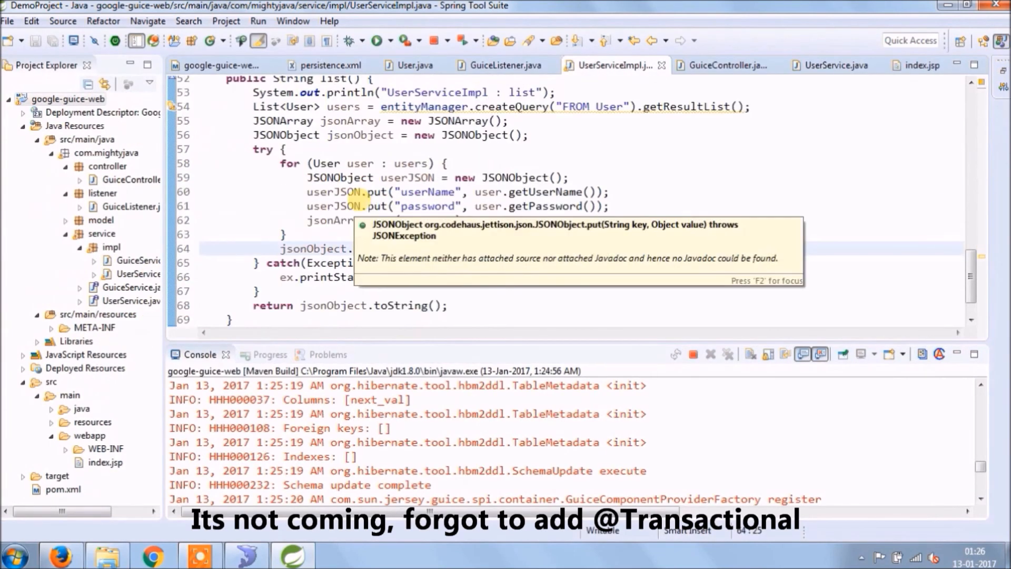
pyautogui.write('@Transactional')
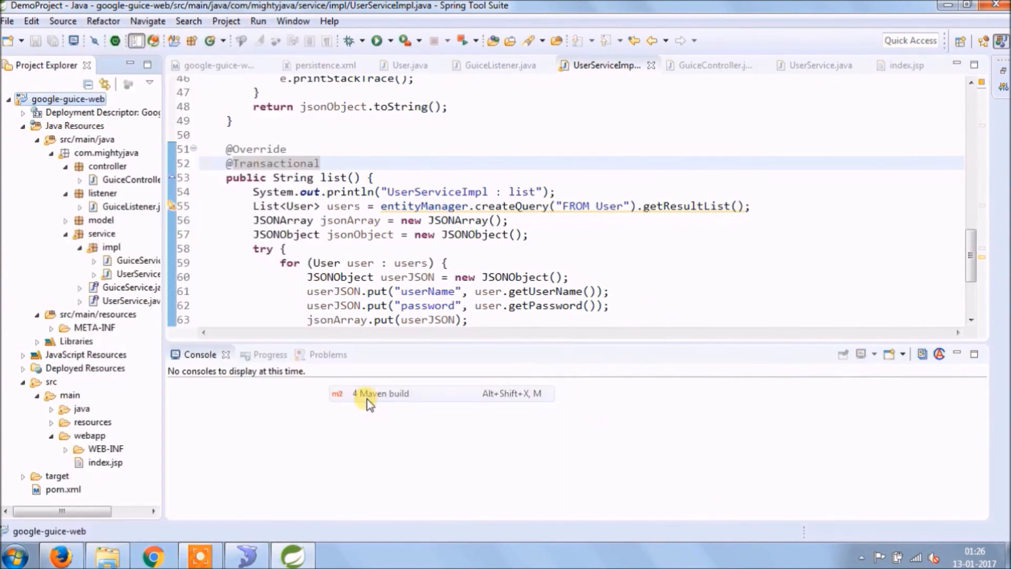
pyautogui.click(380, 394)
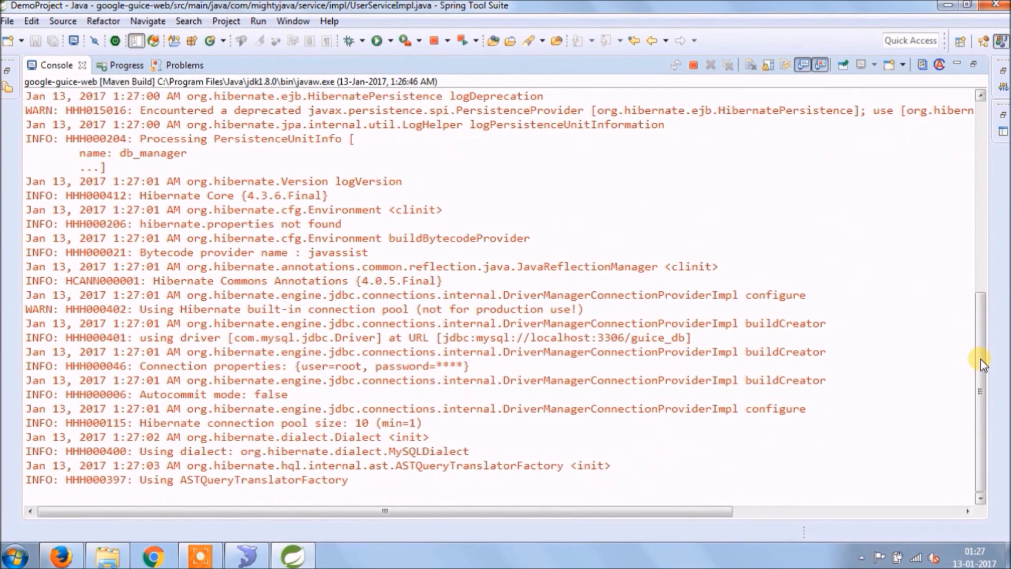
pyautogui.scroll(-3)
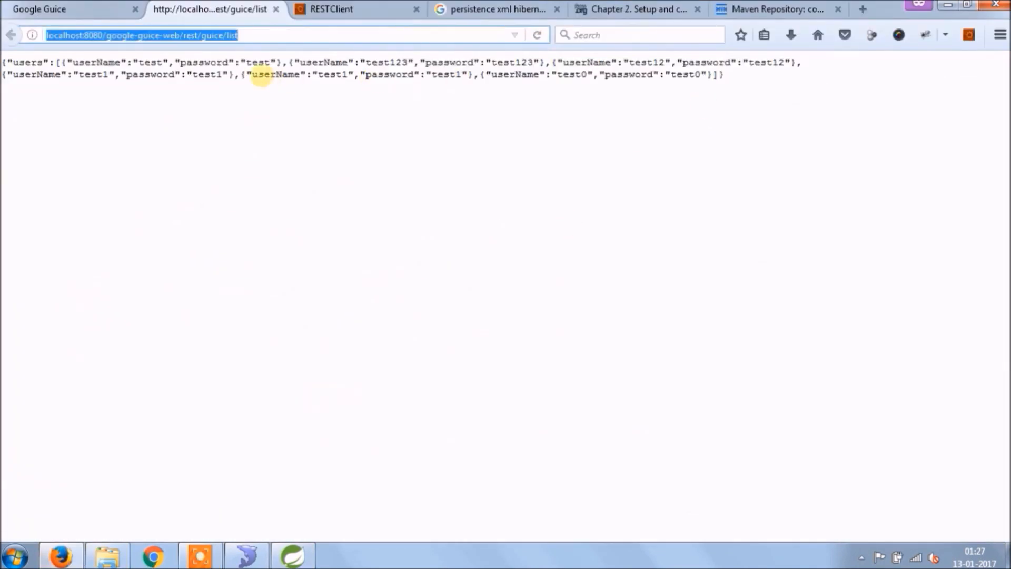
pyautogui.click(333, 9)
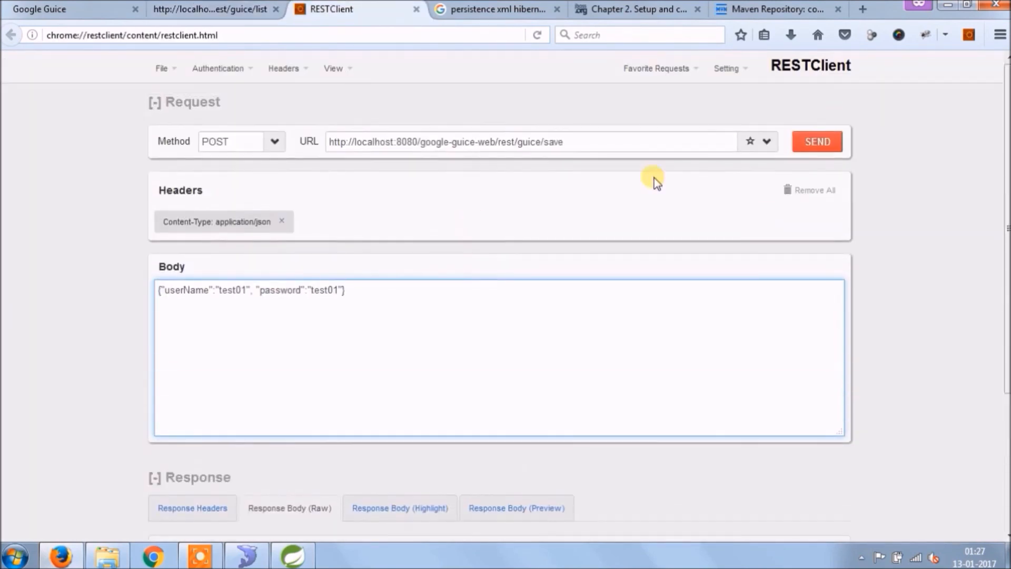
pyautogui.click(210, 9)
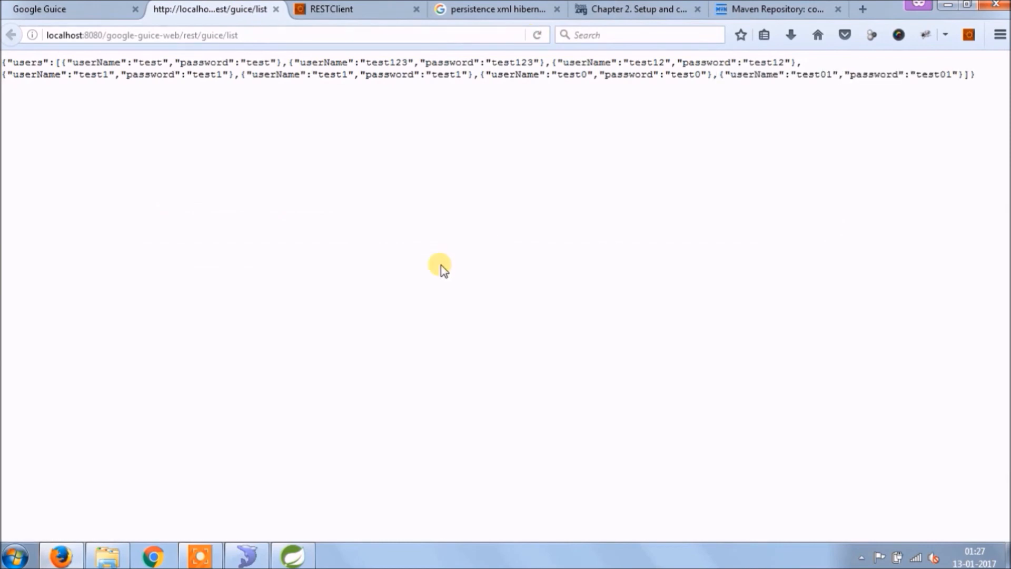
pyautogui.click(290, 554)
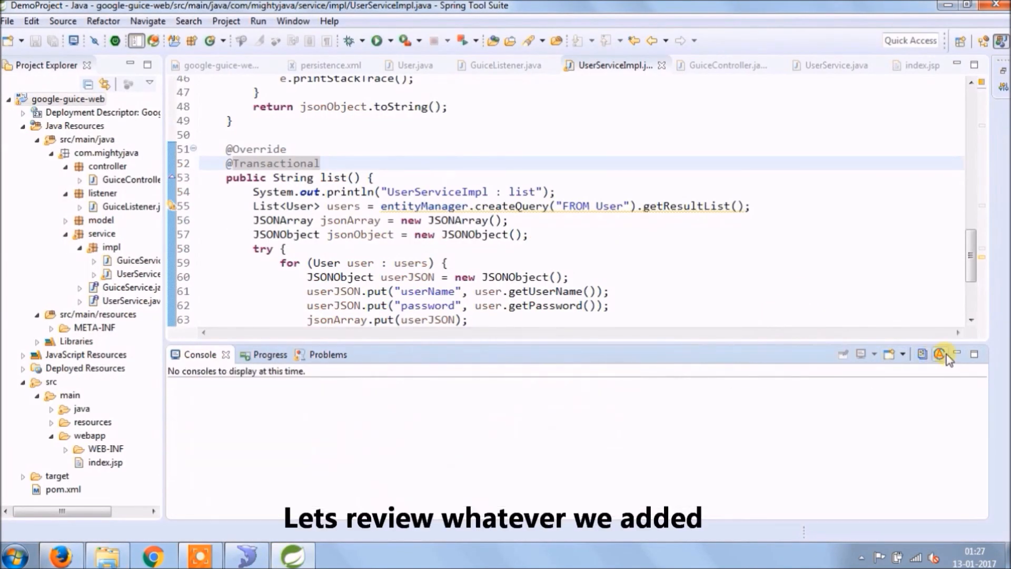
# Minimize the Console and review persistence.xml, User.java and GuiceListener's JpaInitializer references
pyautogui.click(222, 65)
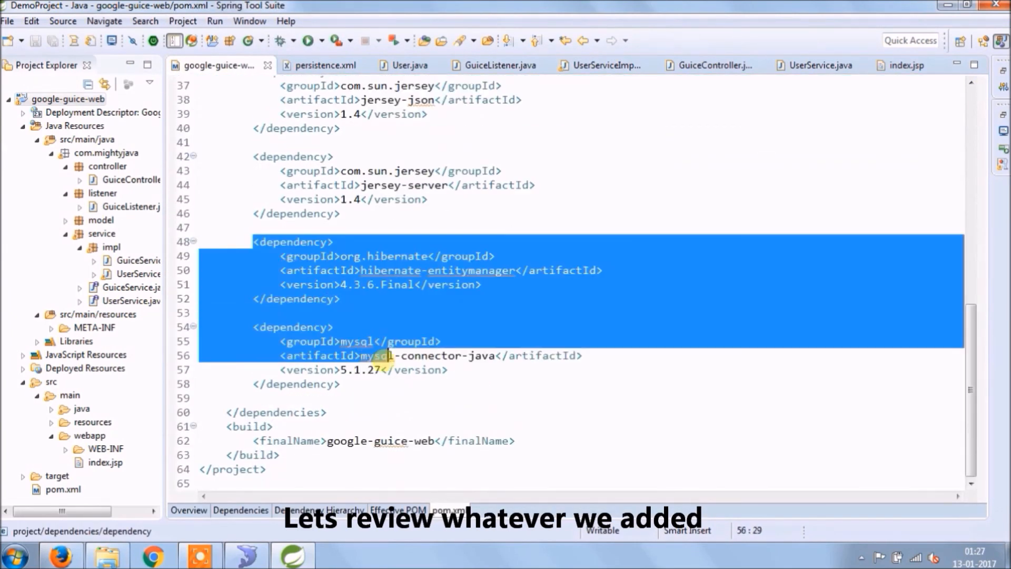
pyautogui.click(325, 65)
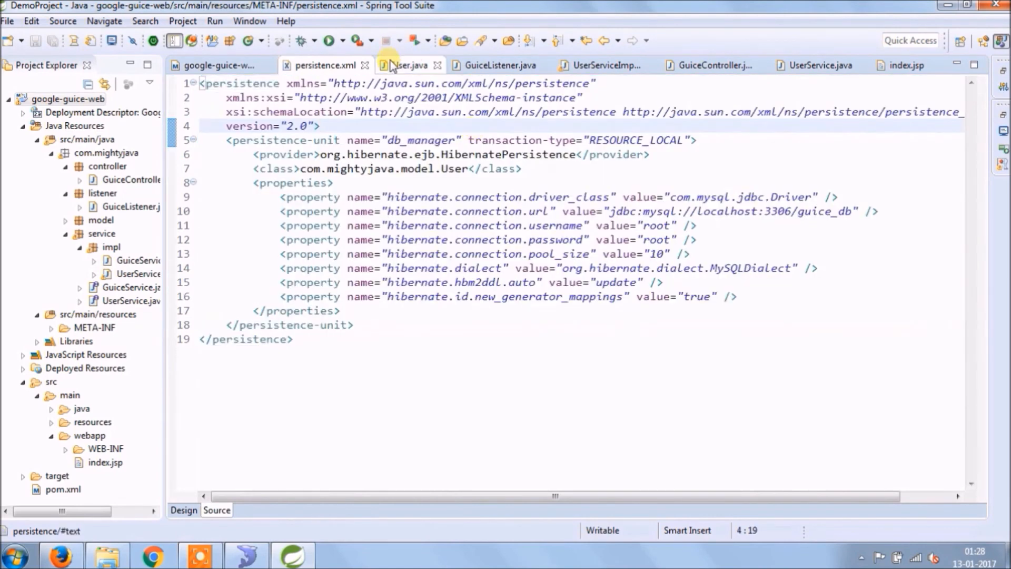
pyautogui.click(407, 65)
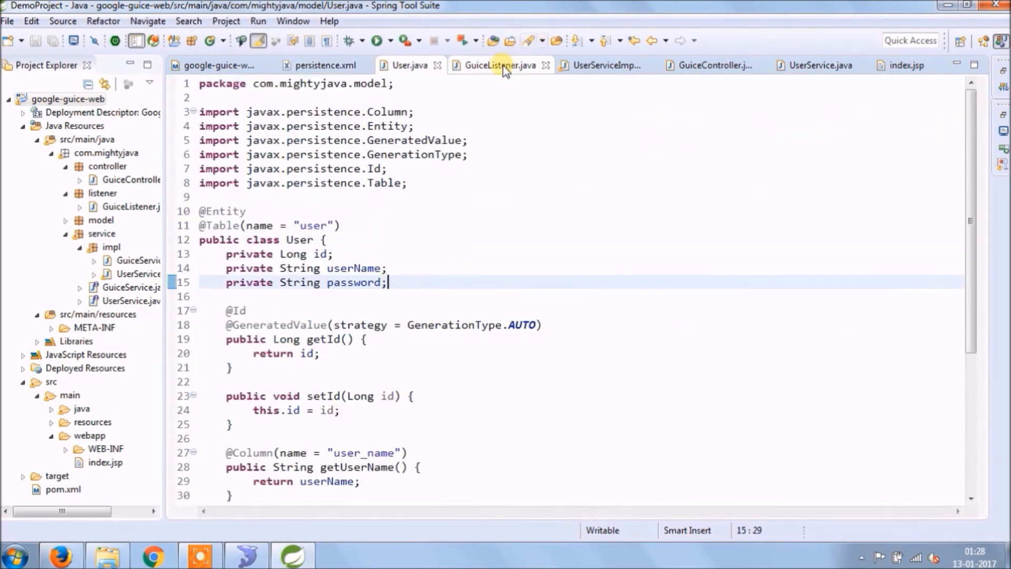
pyautogui.click(499, 66)
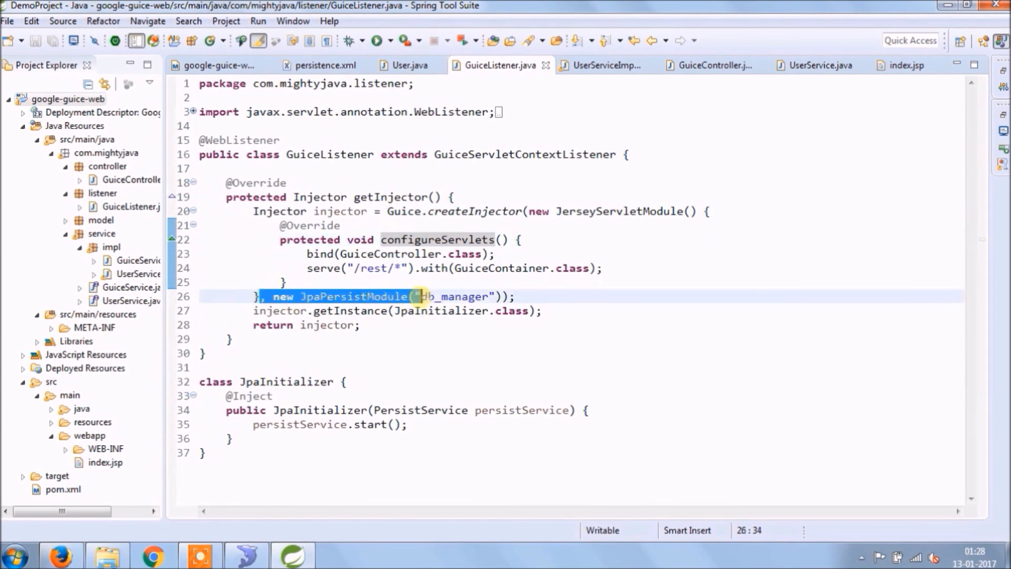
pyautogui.doubleClick(441, 310)
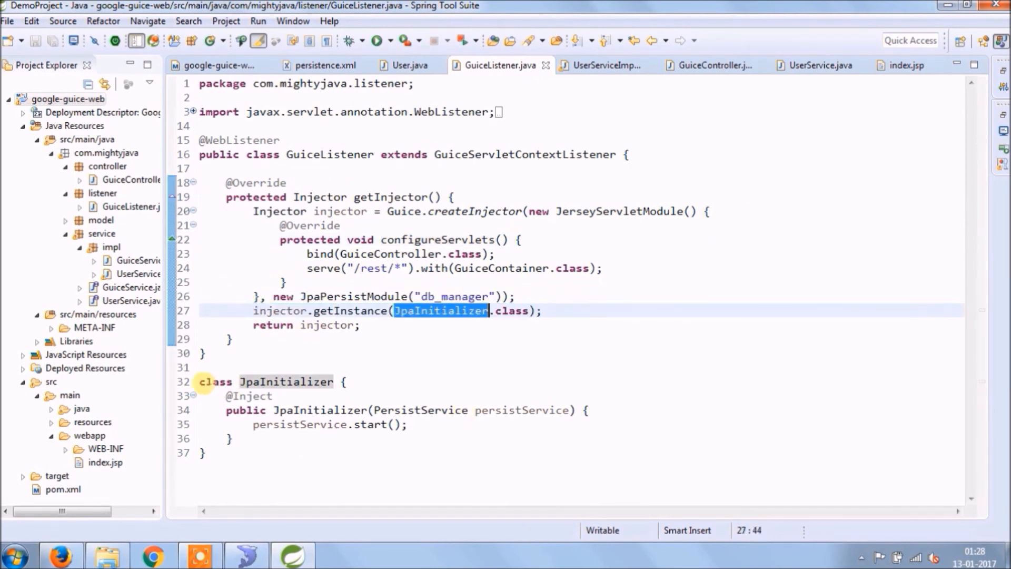
# Review UserServiceImpl, GuiceController and index.jsp's User List link to rest/guice/list
pyautogui.click(606, 65)
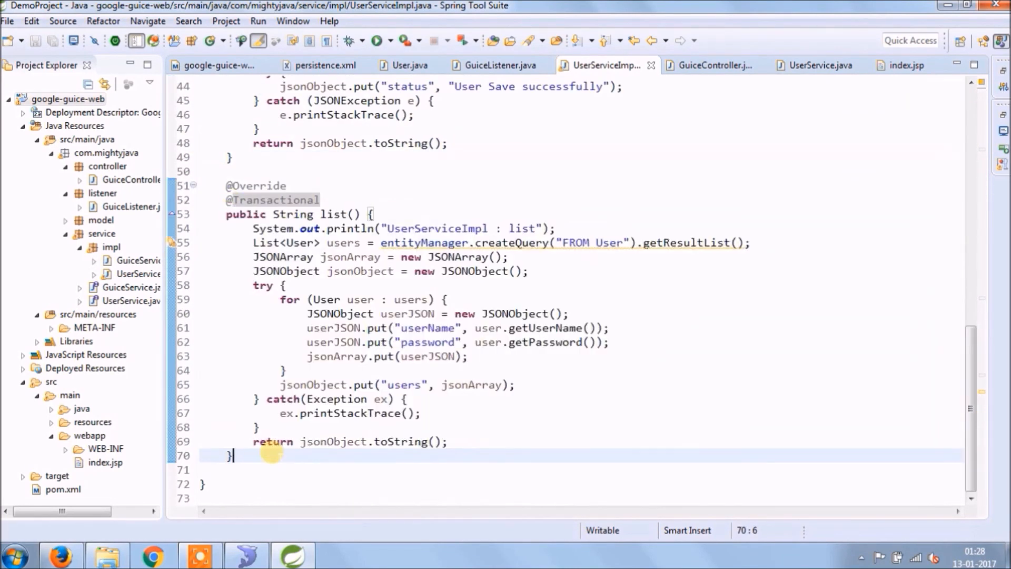
pyautogui.click(710, 65)
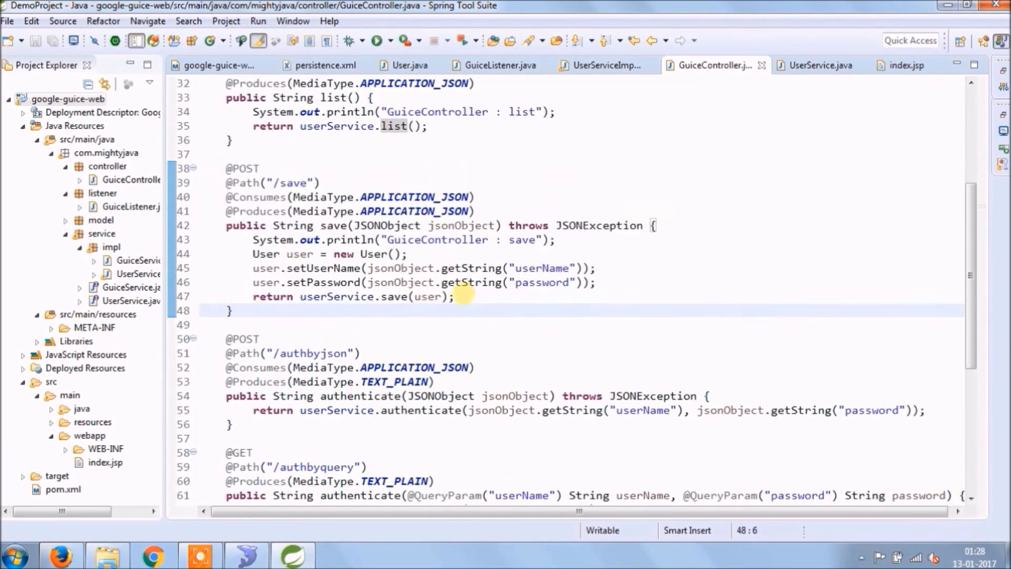
pyautogui.click(904, 65)
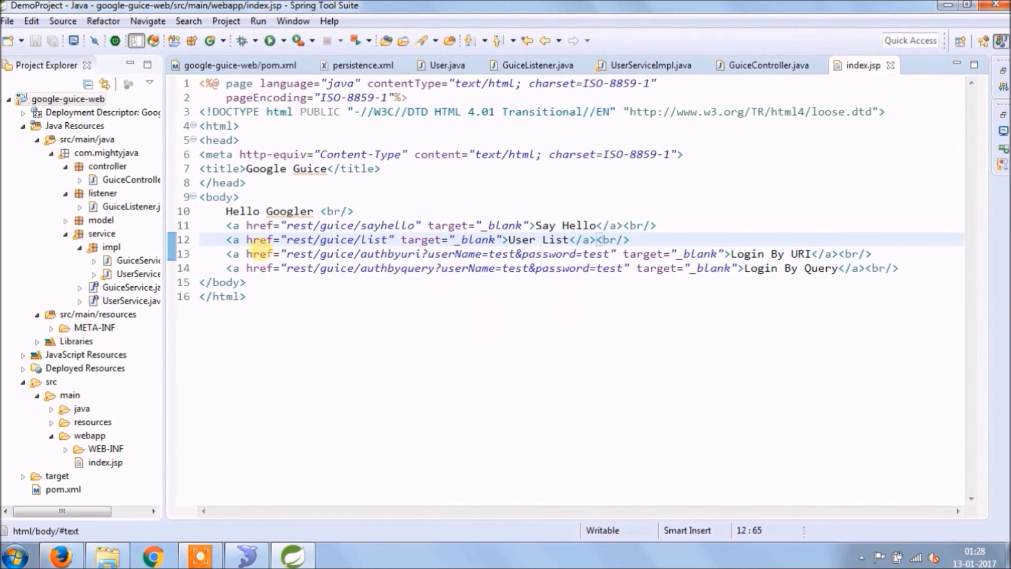